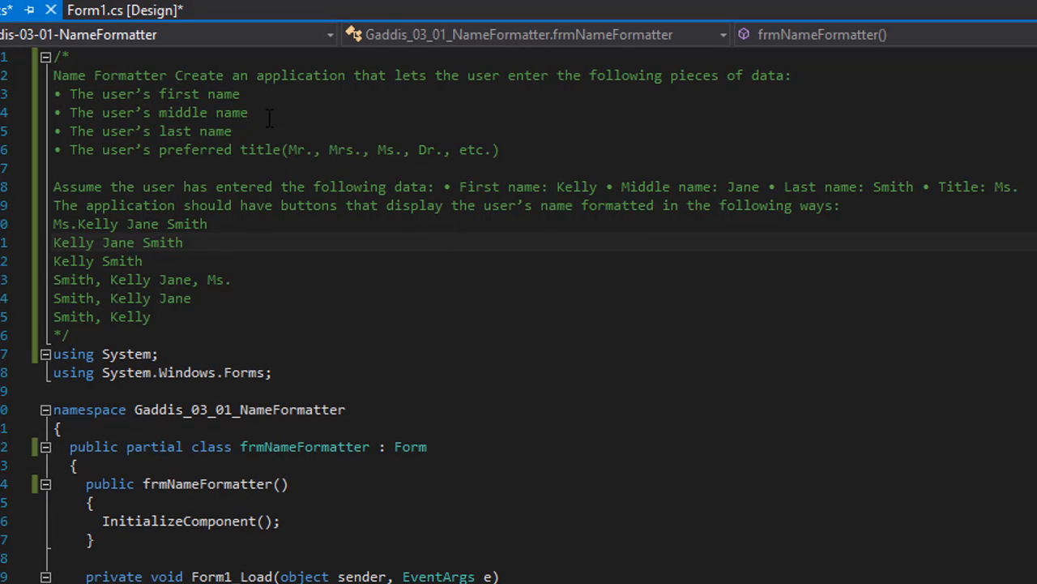
mouse_move(305, 154)
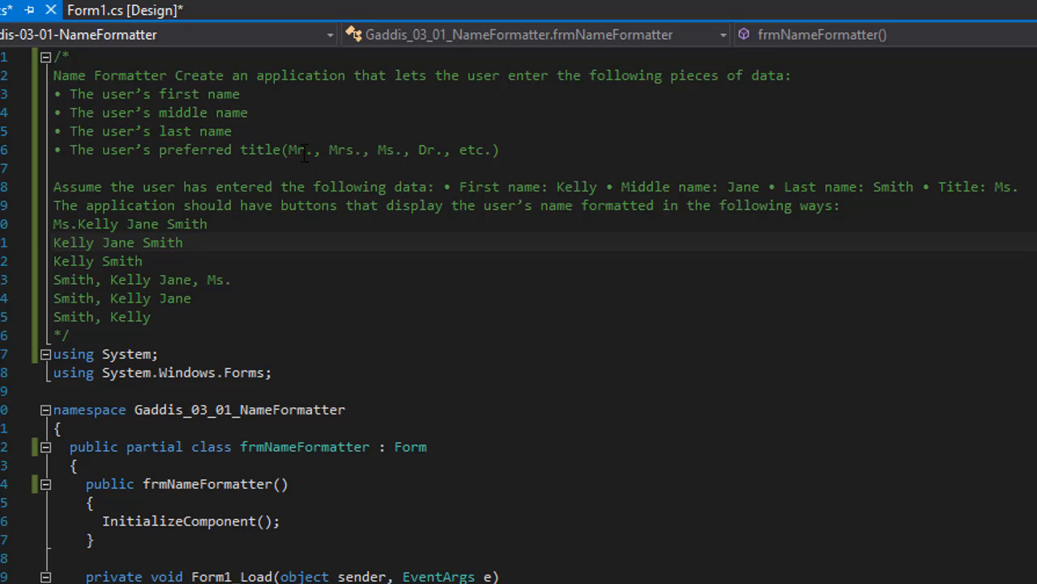
mouse_move(592, 288)
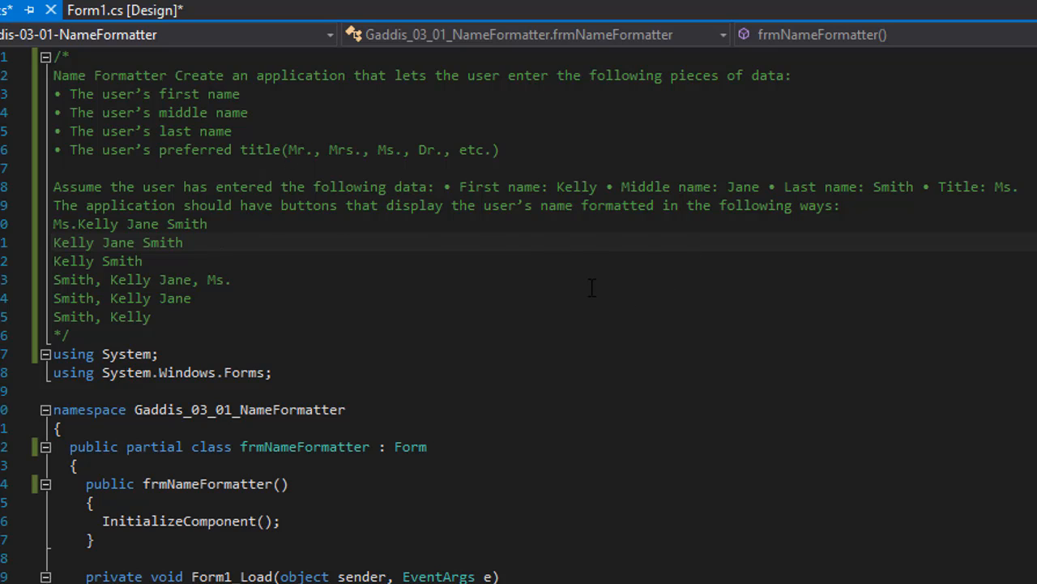
mouse_move(339, 237)
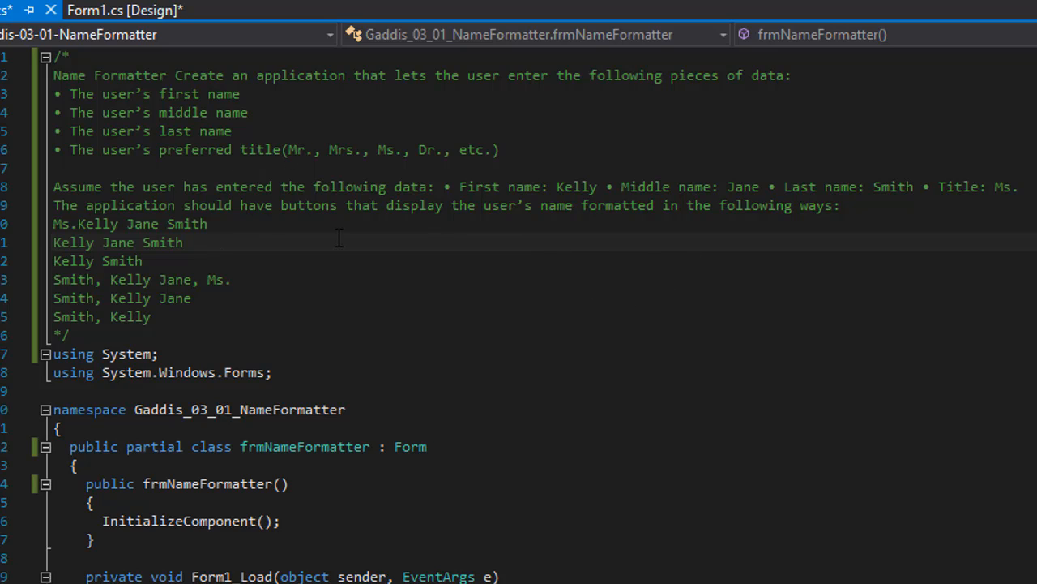
mouse_move(606, 193)
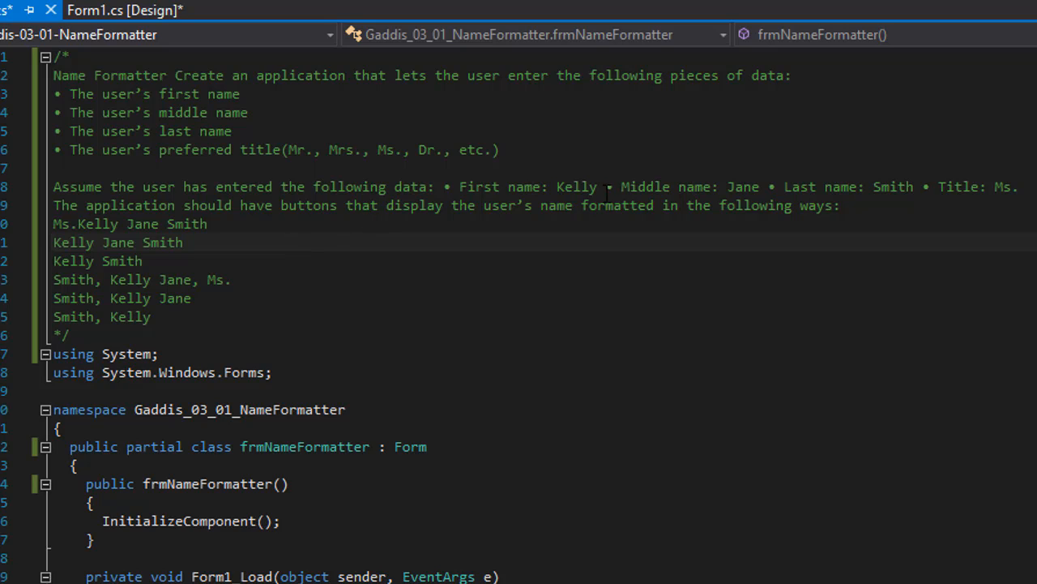
mouse_move(891, 203)
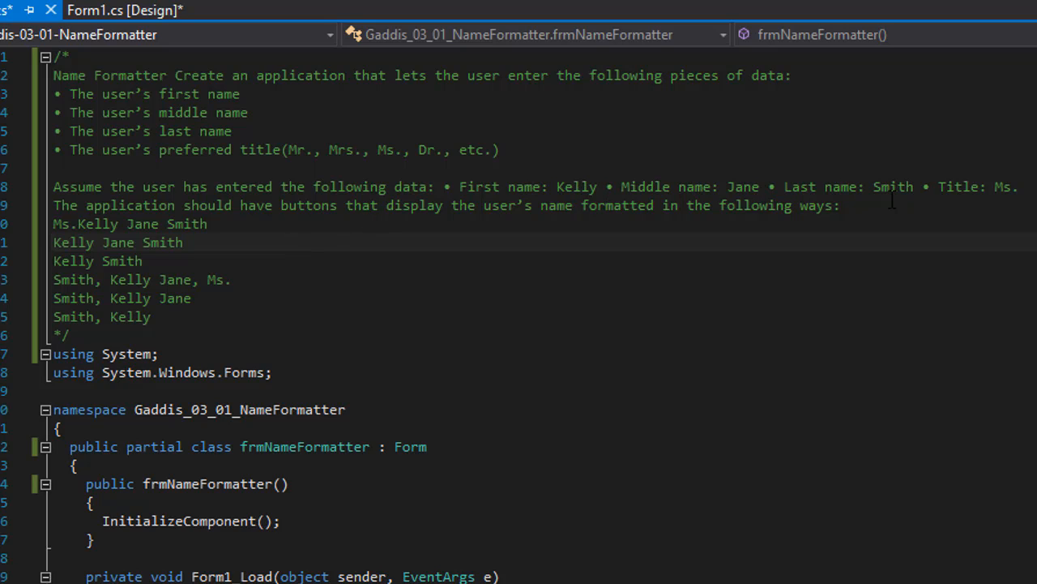
mouse_move(645, 237)
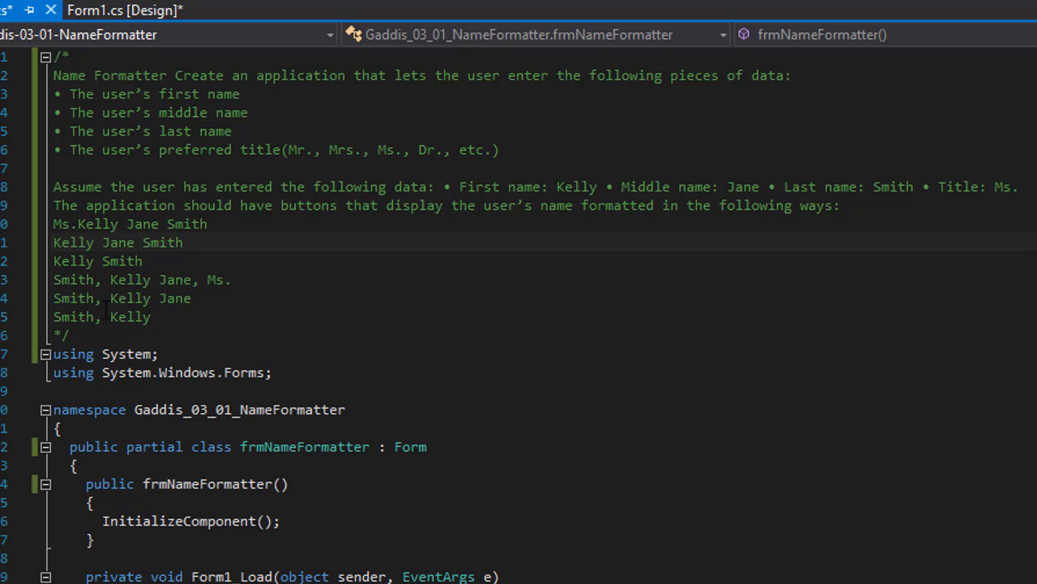
Highlight the six example name formats in the header comment, then select the Name Formatter form in the designer.
left_click_drag(53, 223, 149, 316)
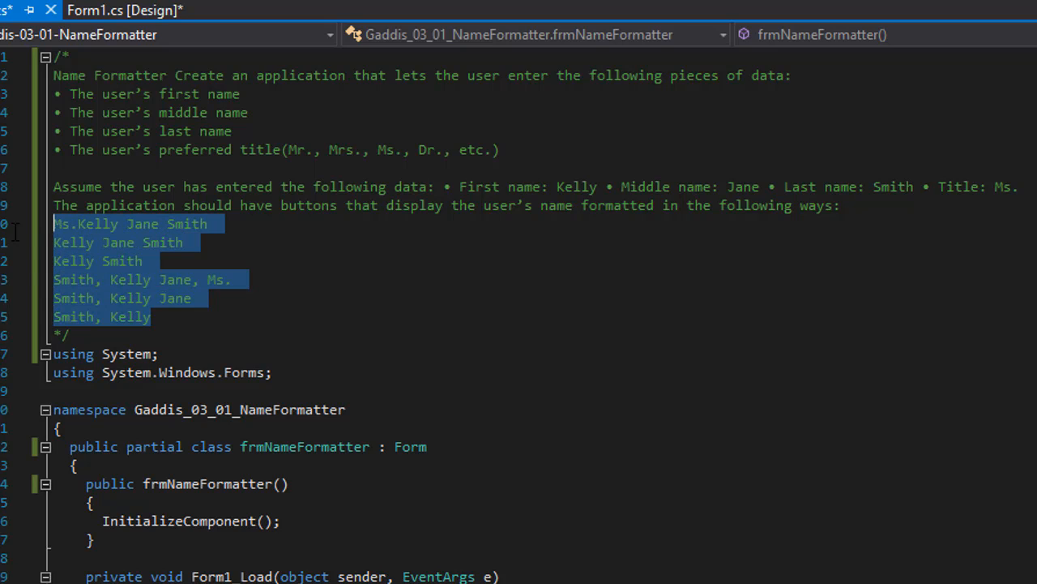
mouse_move(318, 275)
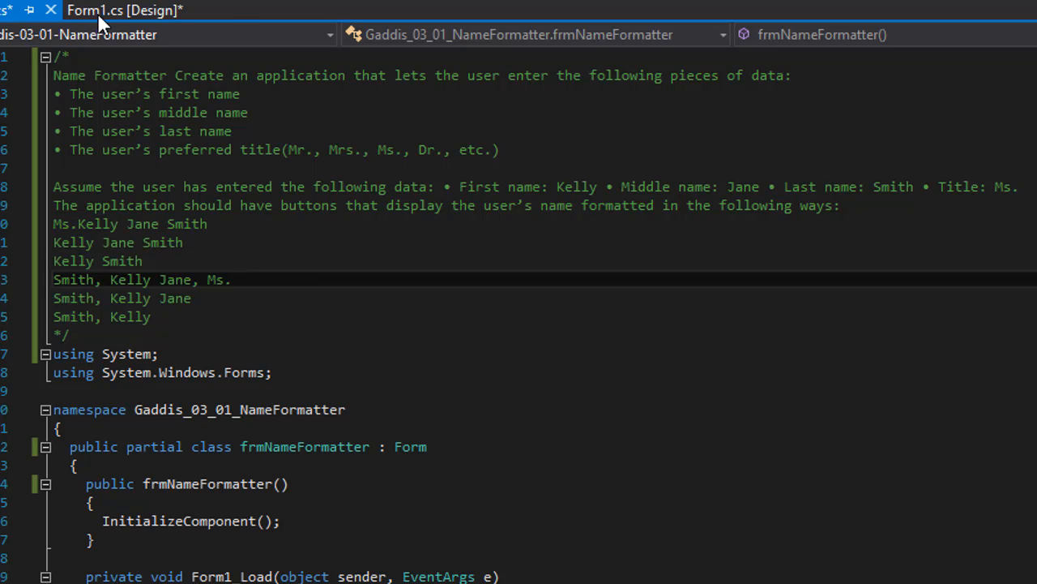
left_click(172, 10)
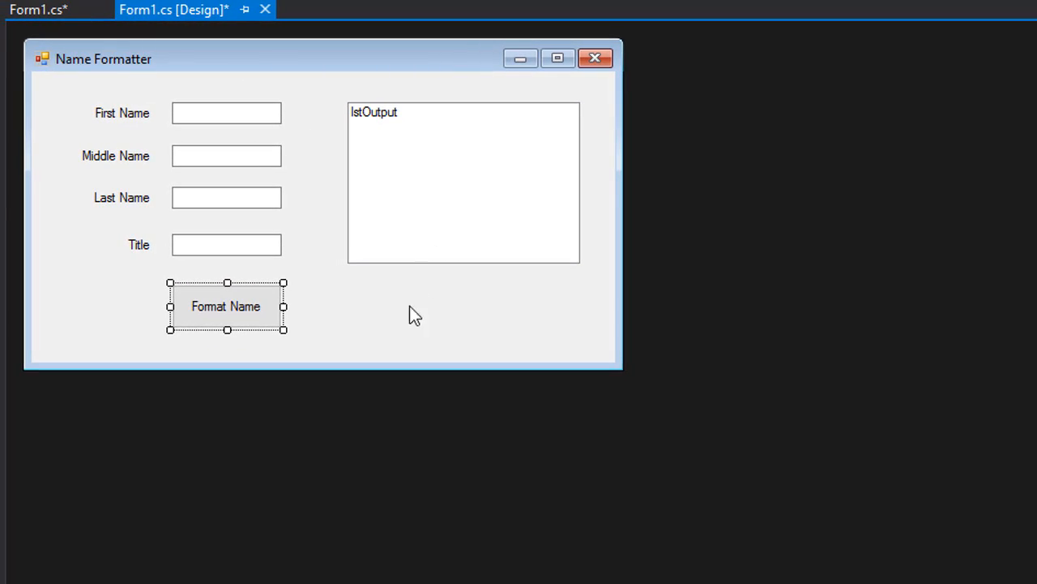
mouse_move(188, 114)
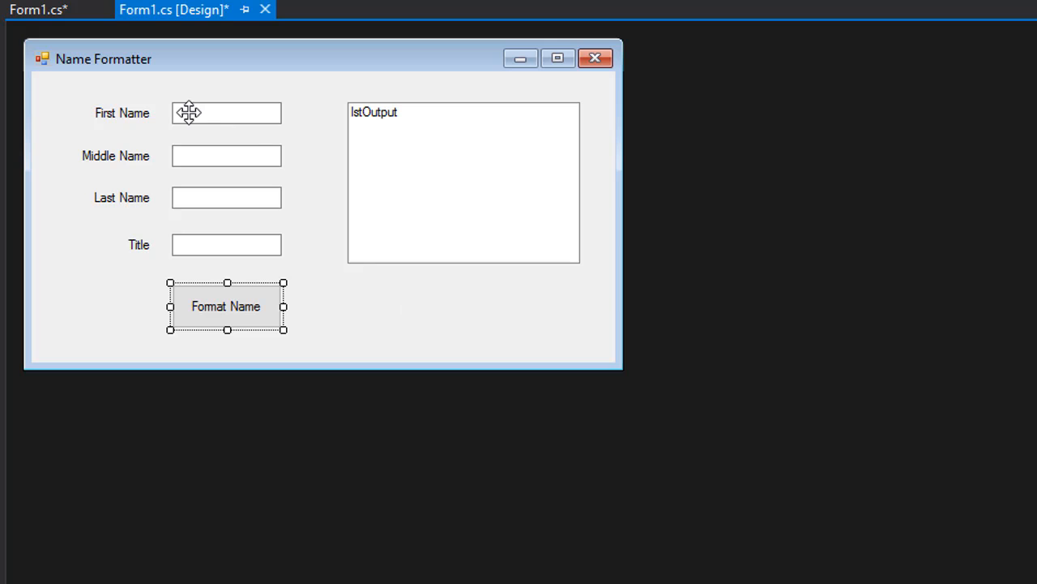
mouse_move(210, 251)
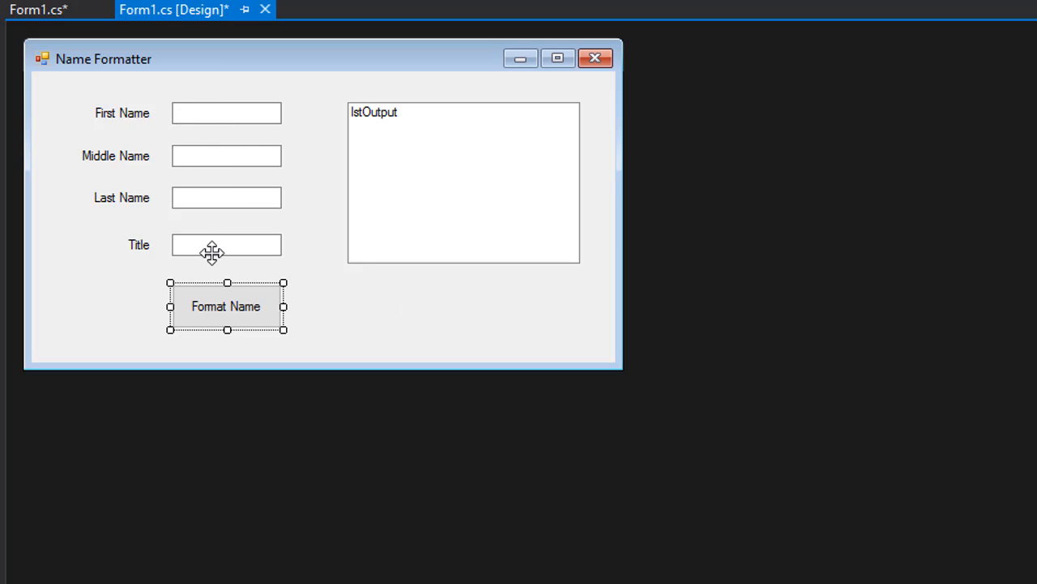
mouse_move(204, 114)
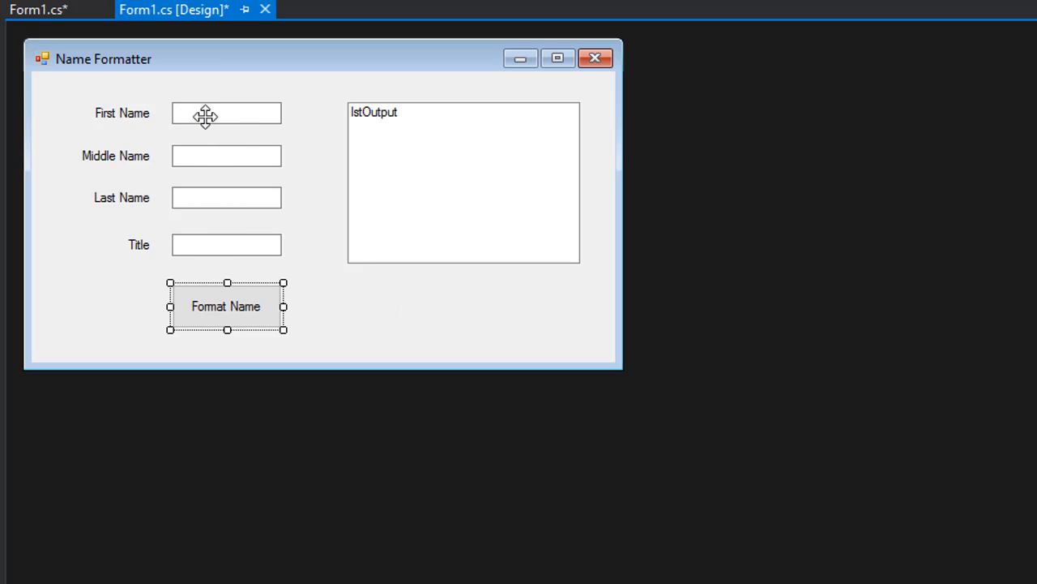
mouse_move(236, 298)
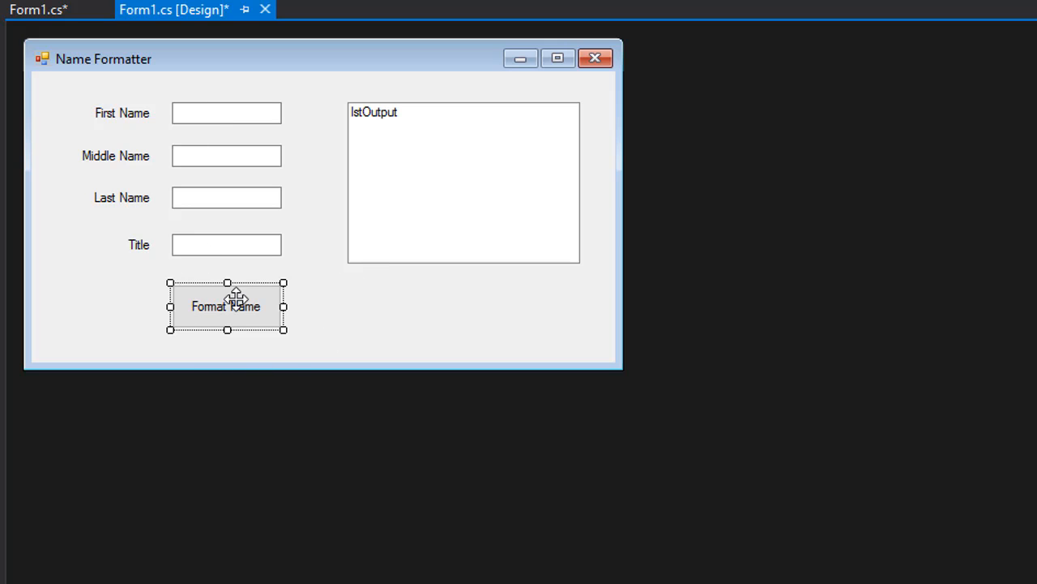
mouse_move(328, 326)
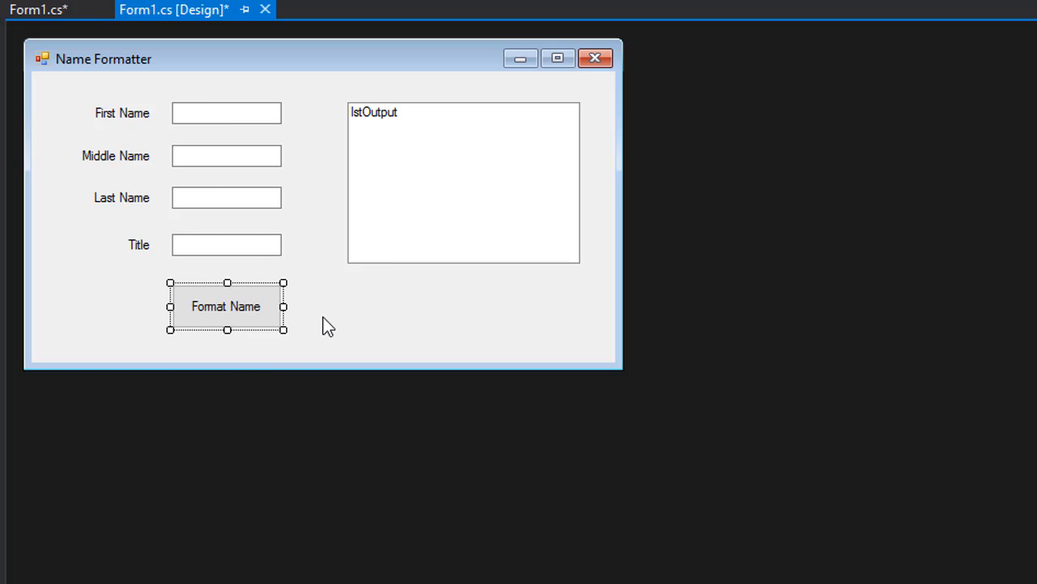
mouse_move(363, 157)
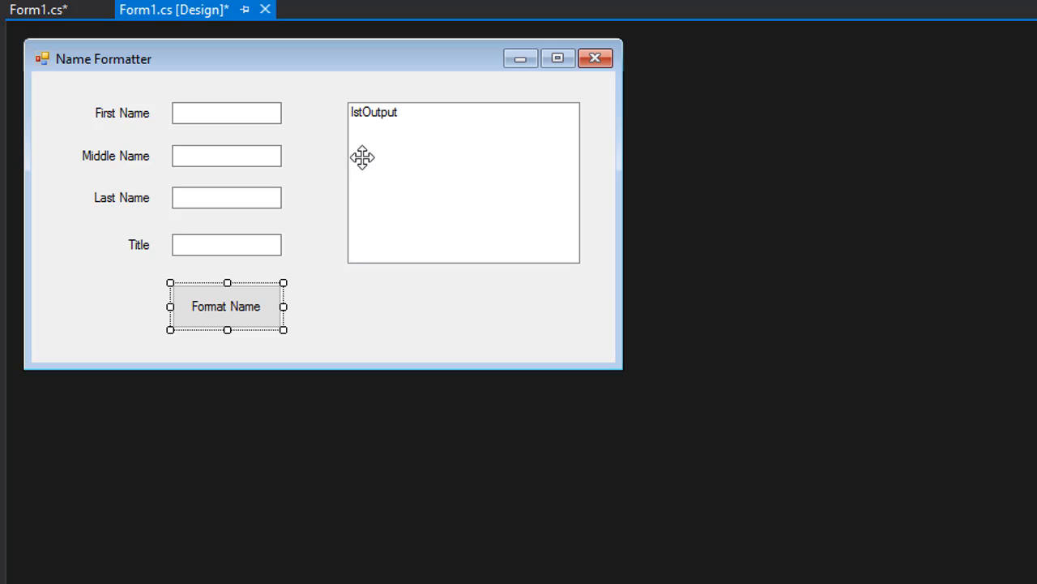
mouse_move(564, 175)
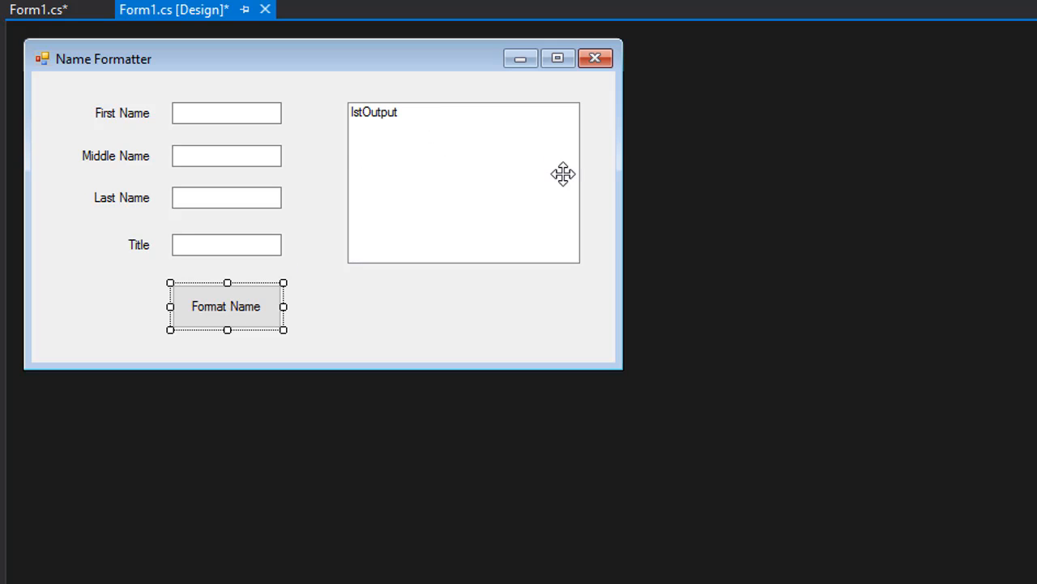
mouse_move(425, 120)
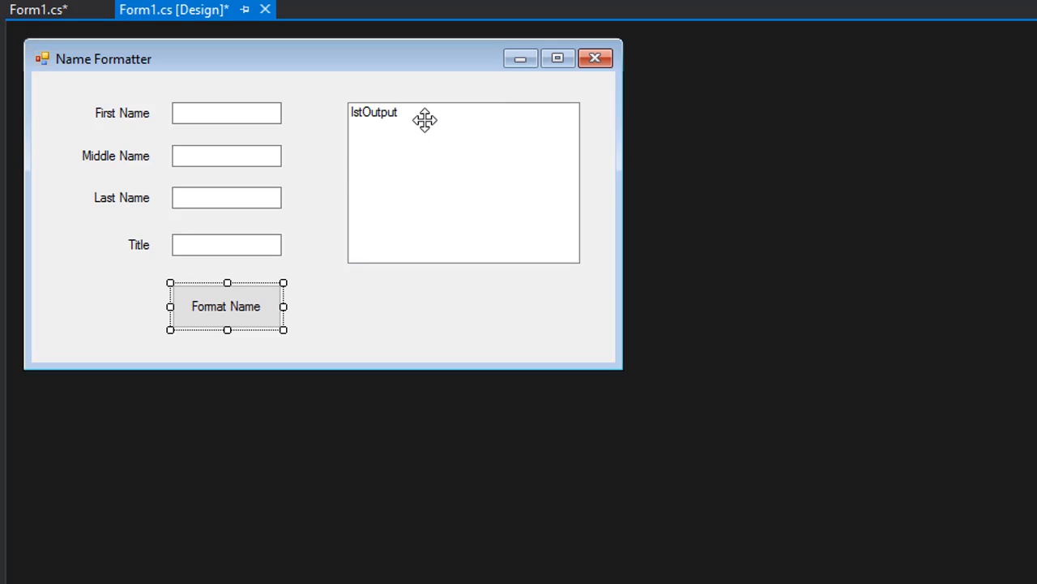
mouse_move(402, 181)
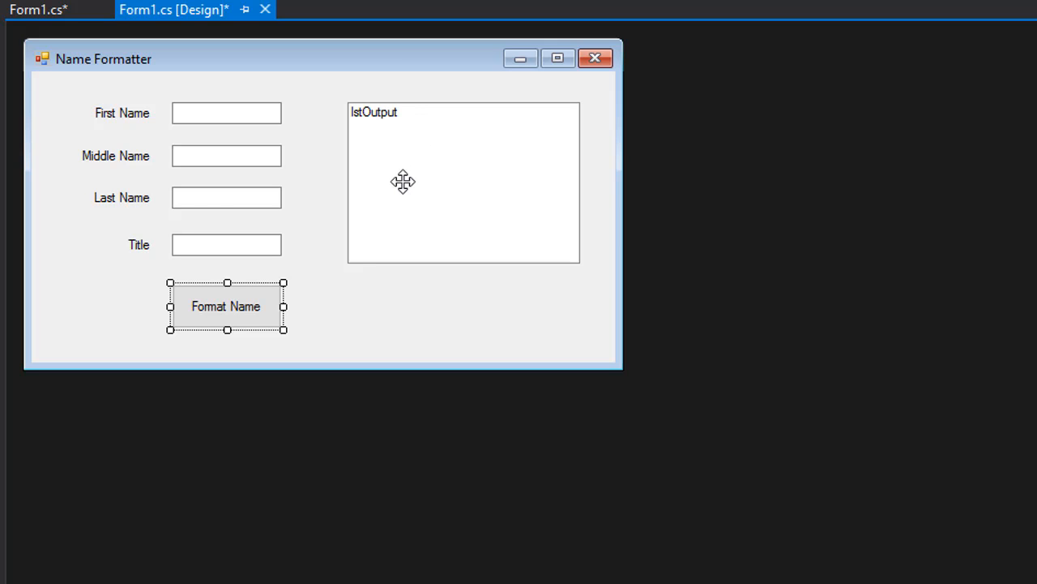
mouse_move(153, 68)
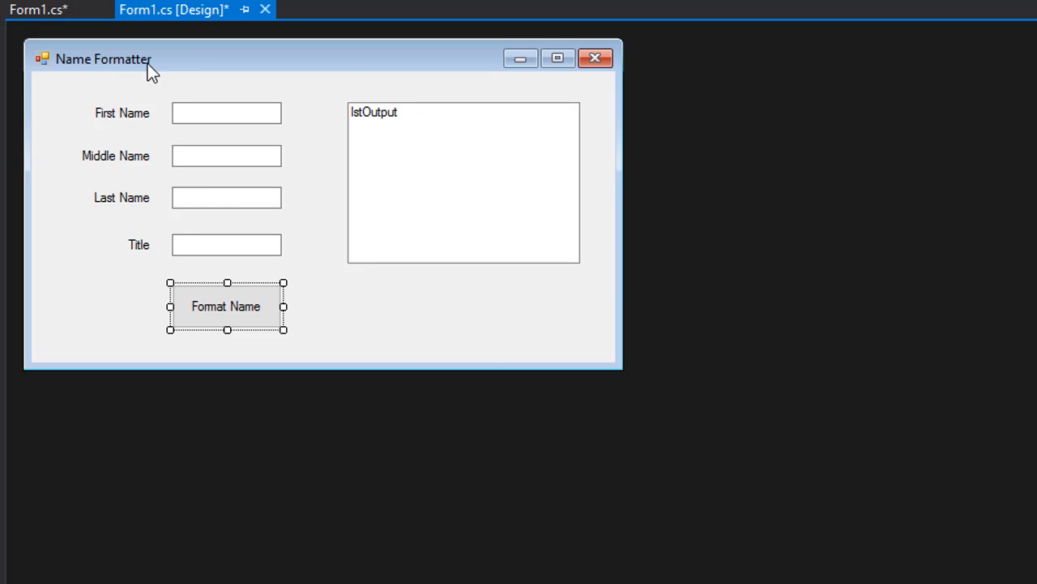
mouse_move(110, 65)
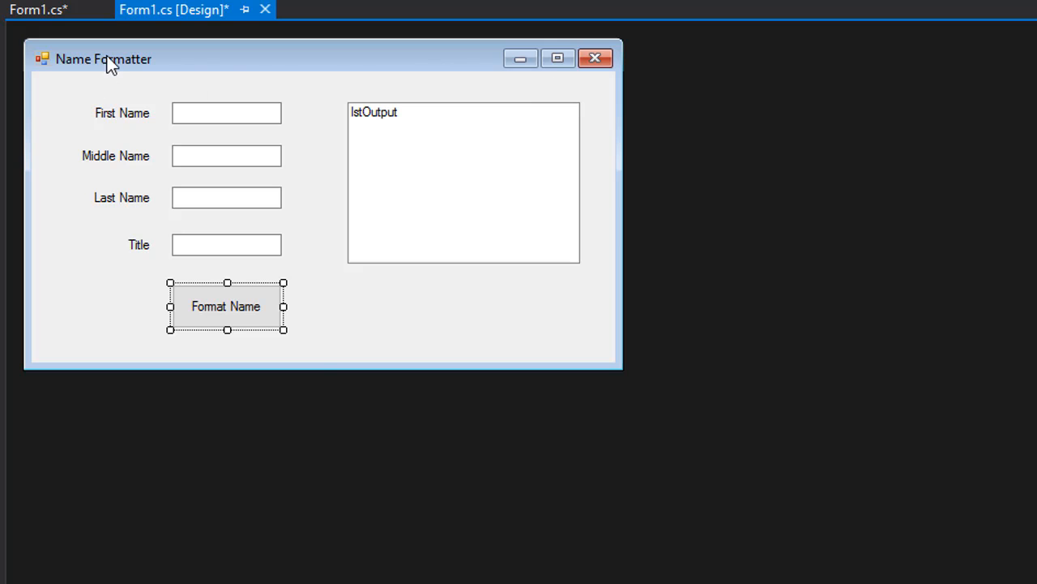
left_click(236, 117)
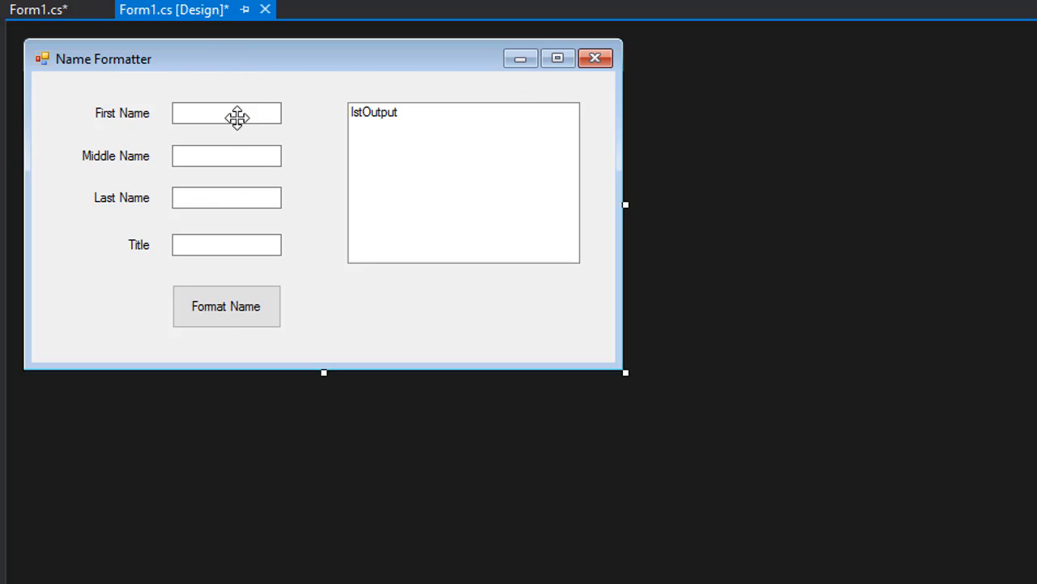
mouse_move(260, 293)
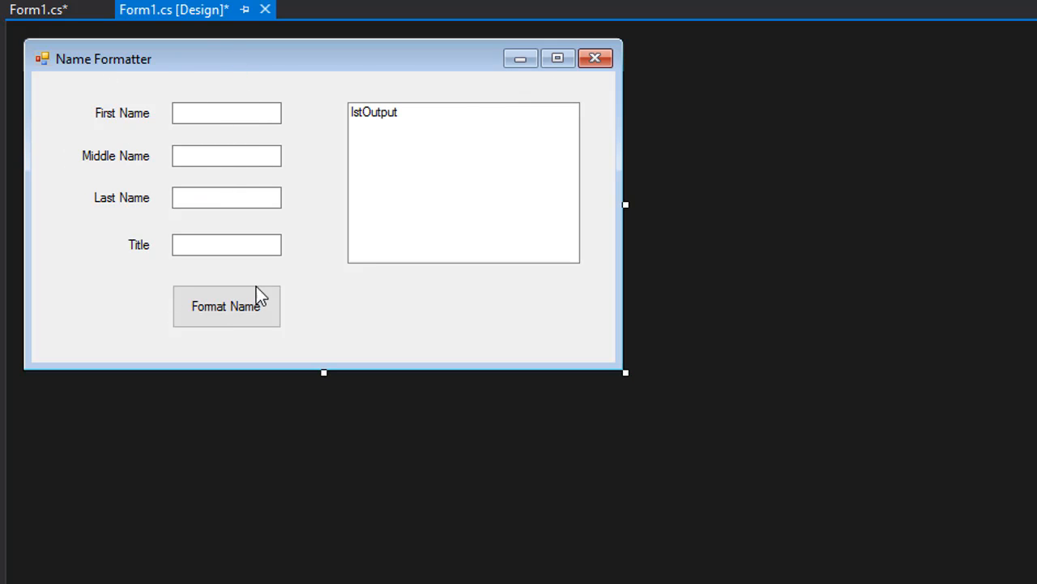
mouse_move(289, 73)
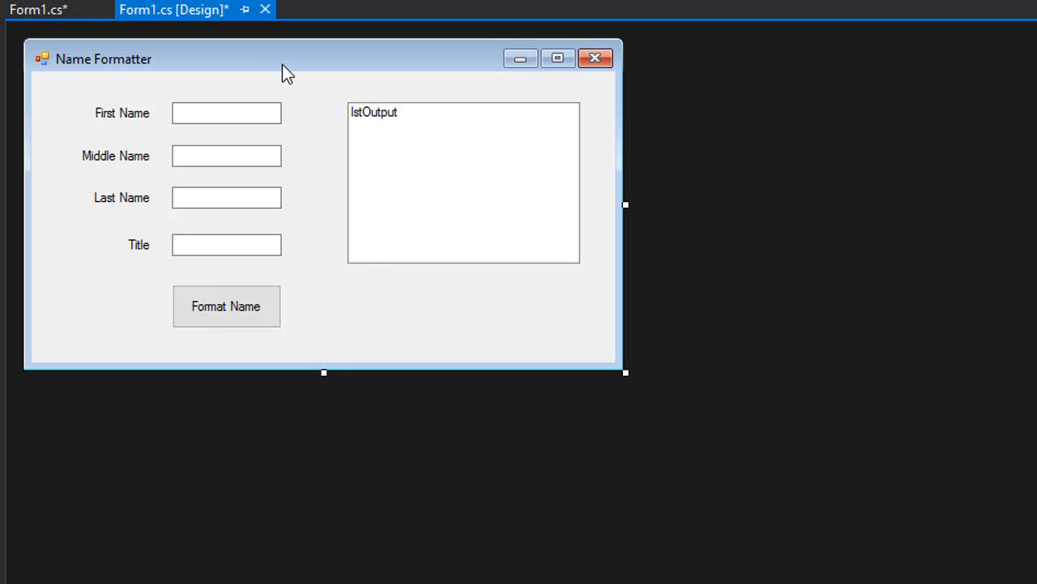
mouse_move(318, 67)
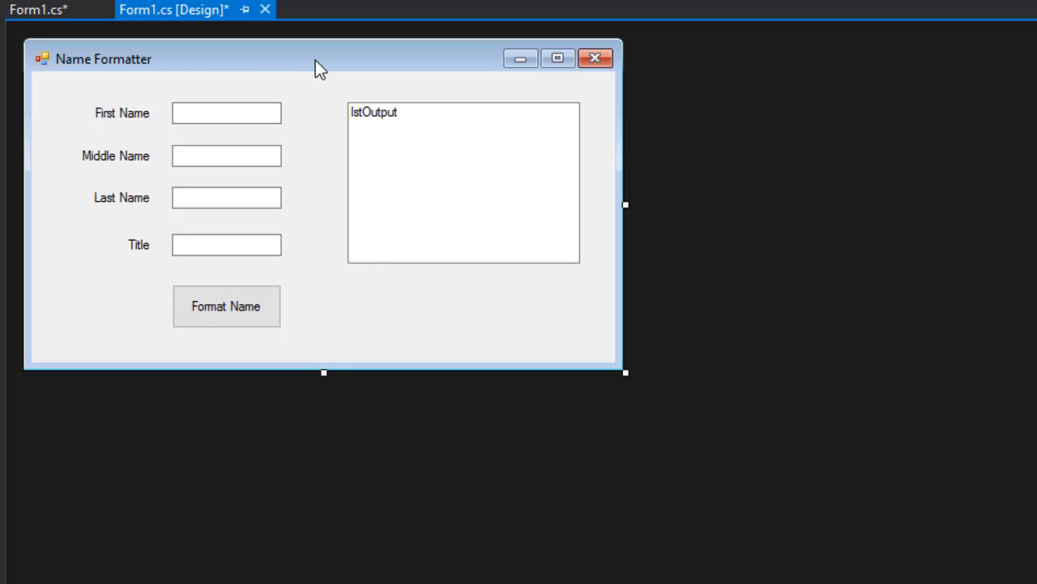
mouse_move(305, 105)
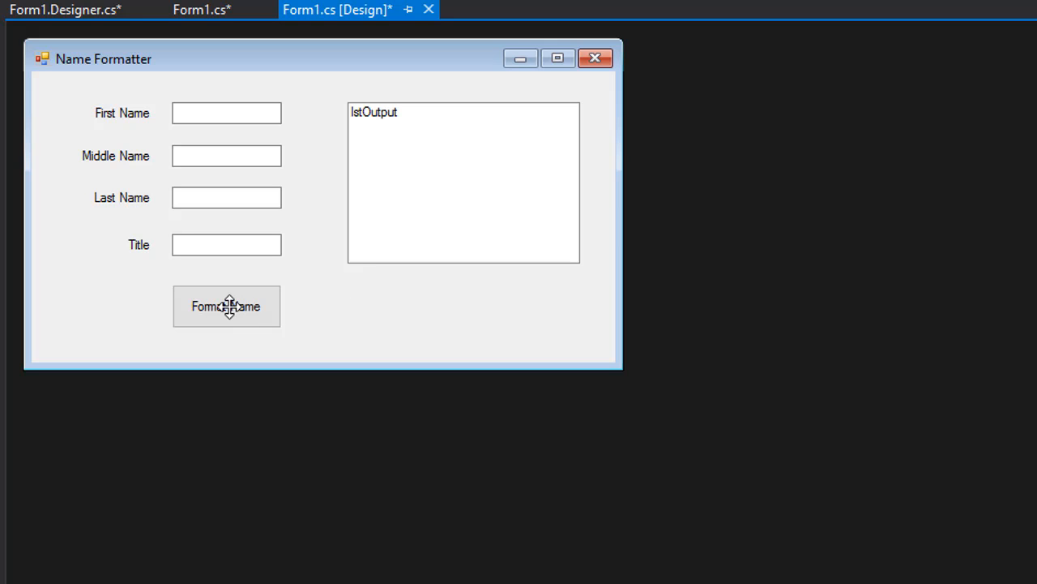
double_click(227, 304)
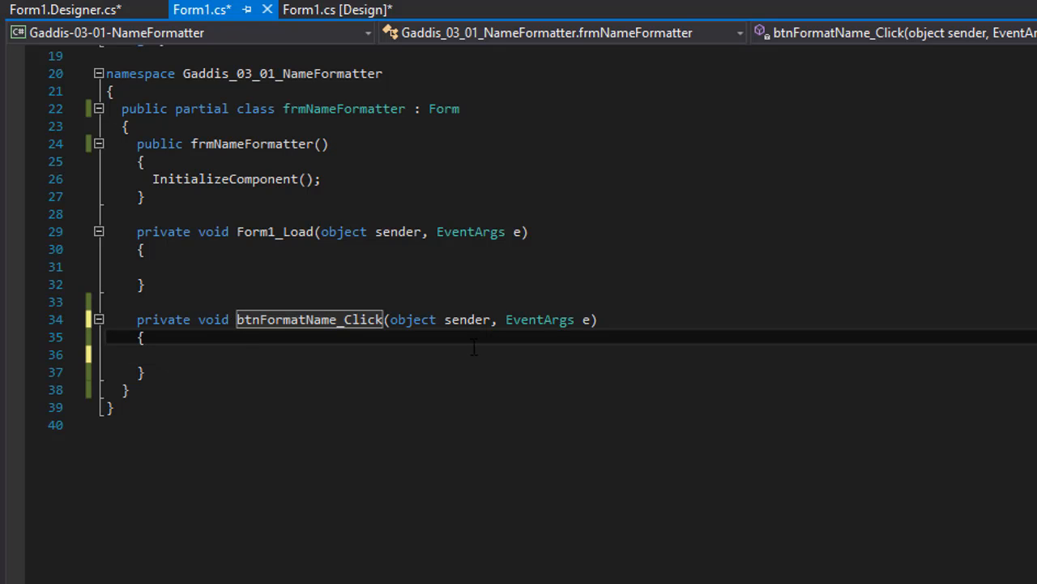
mouse_move(214, 360)
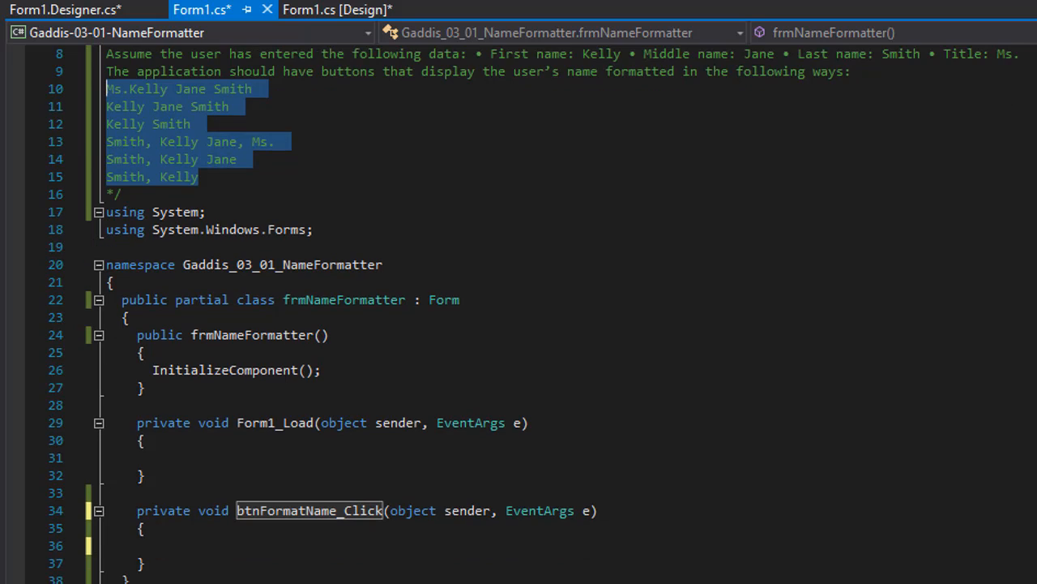
left_click(192, 548)
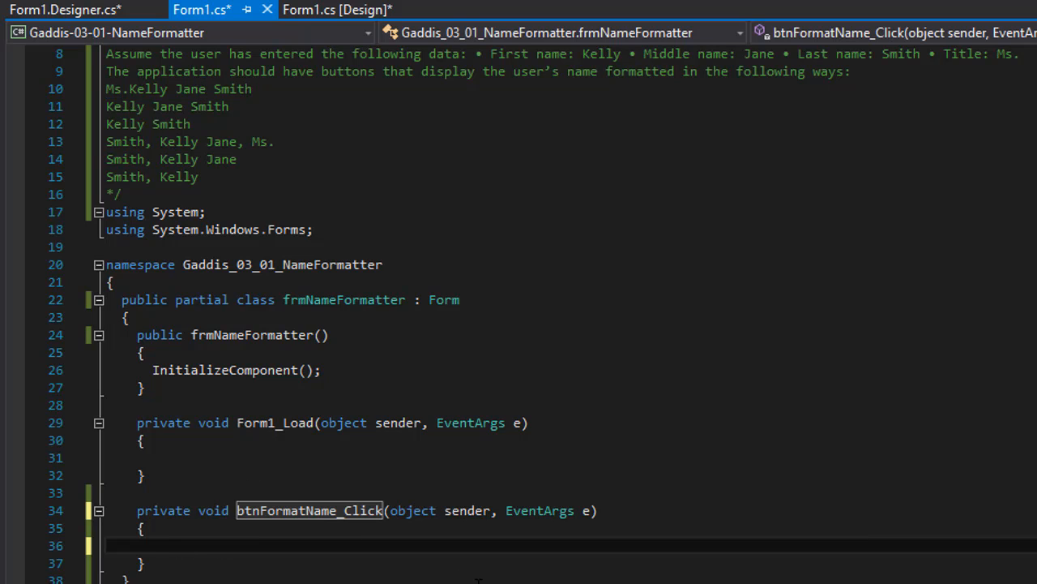
Write an empty lstOutput.Items.Add() call inside the btnFormatName_Click handler.
type("lstOutput.")
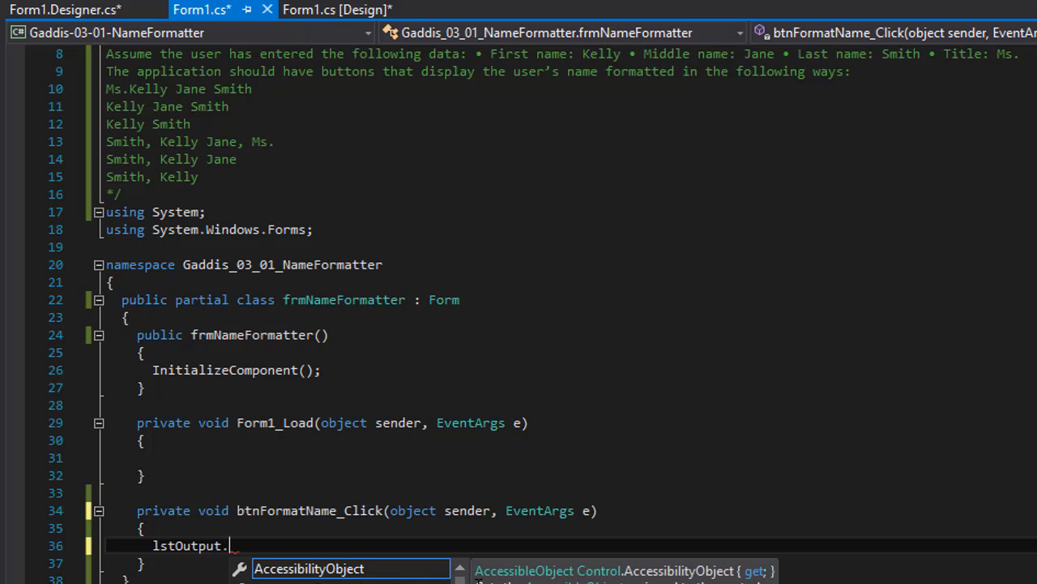
type("Items")
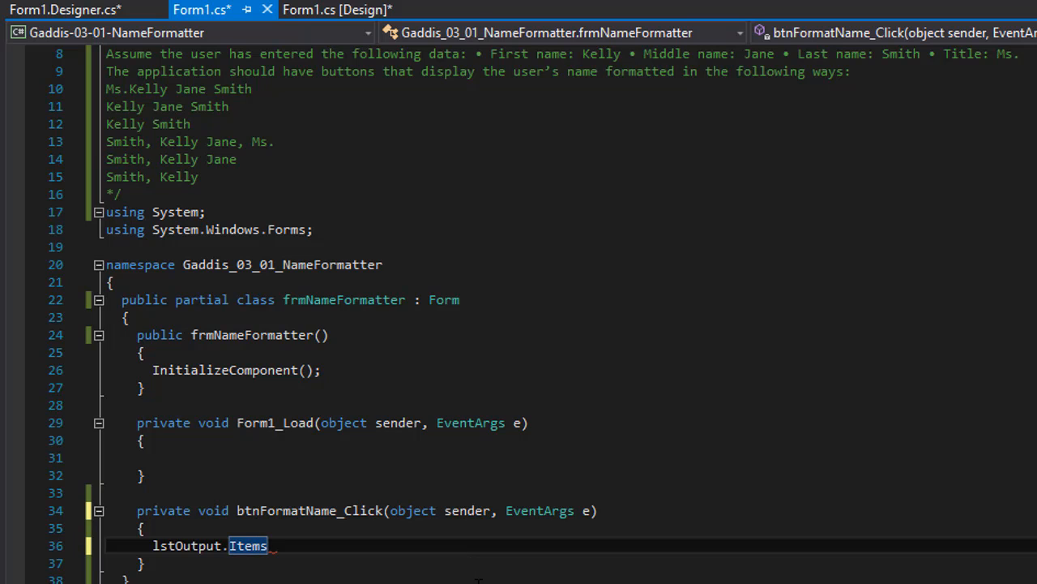
type(".Add")
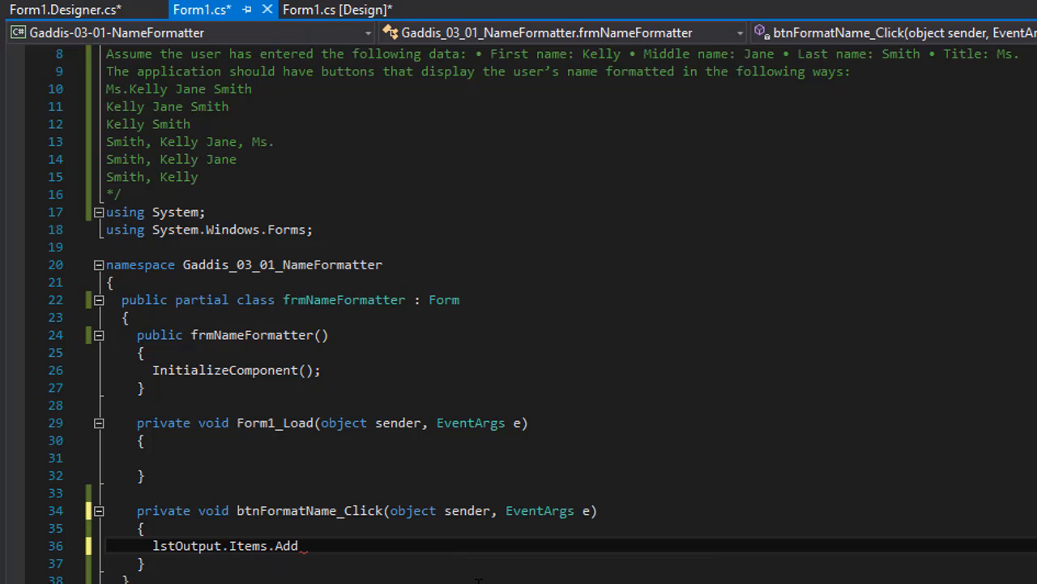
type("()")
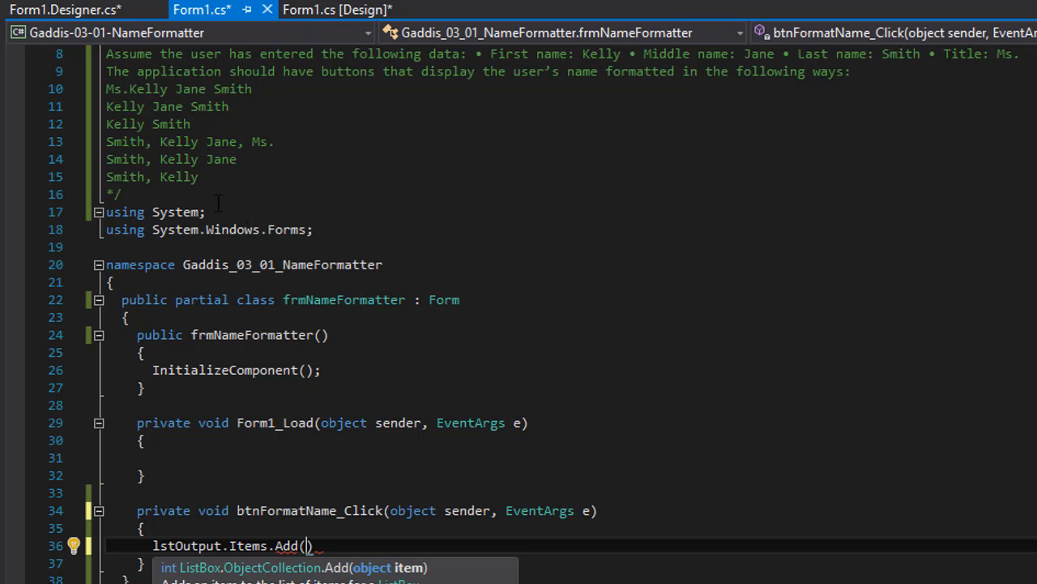
scroll("down", 3)
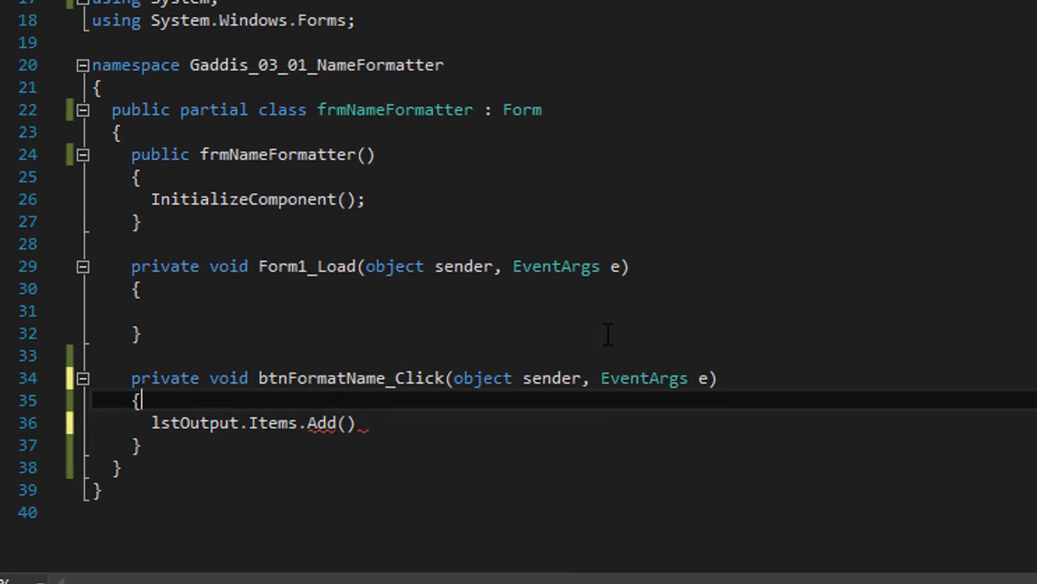
Declare string firstName at the top of the handler, correcting FirstName to camel case.
scroll("down", 3)
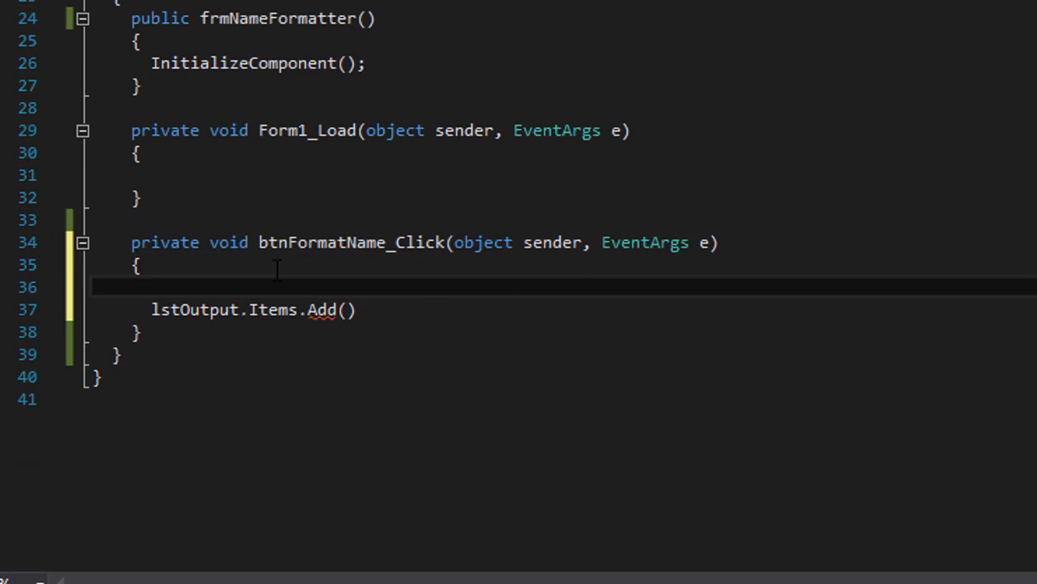
type("va")
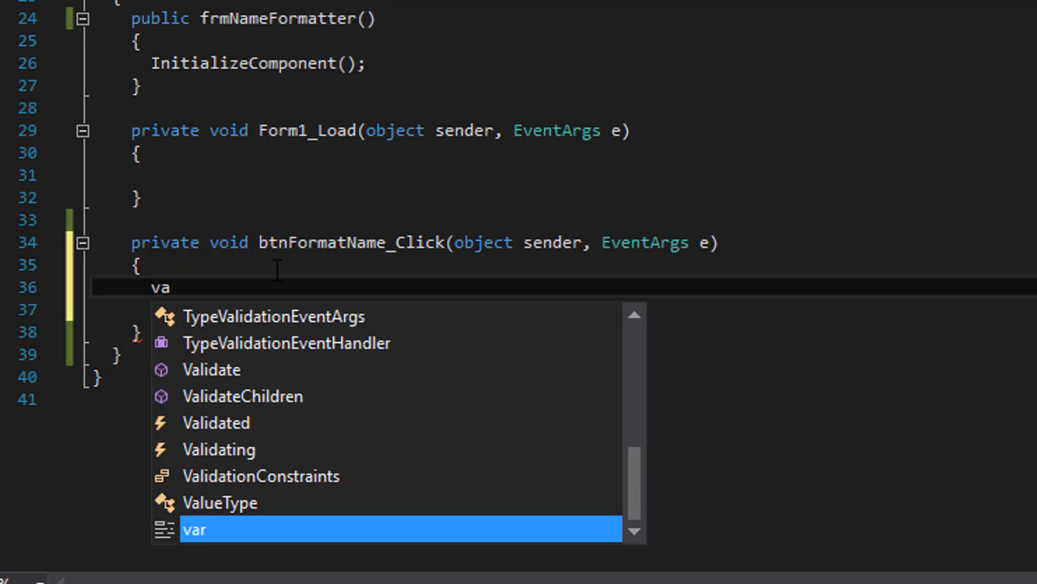
key("Escape")
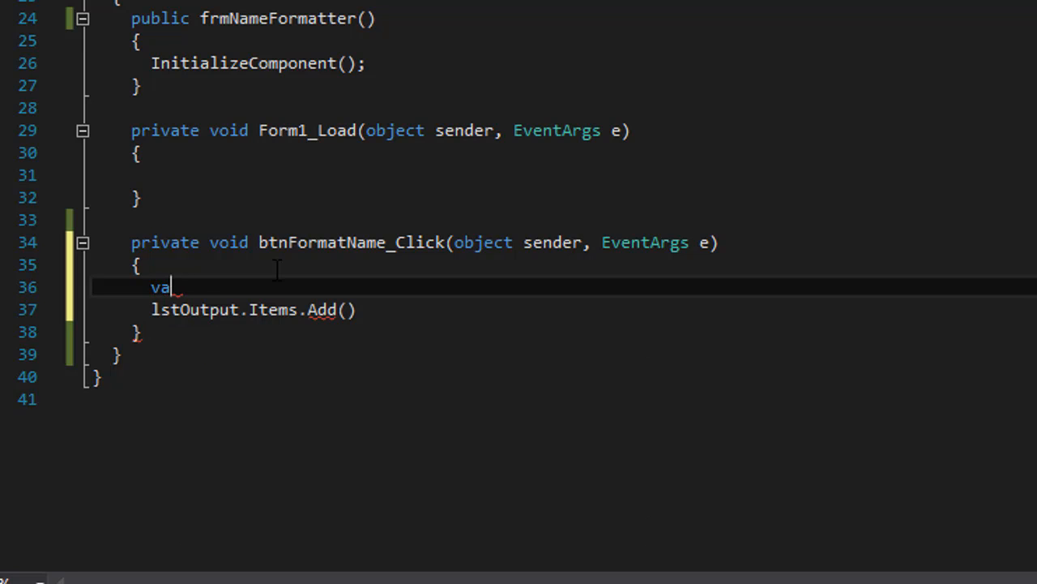
type("string")
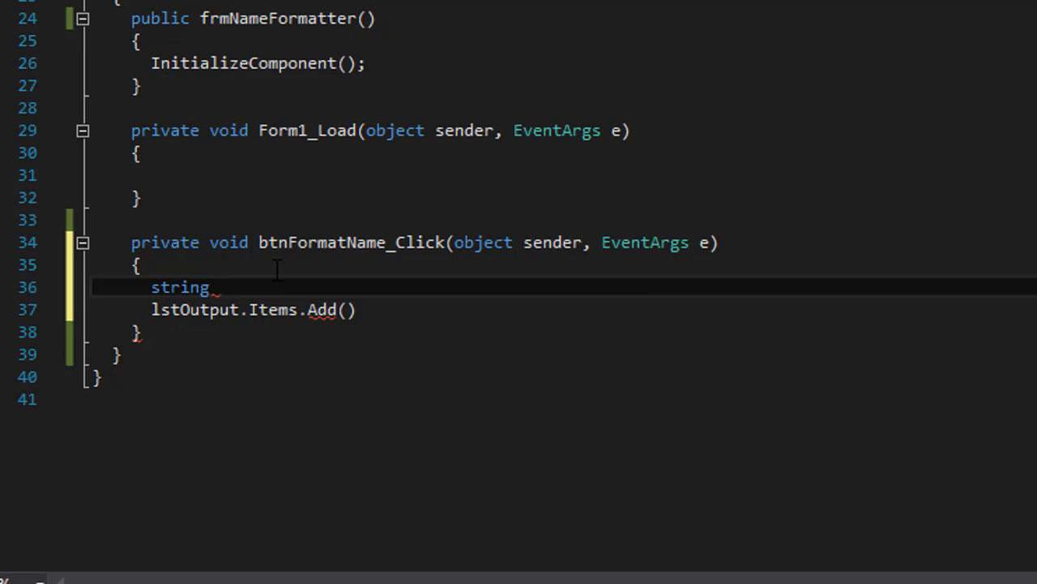
type("FirstName")
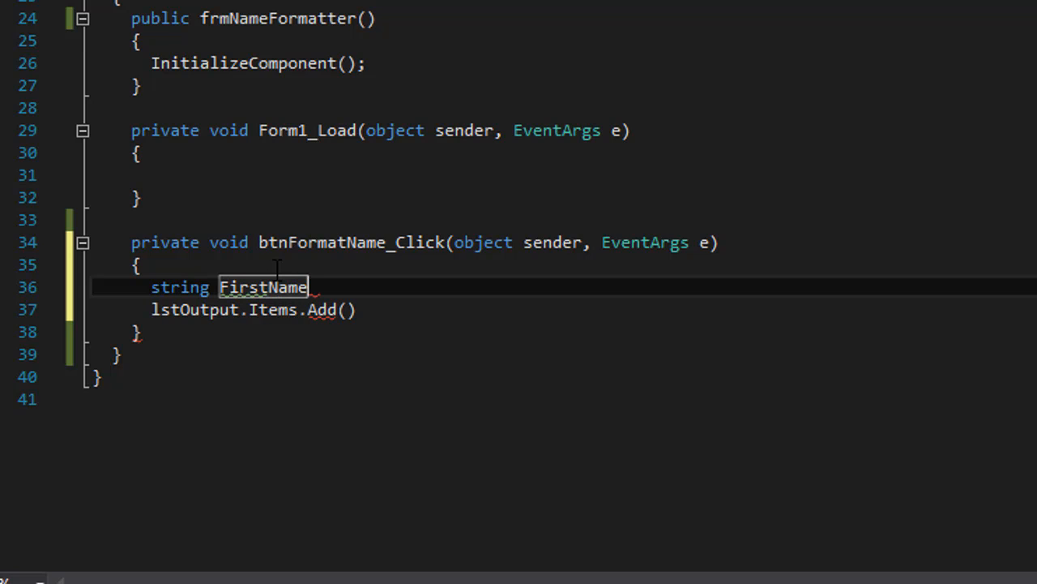
double_click(263, 287)
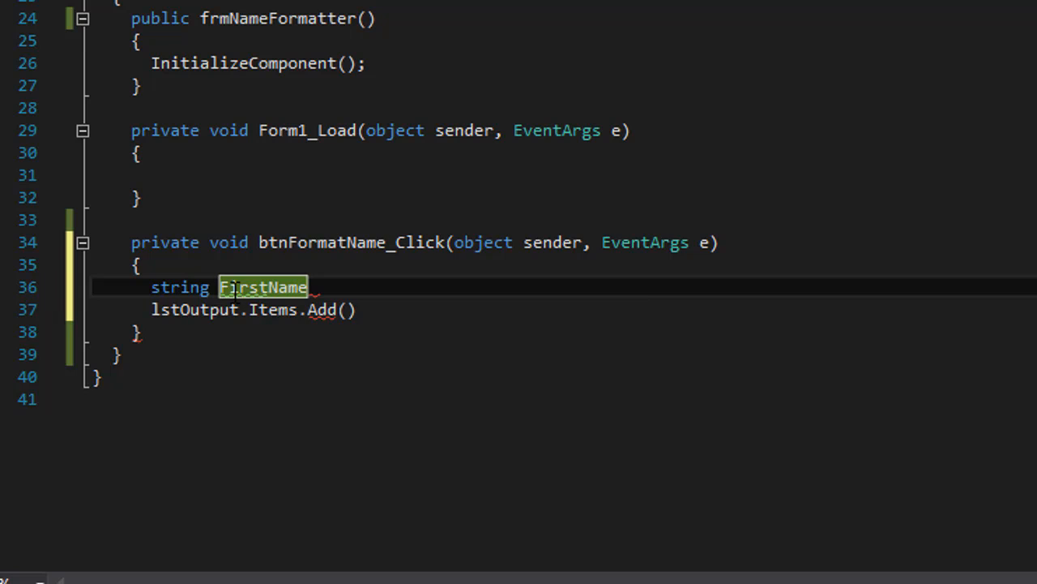
type("firstName")
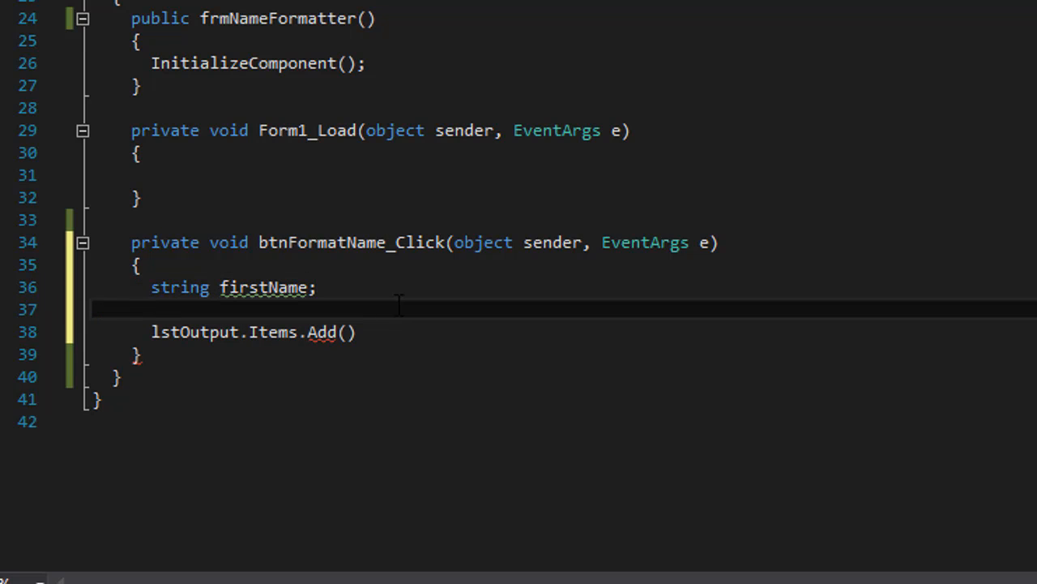
Declare the remaining string variables middleName, lastName and title below it.
type("string")
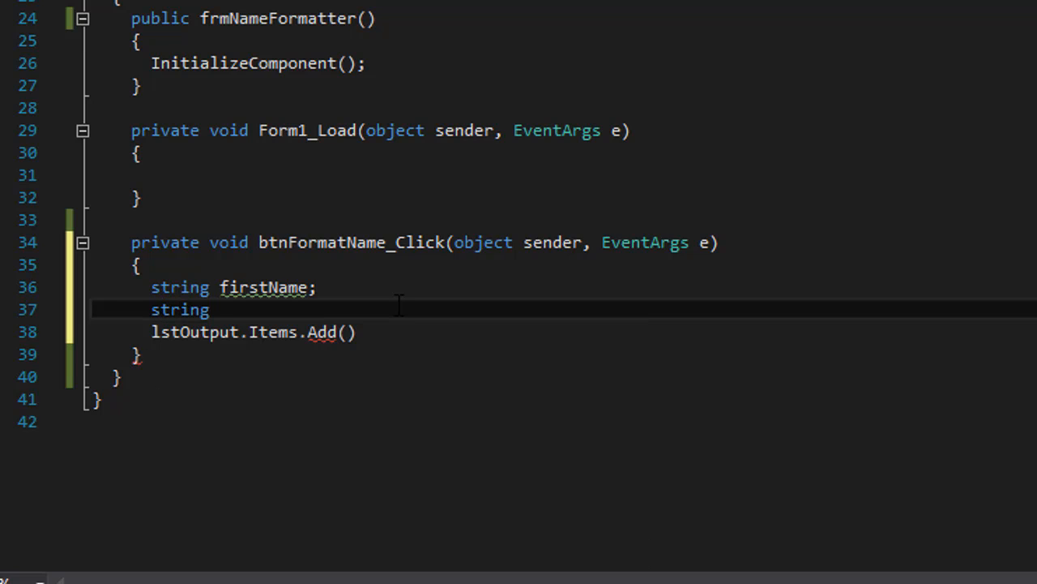
type("middleName;")
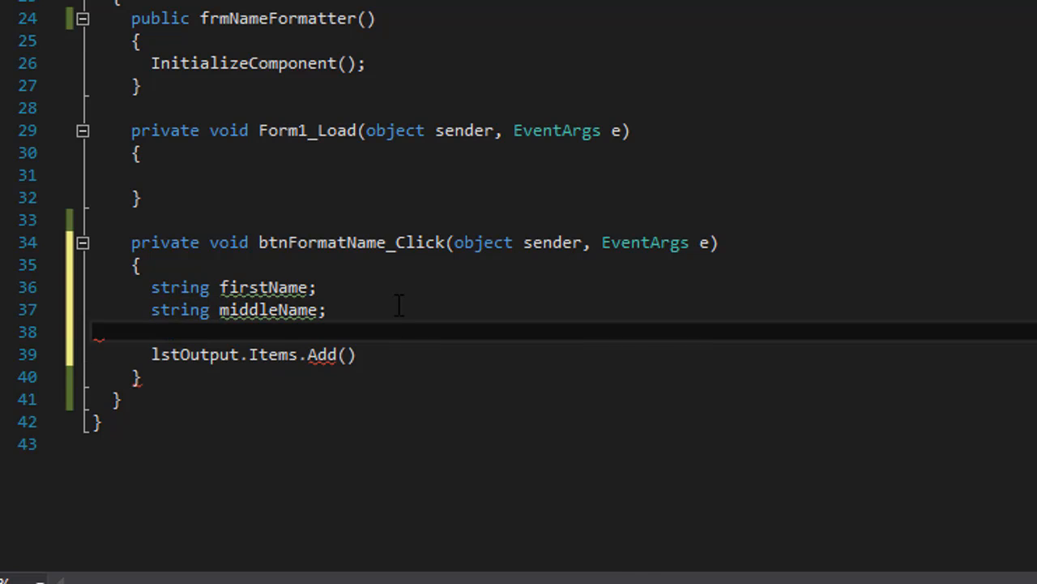
type("string")
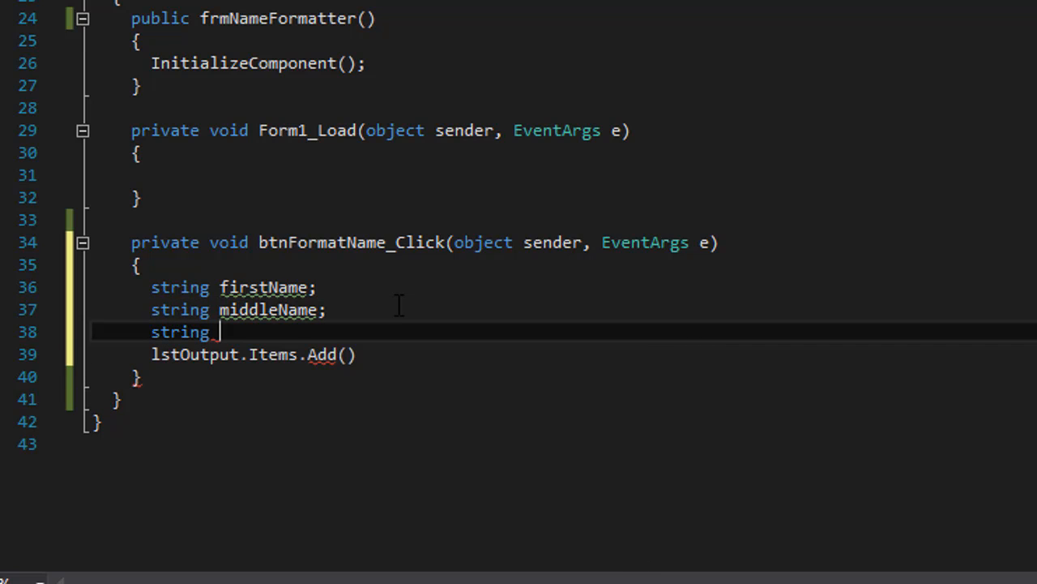
type("lastName")
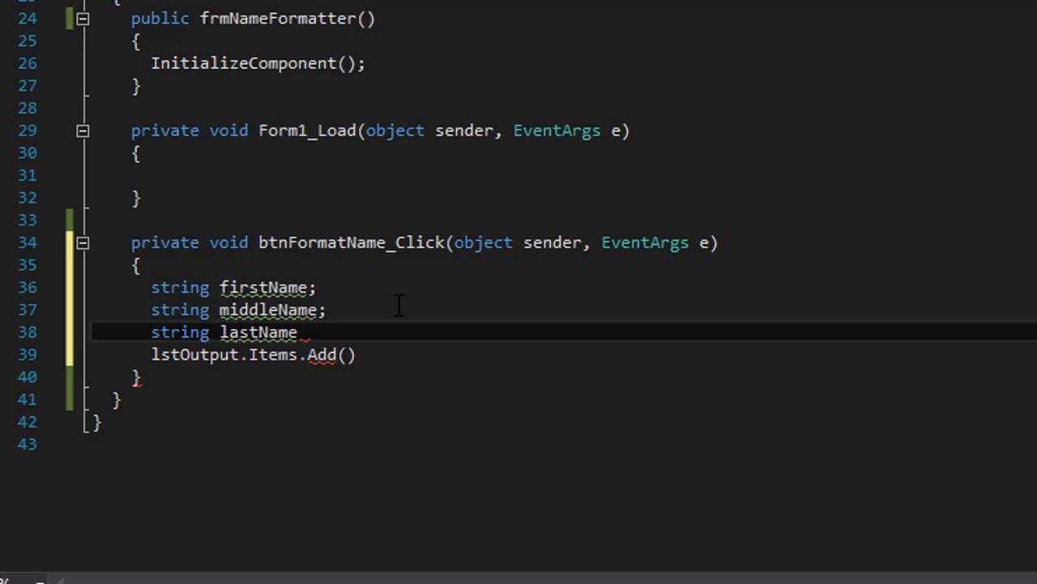
type(";")
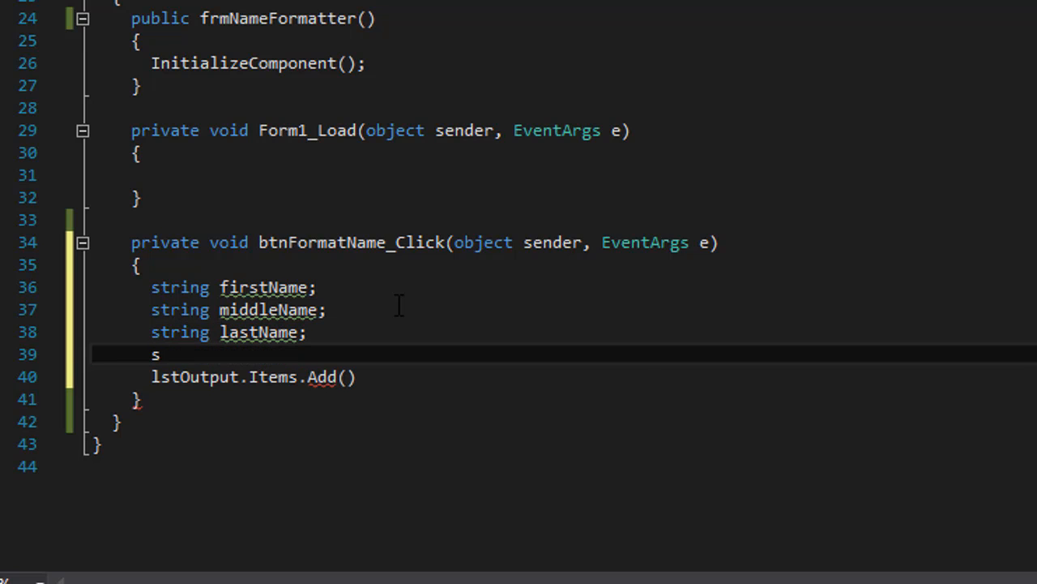
type("tring")
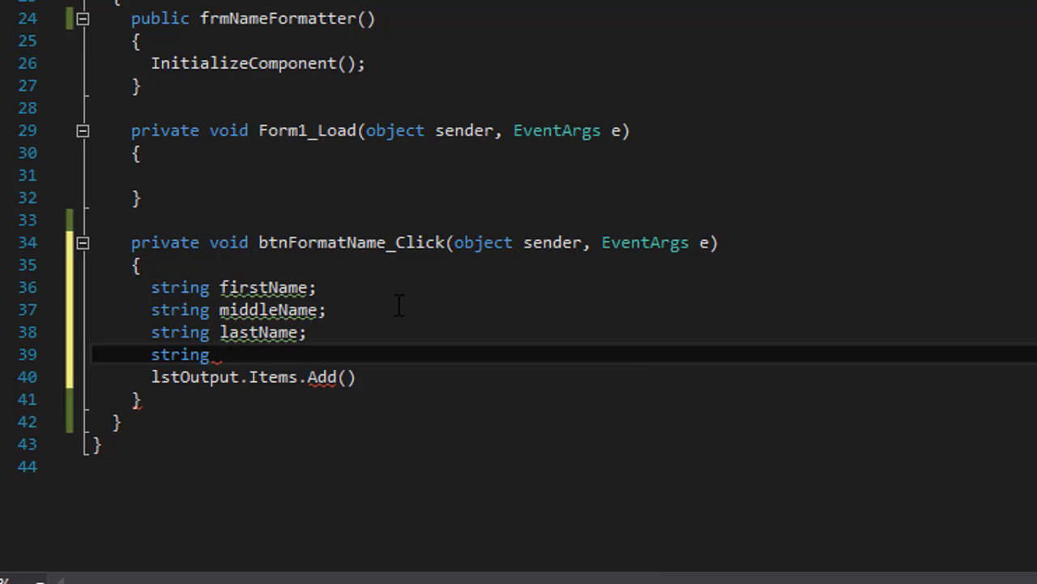
type("title;")
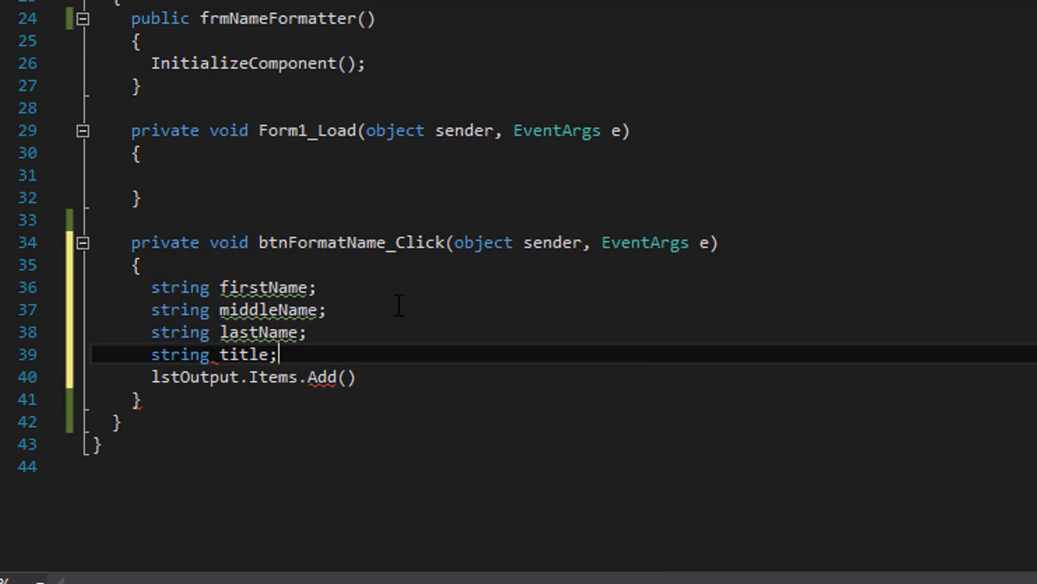
scroll("down", 3)
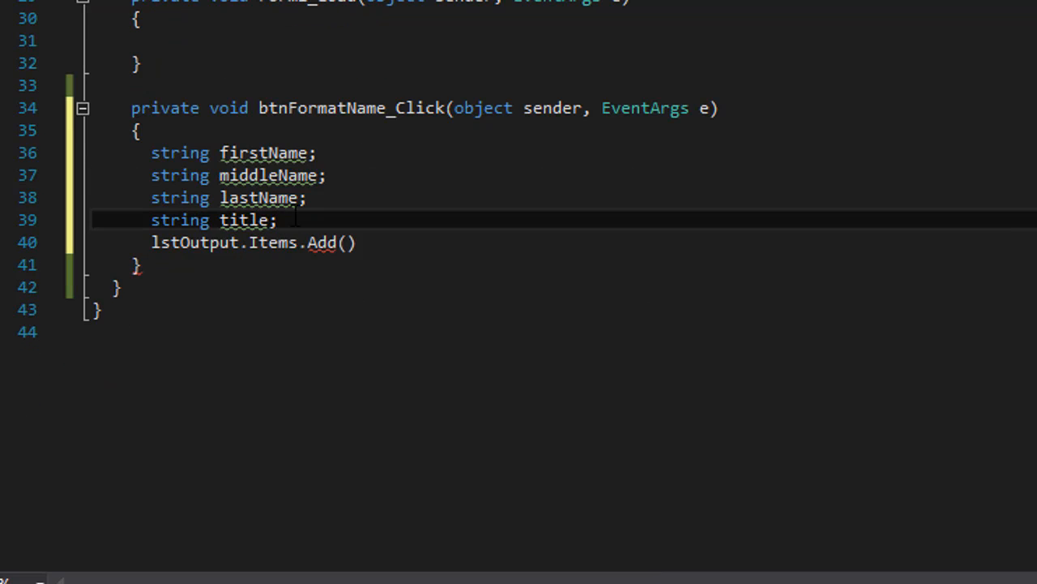
mouse_move(511, 219)
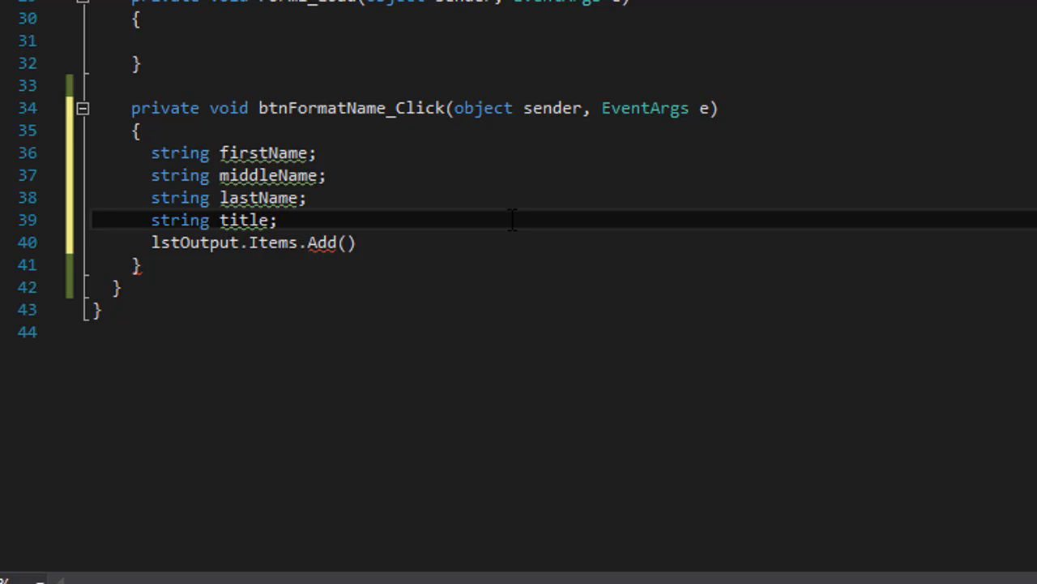
scroll("up", 3)
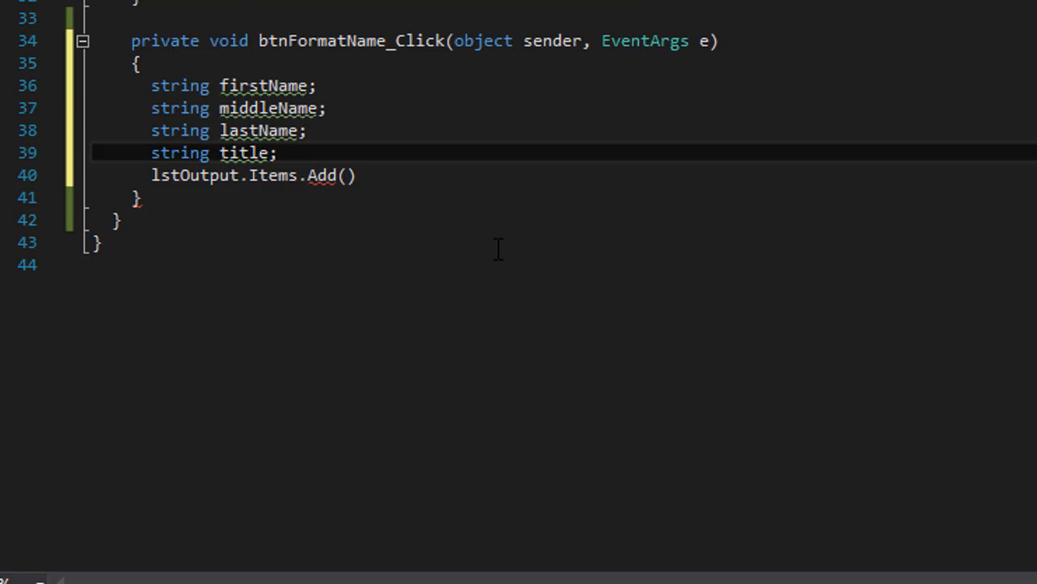
Assign firstName, middleName, lastName and title from txtFirstName, txtMiddleName, txtLastName and txtTitle .Text.
type("firstName")
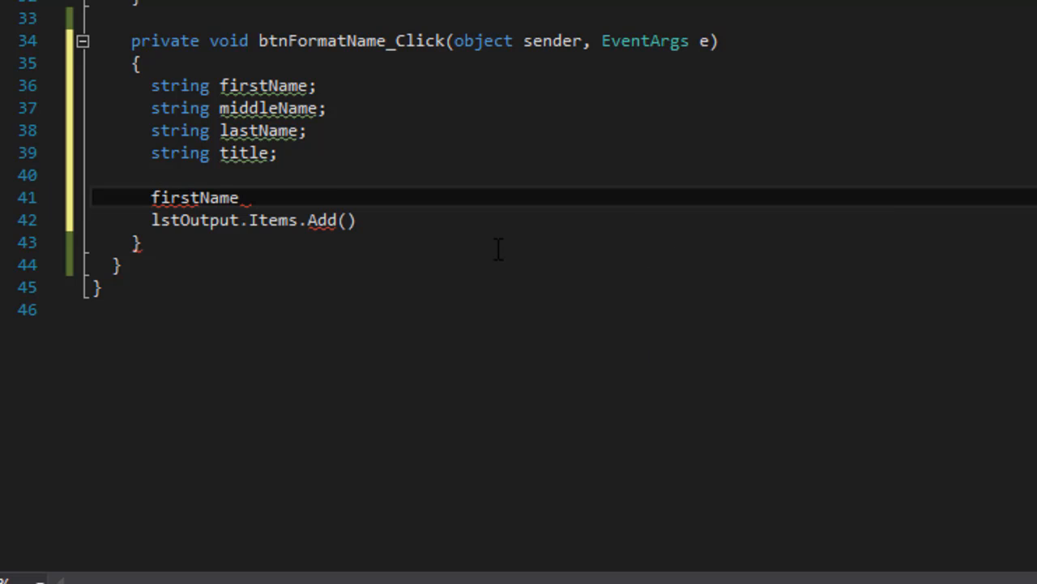
type("= txtFirstName")
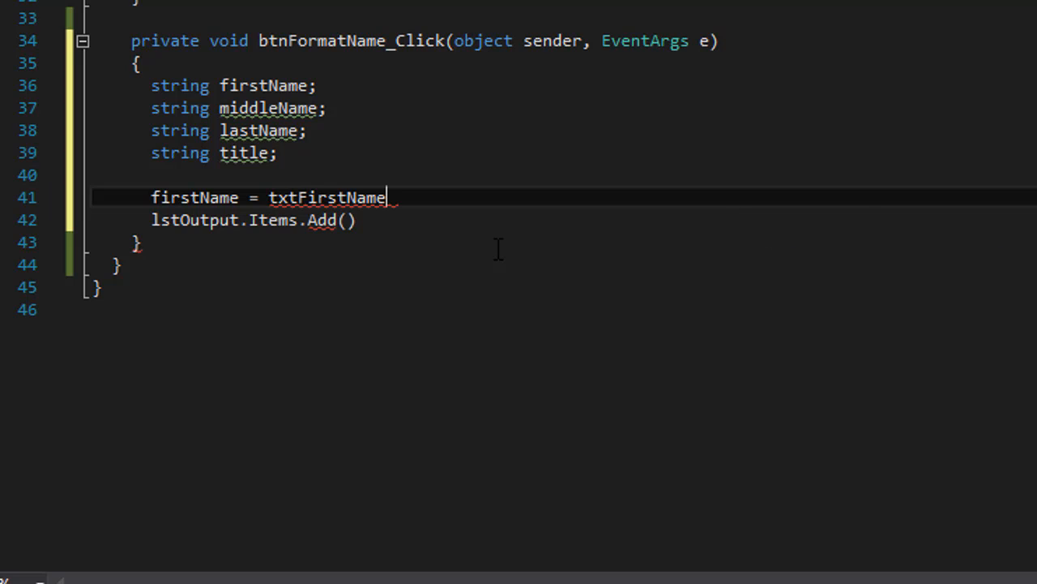
type(".Text;")
type("middleName")
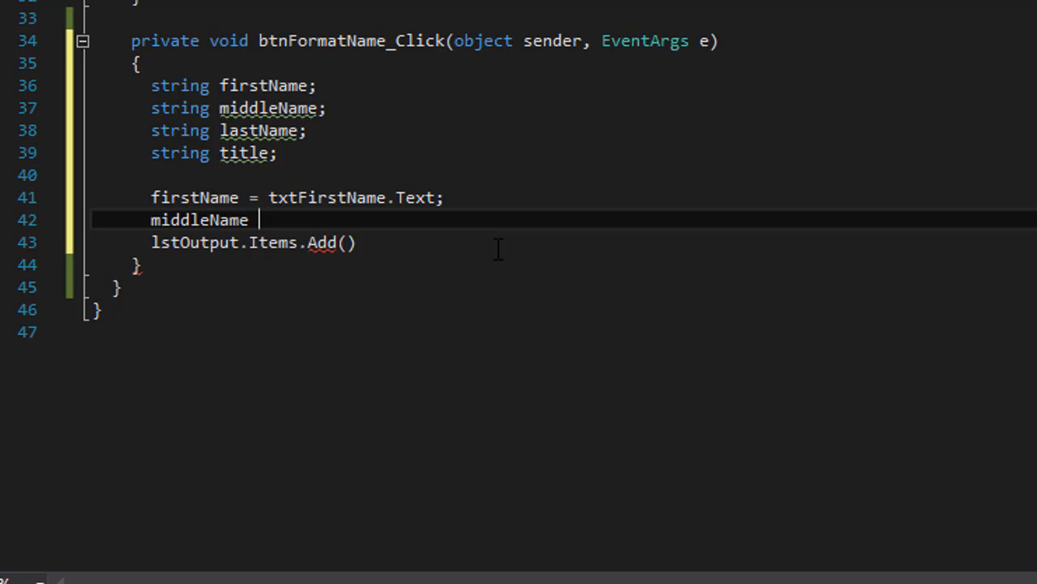
type("= txtMiddleName.Text;")
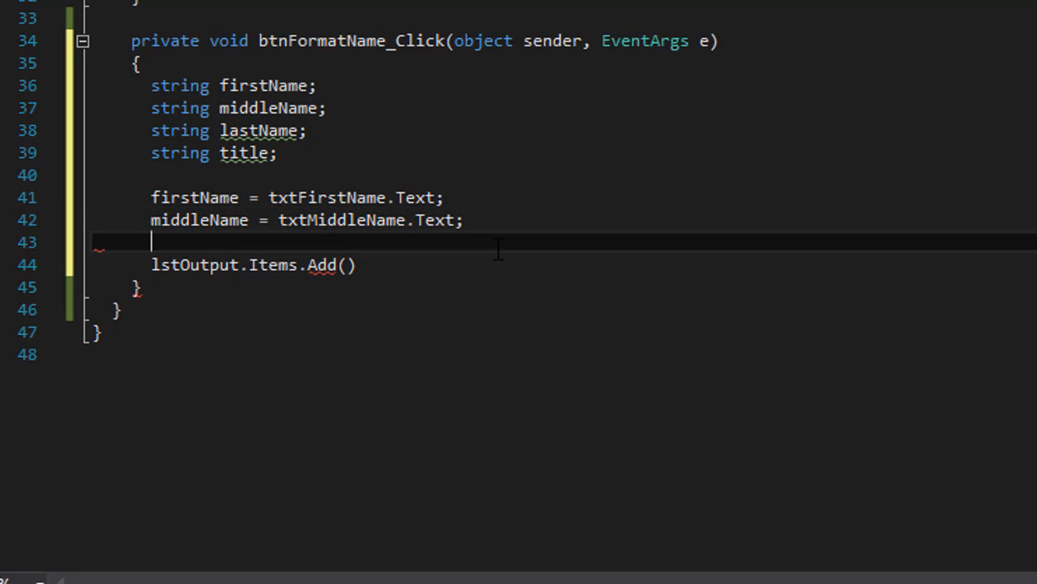
type("lastName")
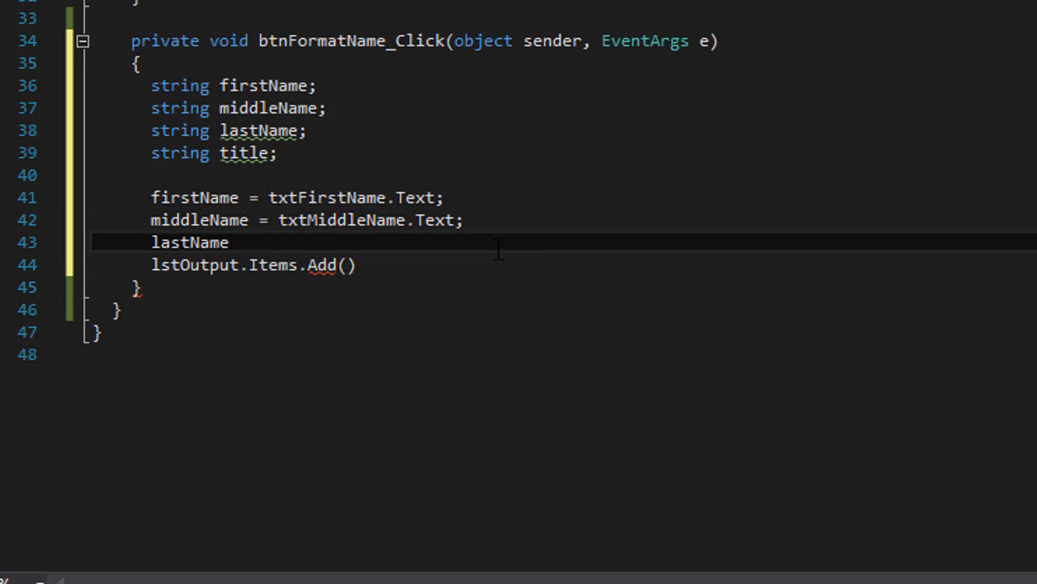
type("= txtLastName")
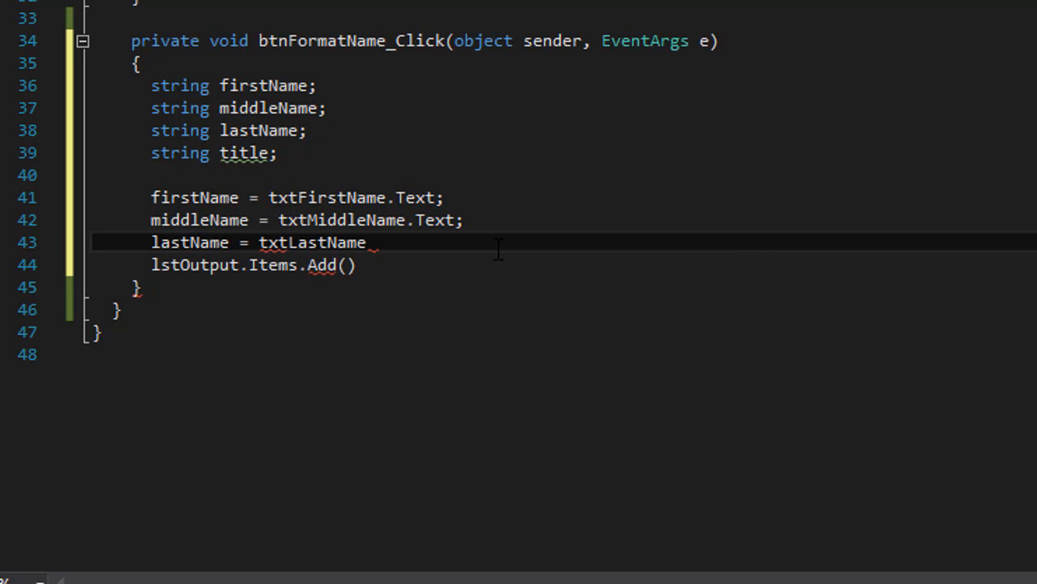
type(".Text;")
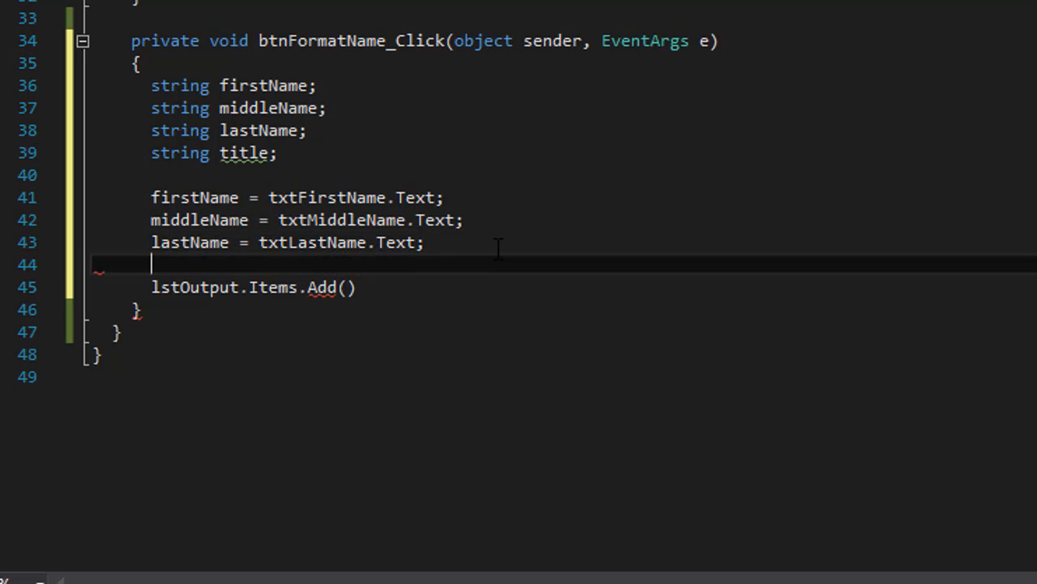
type("title")
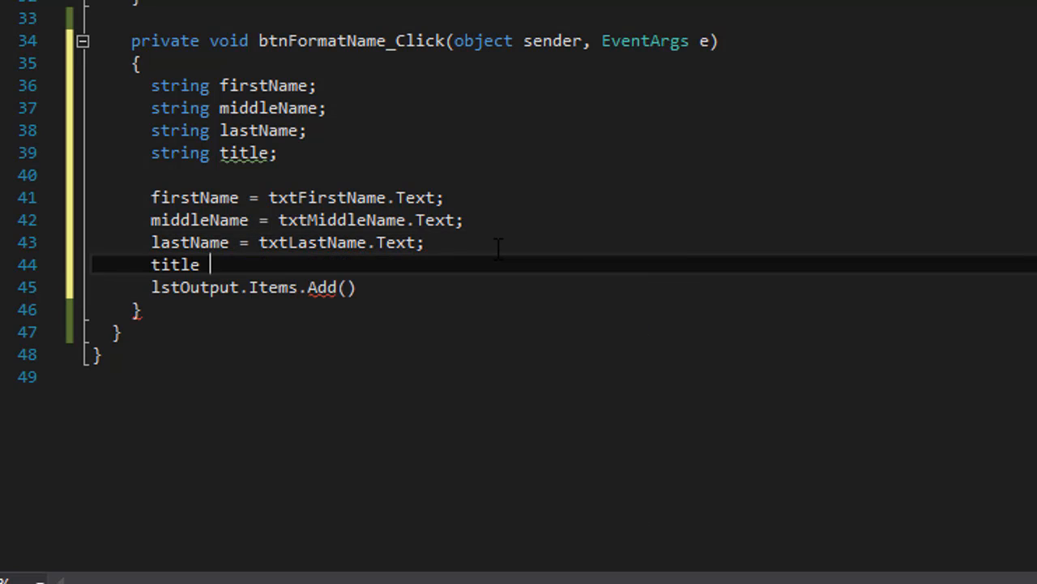
type("= txt")
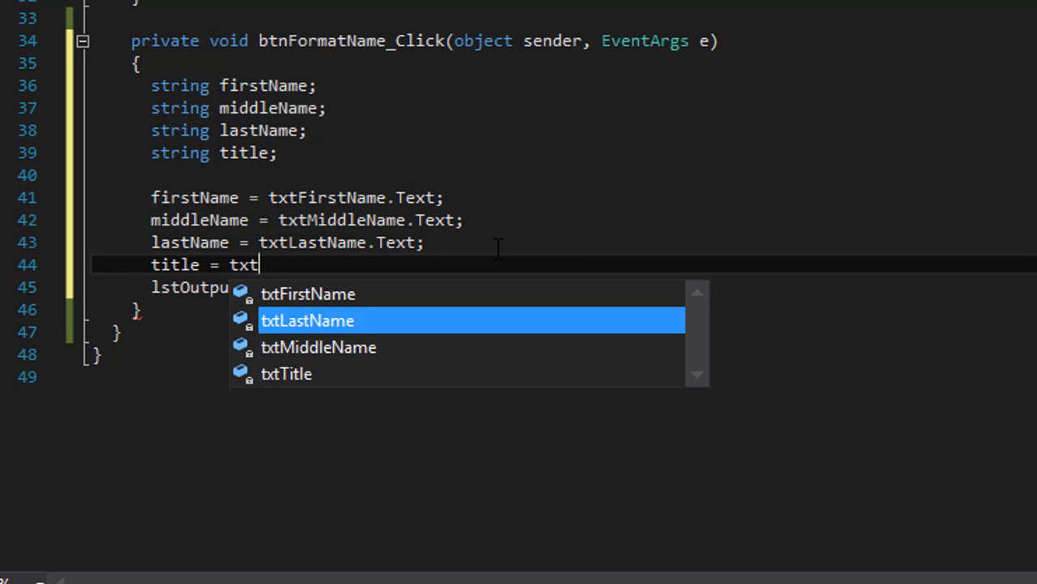
type("Title.Text;")
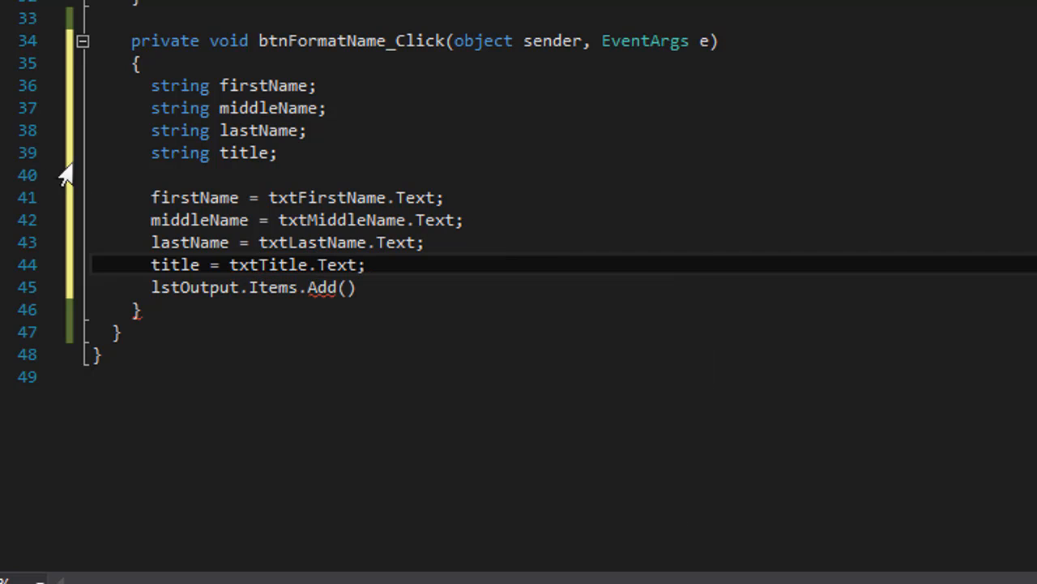
mouse_move(186, 292)
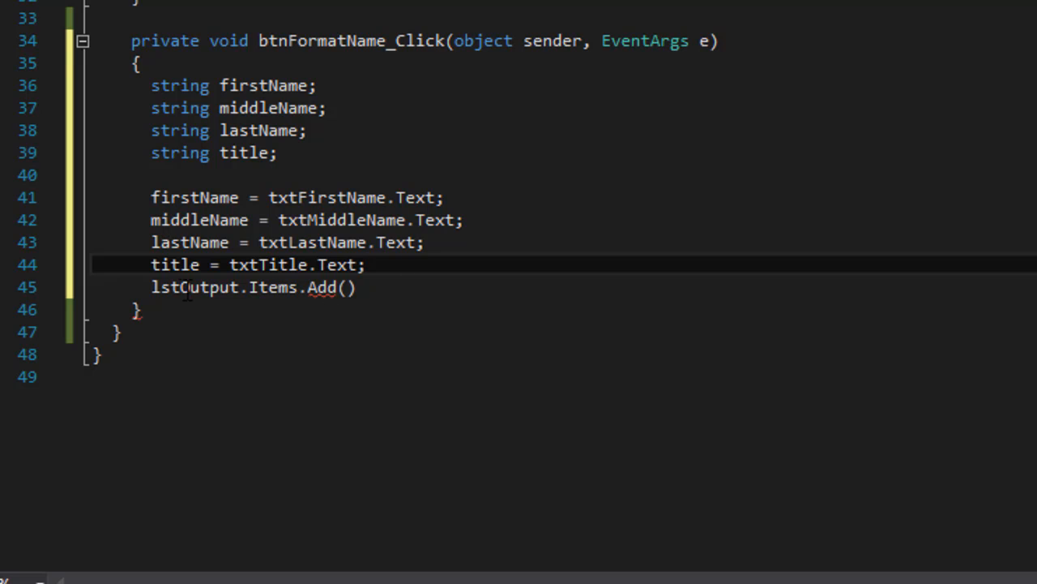
Fill the Add() call with title + " " + firstName + " " + middleName + " " + lastName;.
scroll("up", 3)
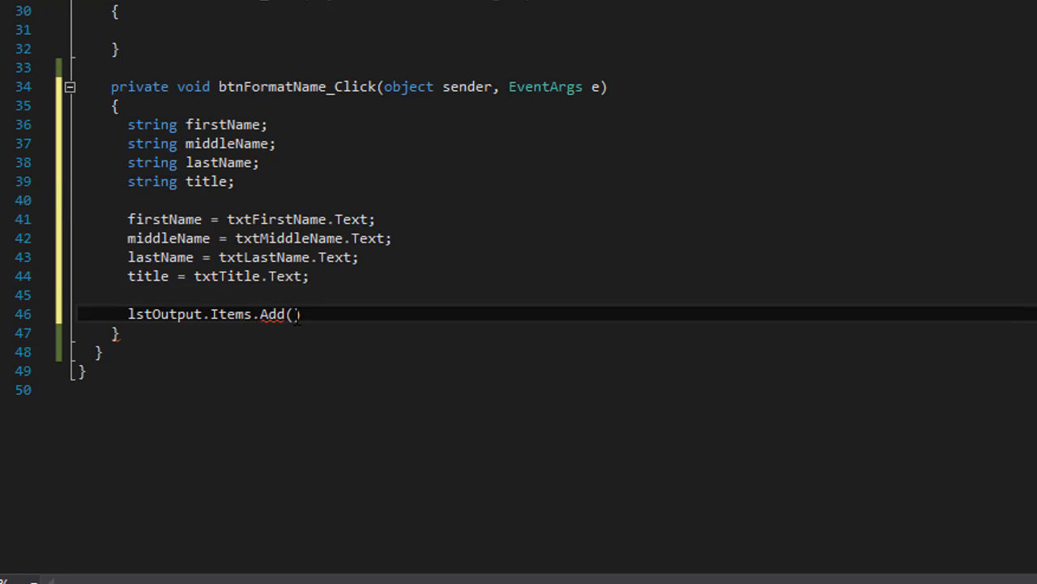
type("title +")
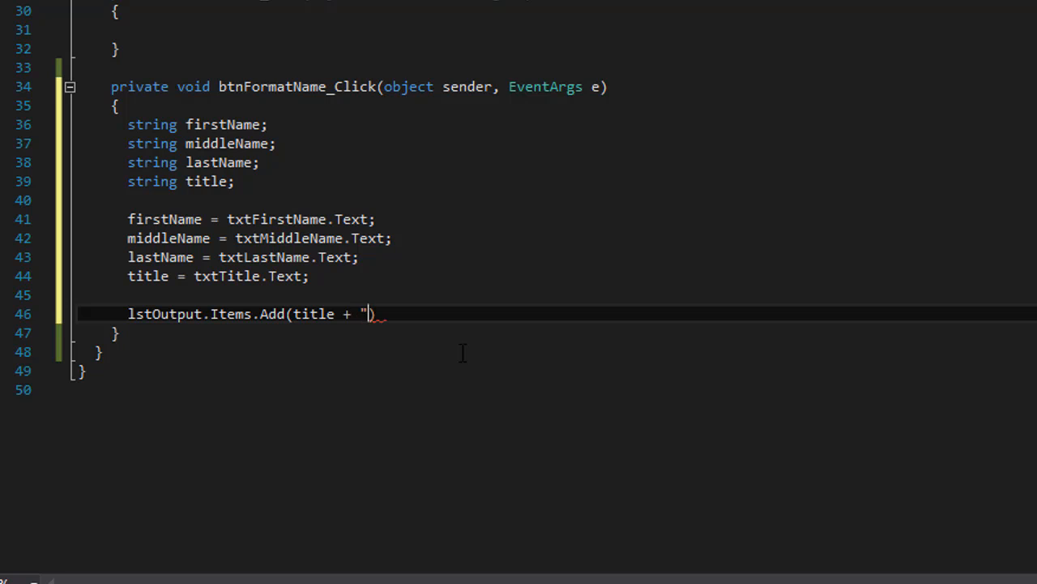
type("\",")
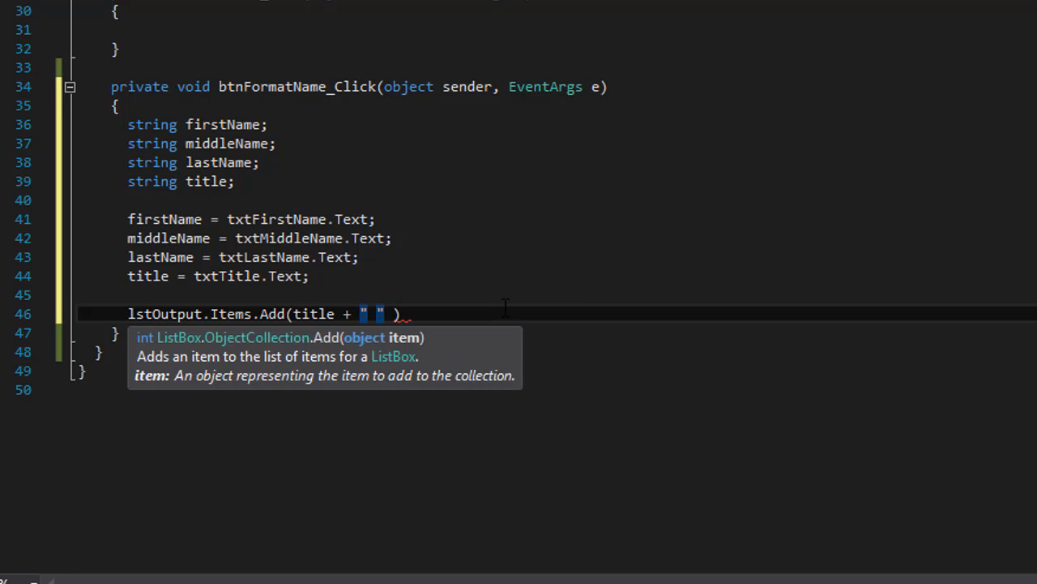
scroll("up", 3)
type("+ firstName ")
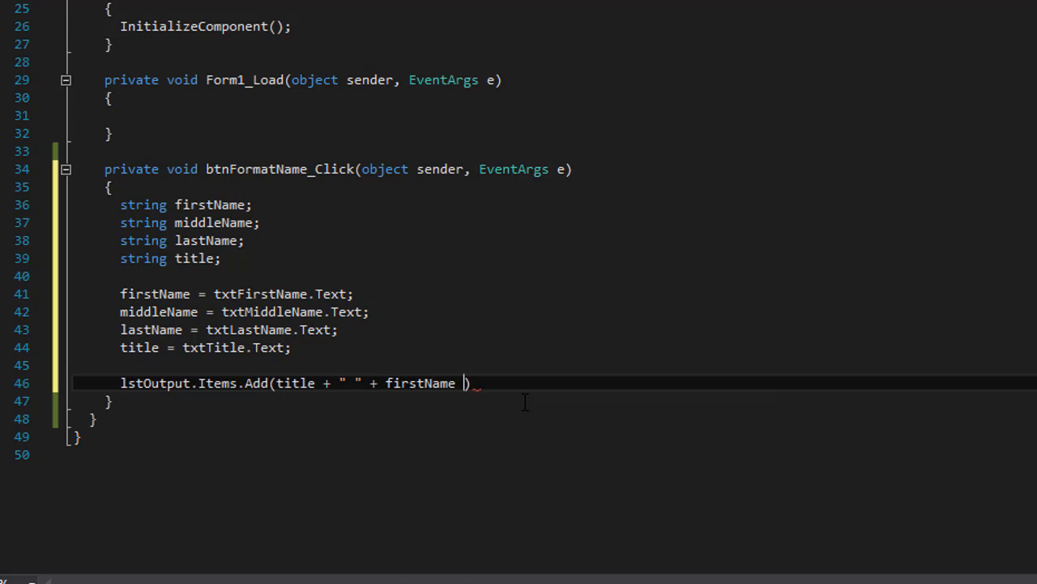
type("+ \" \" +")
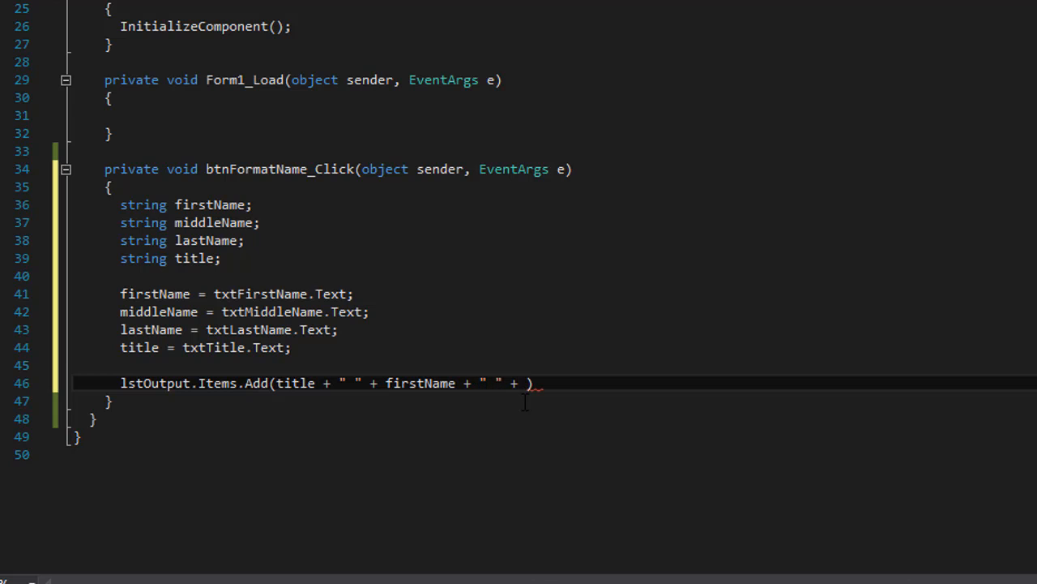
type("middleName")
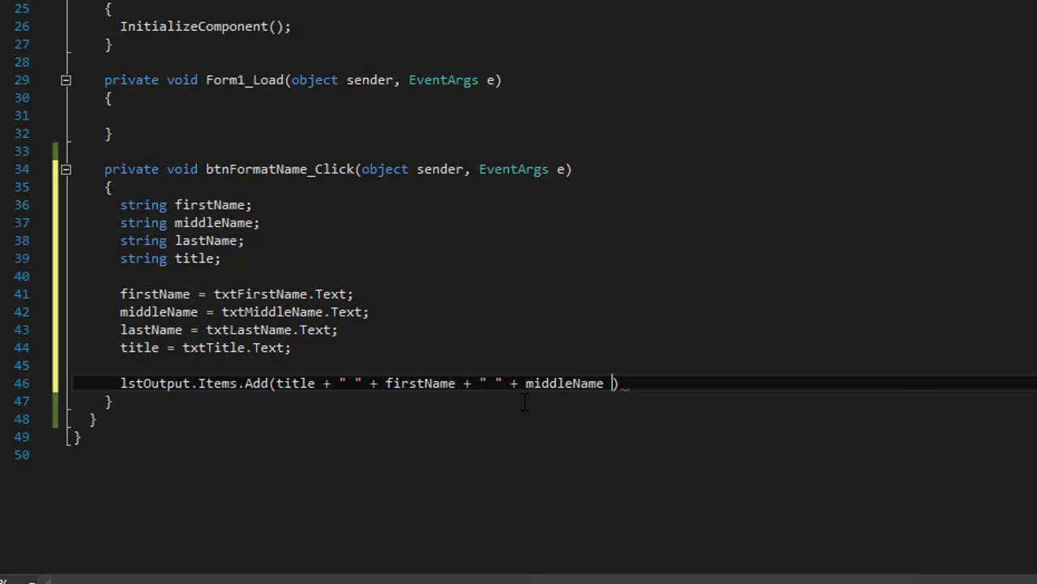
type("+ \" \" + las")
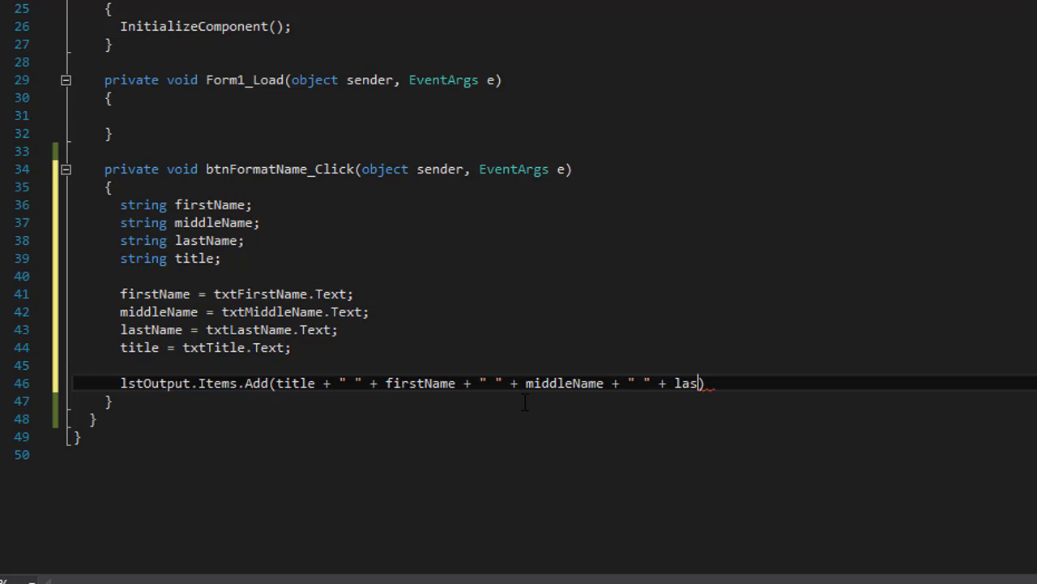
type("tName)")
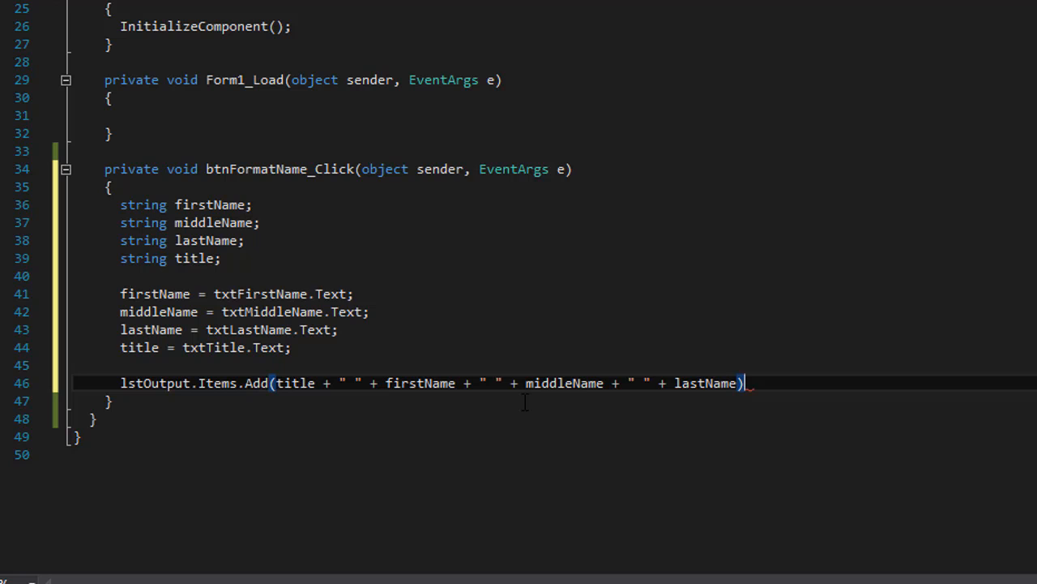
type(";")
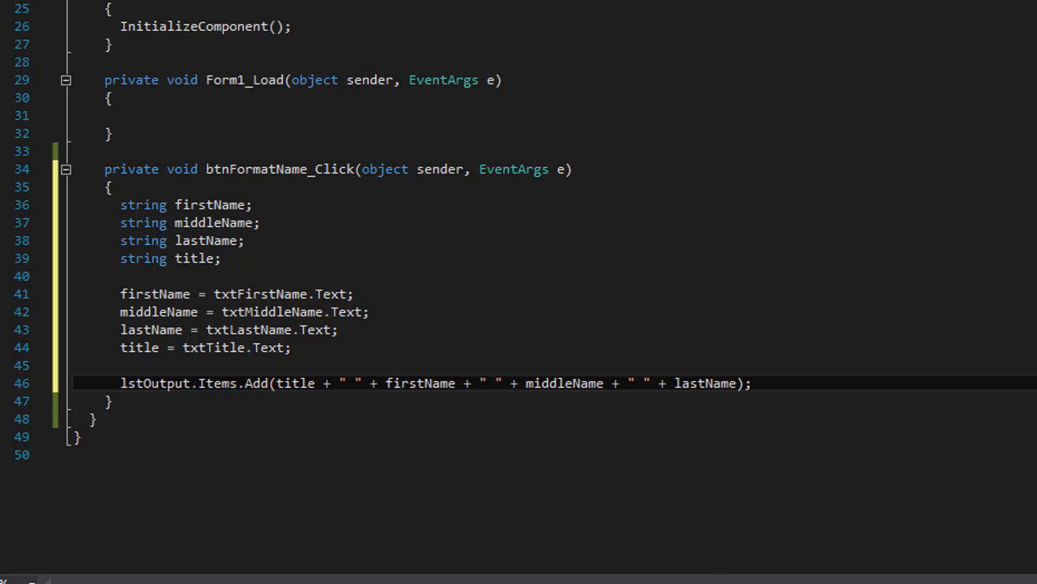
Add the first-middle-last Add() line, duplicate it, and delete middleName from the copy for first-last only.
scroll("up", 3)
type("lstOutput.Items.Add(firstName + \" \" + middleName + \" \" + lastName);")
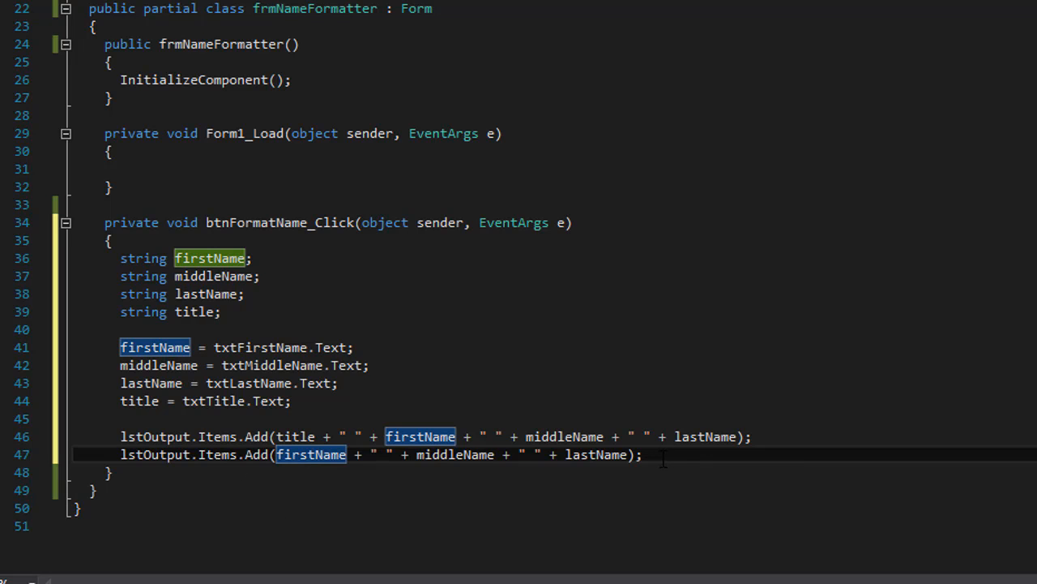
scroll("up", 3)
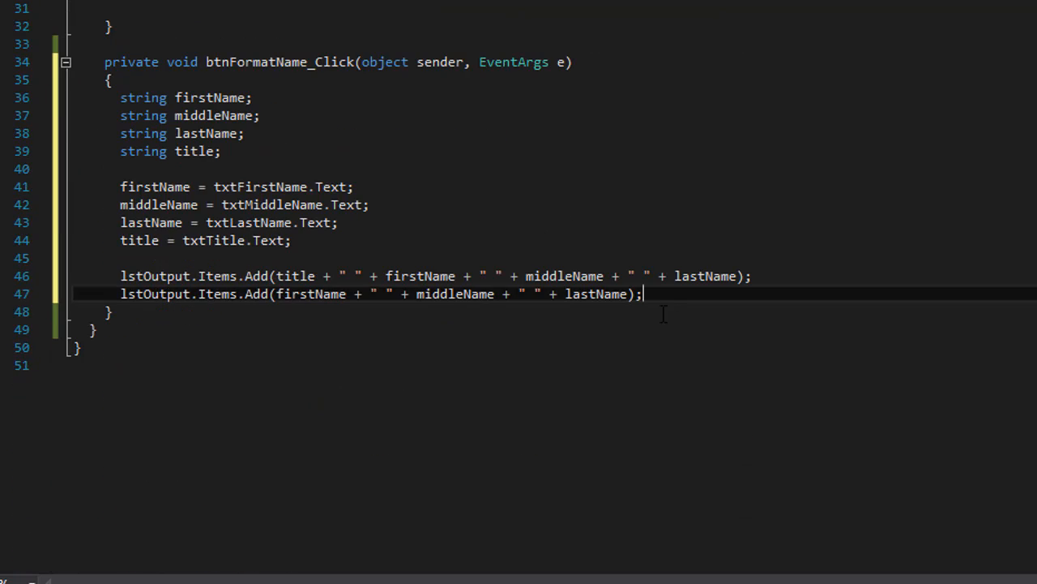
type("lstOutput.Items.Add(title + \" \" + firstName + \" \" + middleName + \" \" + lastName);")
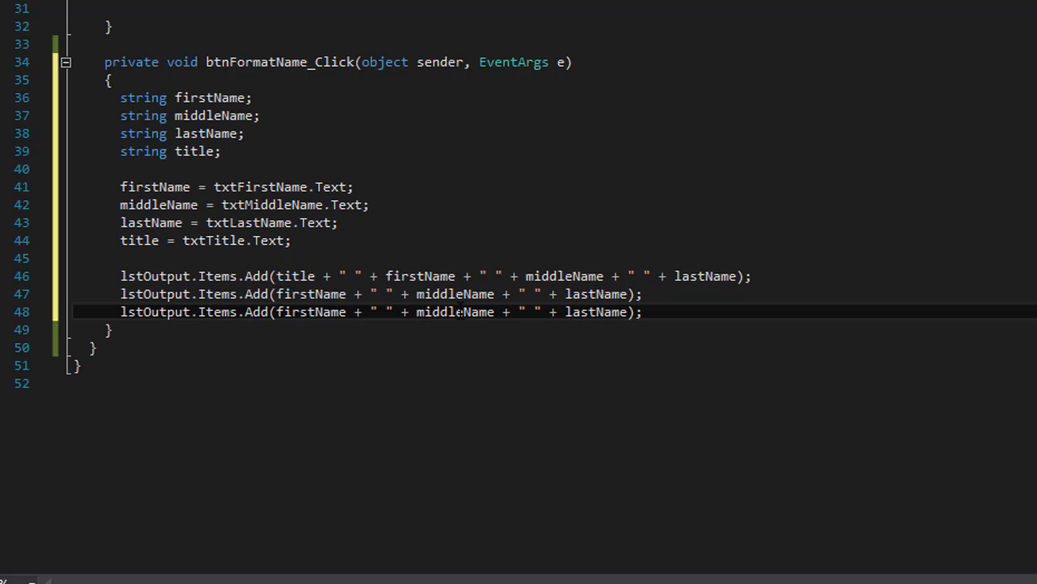
left_click_drag(376, 311, 516, 312)
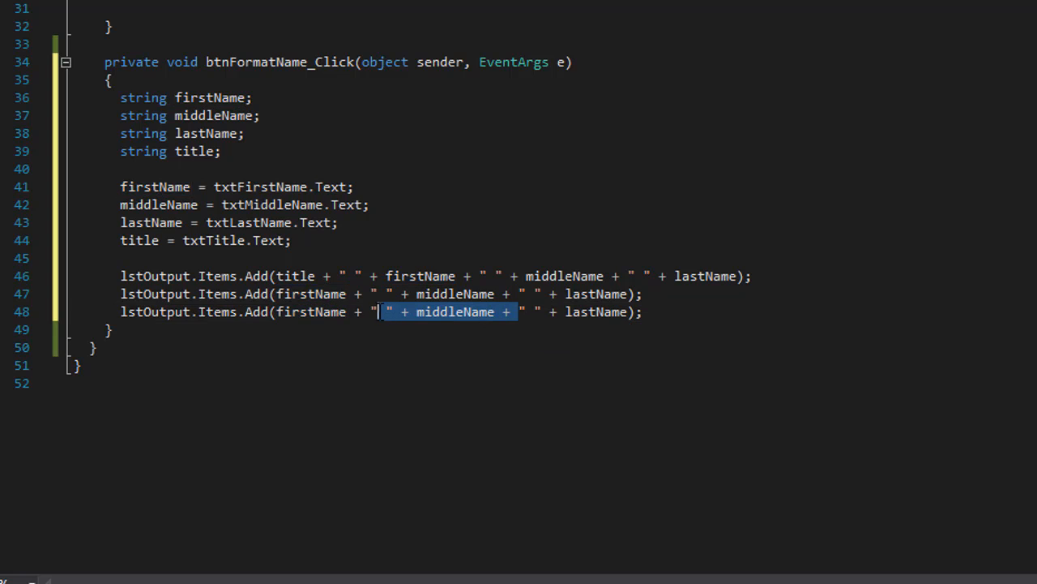
key("Delete")
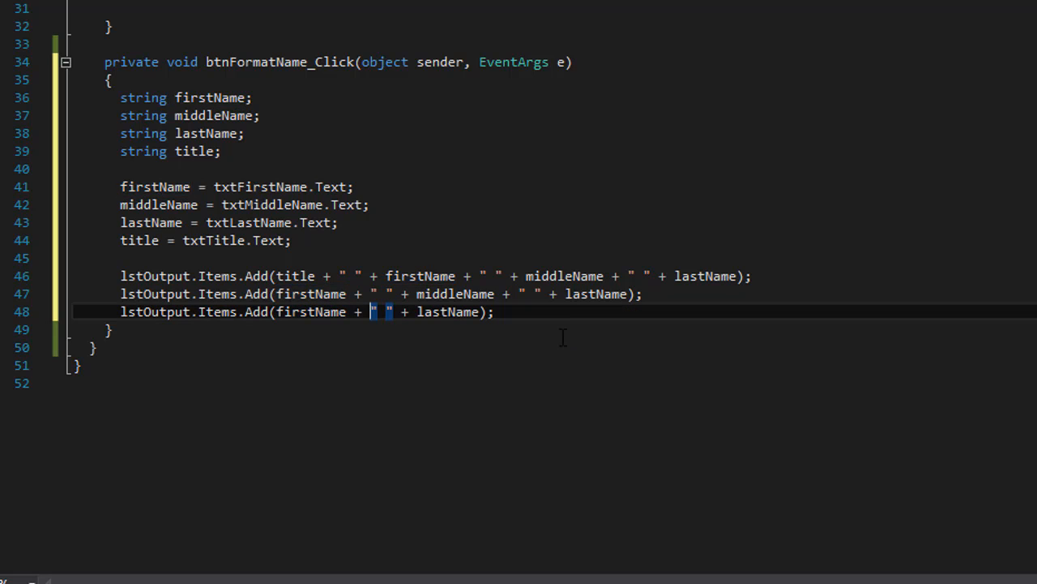
Start a fourth Add() line with lastName + "," and the comment Smith, Kelly Jane, Ms.
scroll("up", 3)
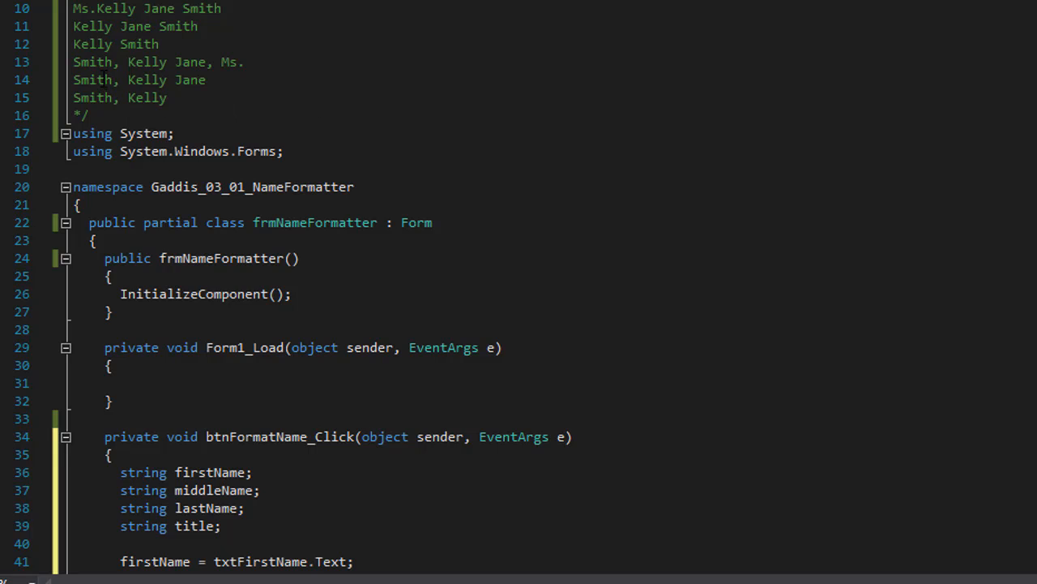
mouse_move(138, 62)
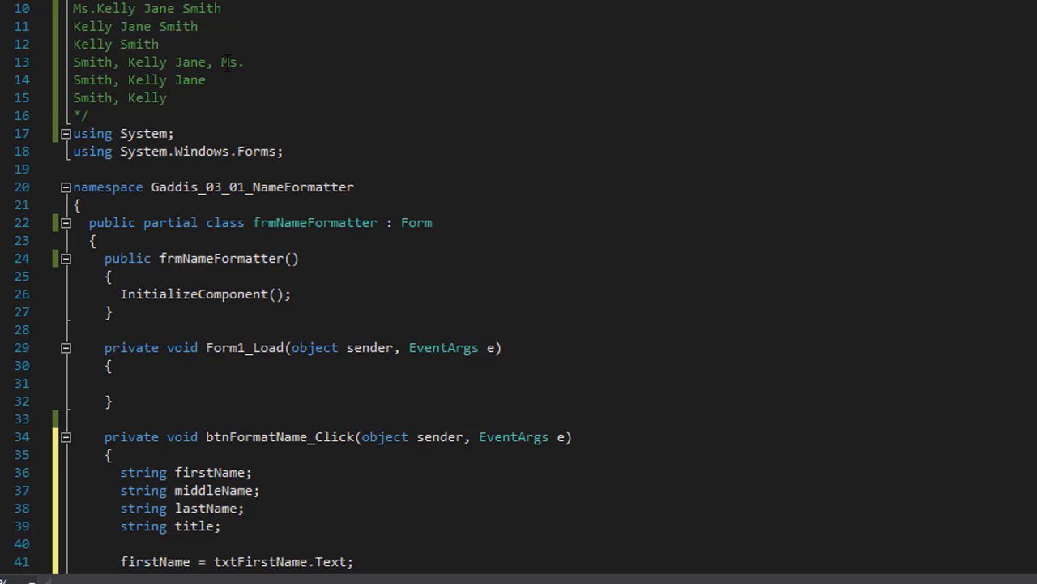
scroll("down", 3)
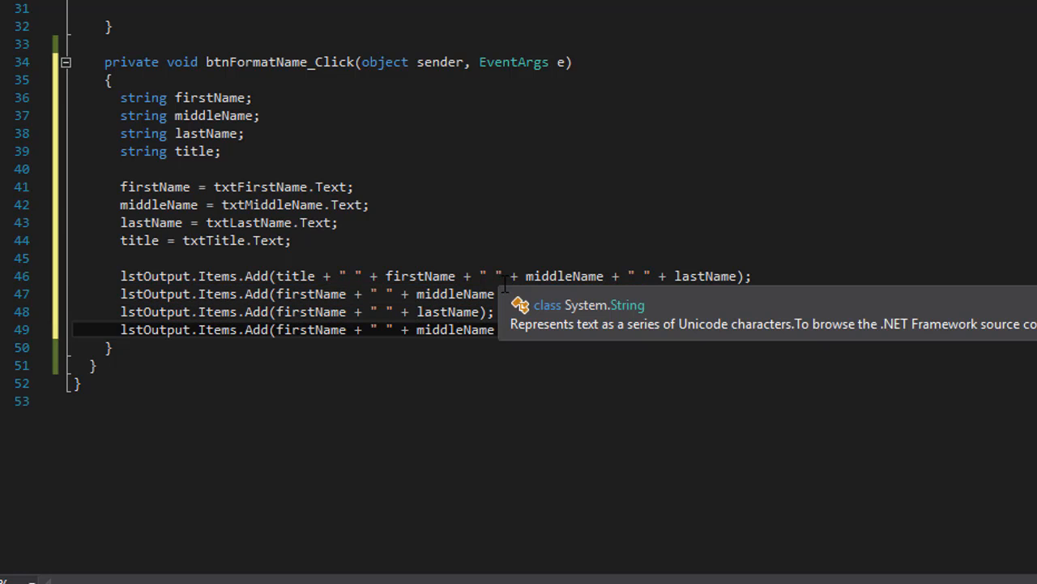
scroll("up", 3)
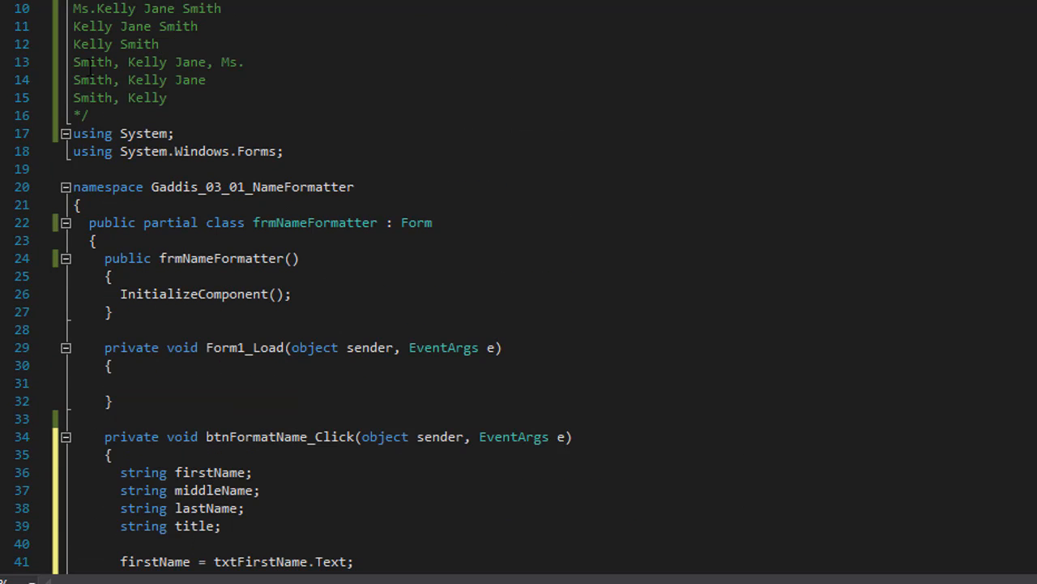
scroll("down", 3)
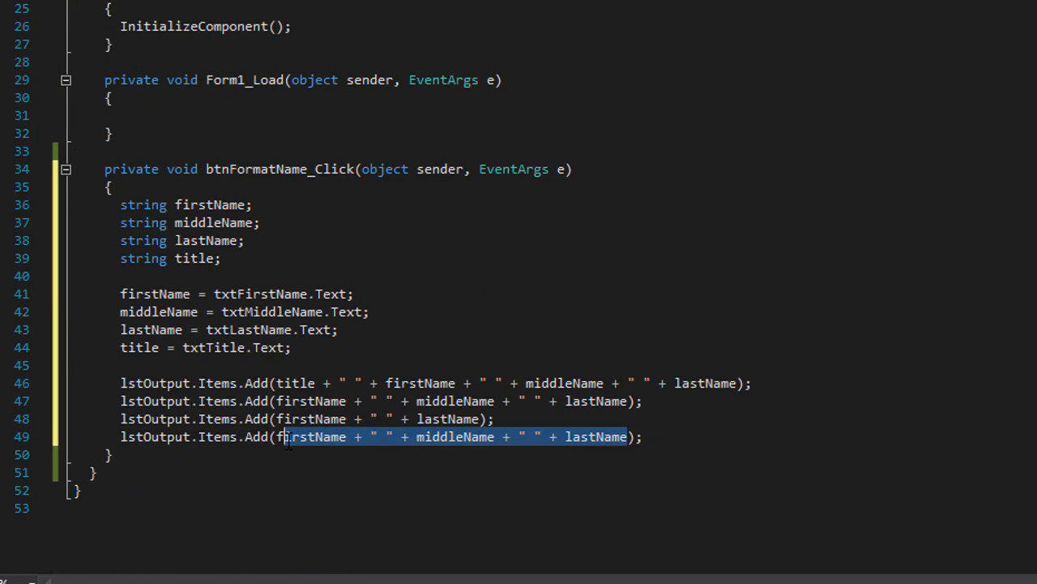
type("lastName);")
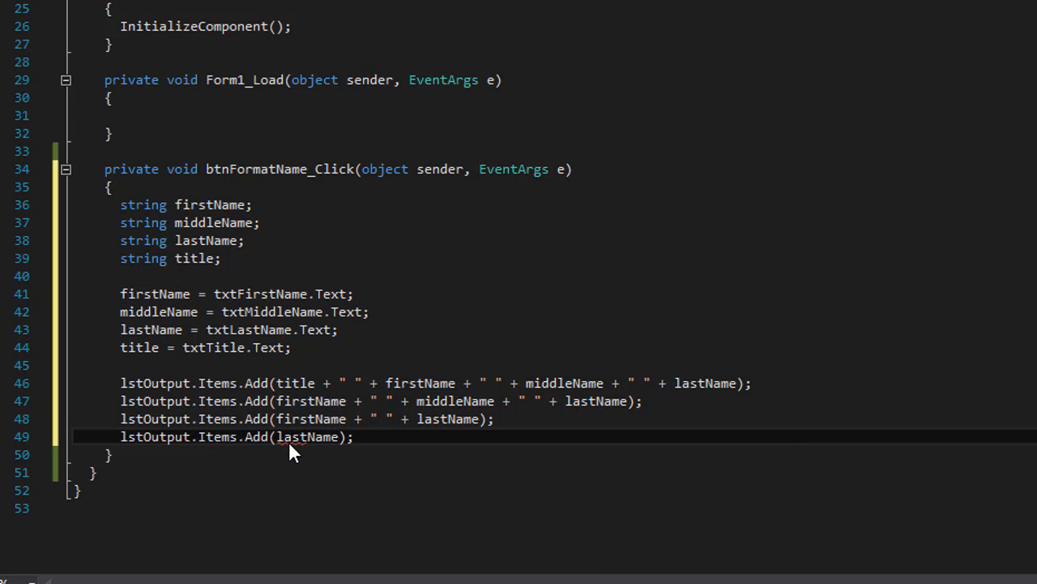
type("\"")
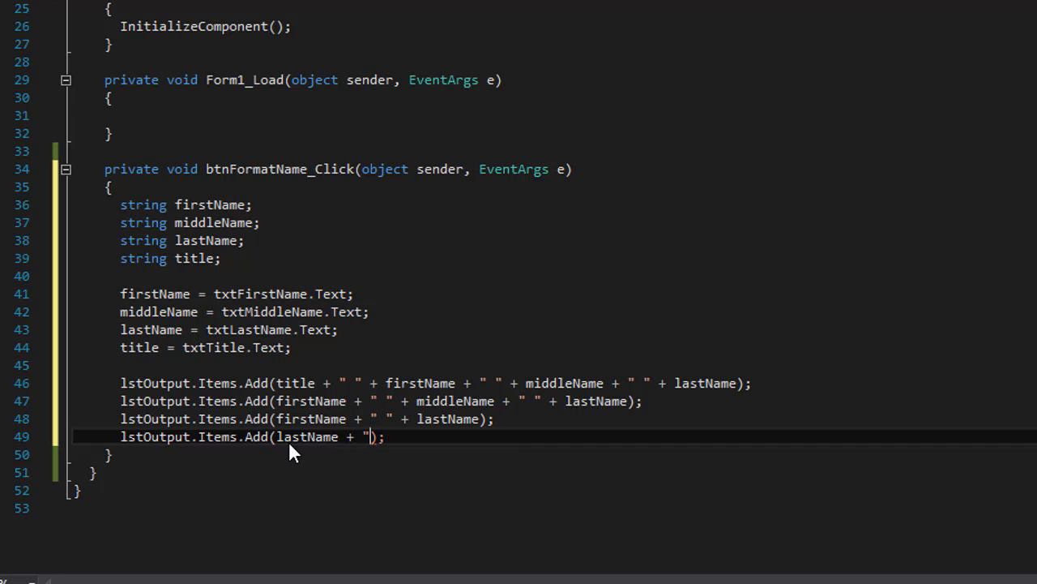
type(",")
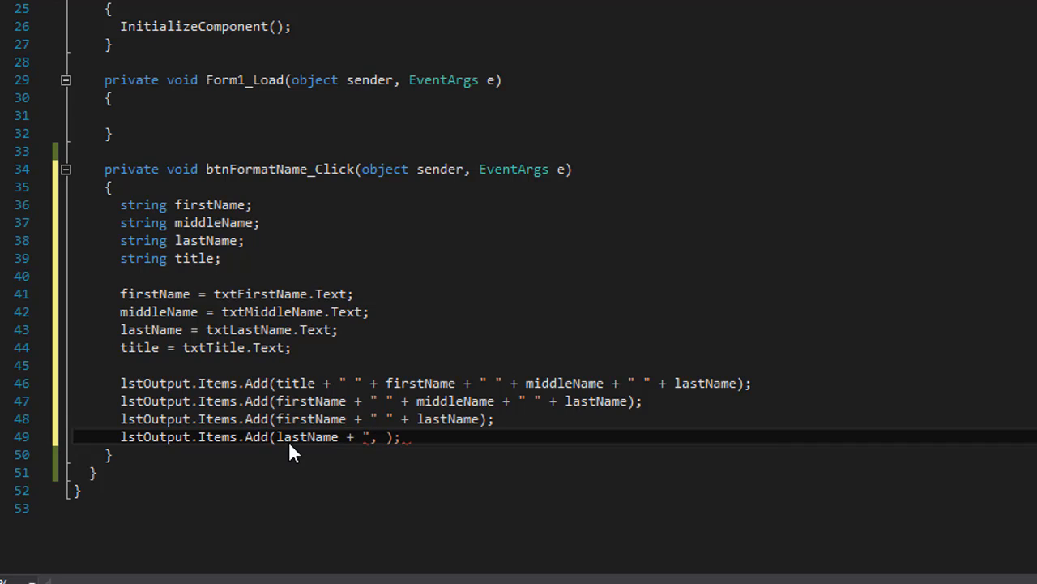
scroll("up", 3)
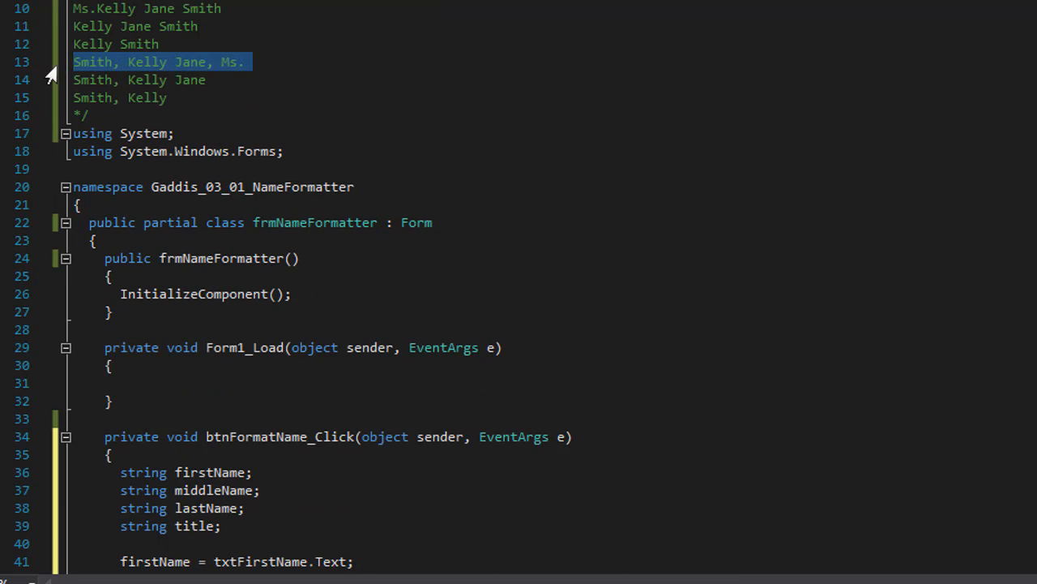
scroll("down", 3)
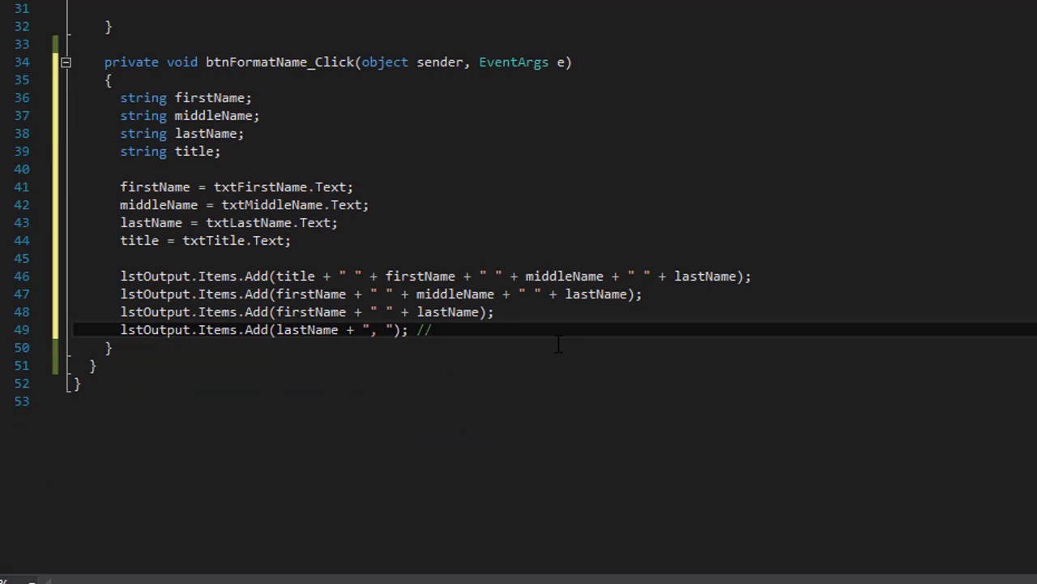
type("Smith, Kelly Jane, Ms.")
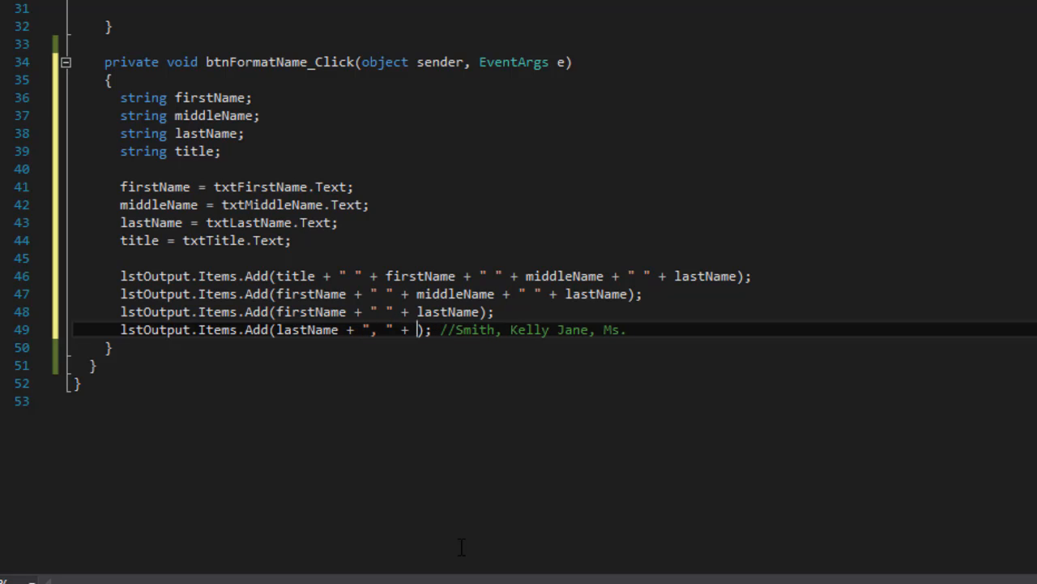
Continue the concatenation with firstName, a space, middleName, a comma and title.
type("\"")
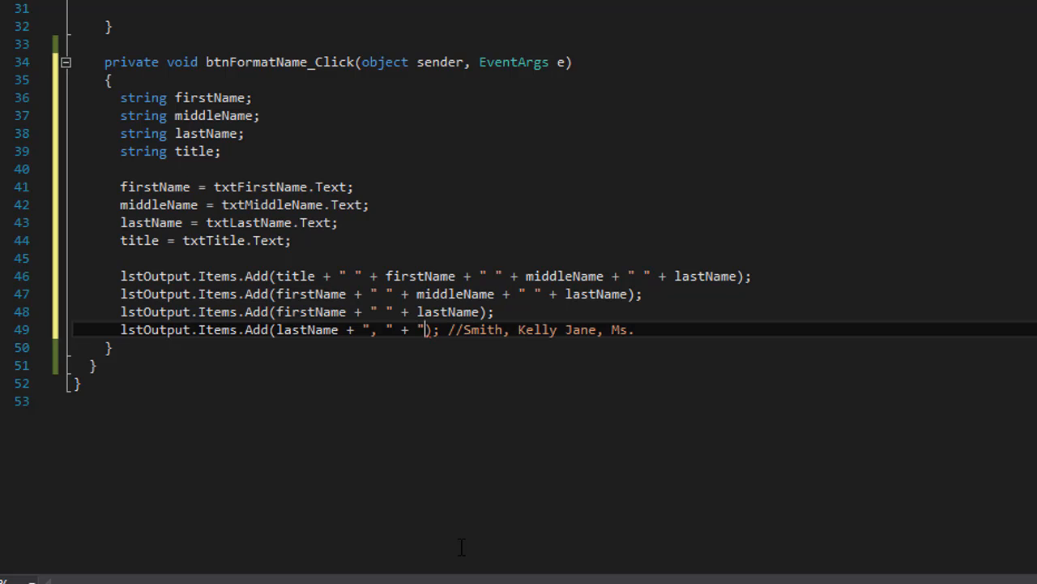
type("f")
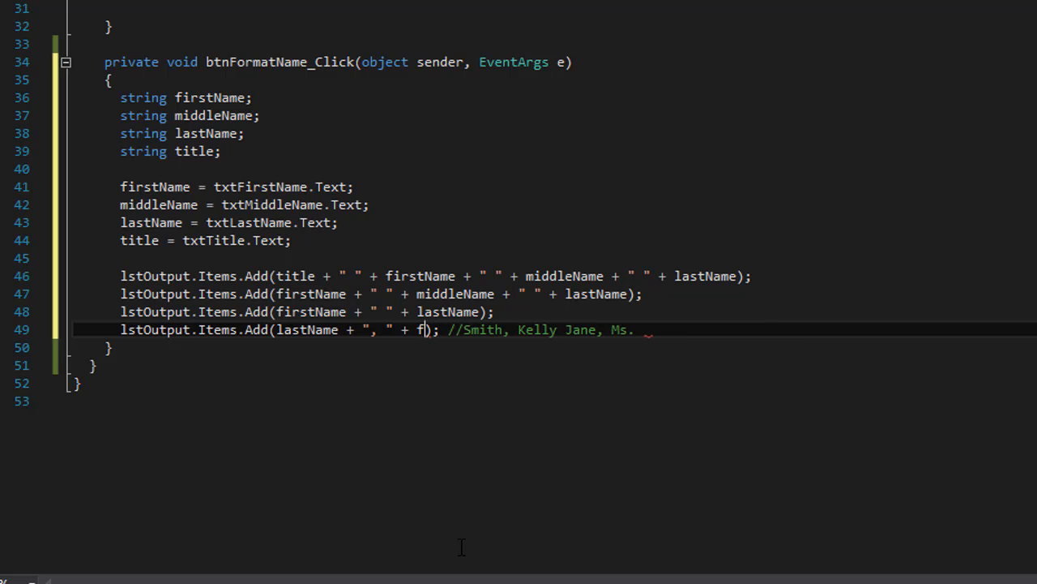
type("irstName +")
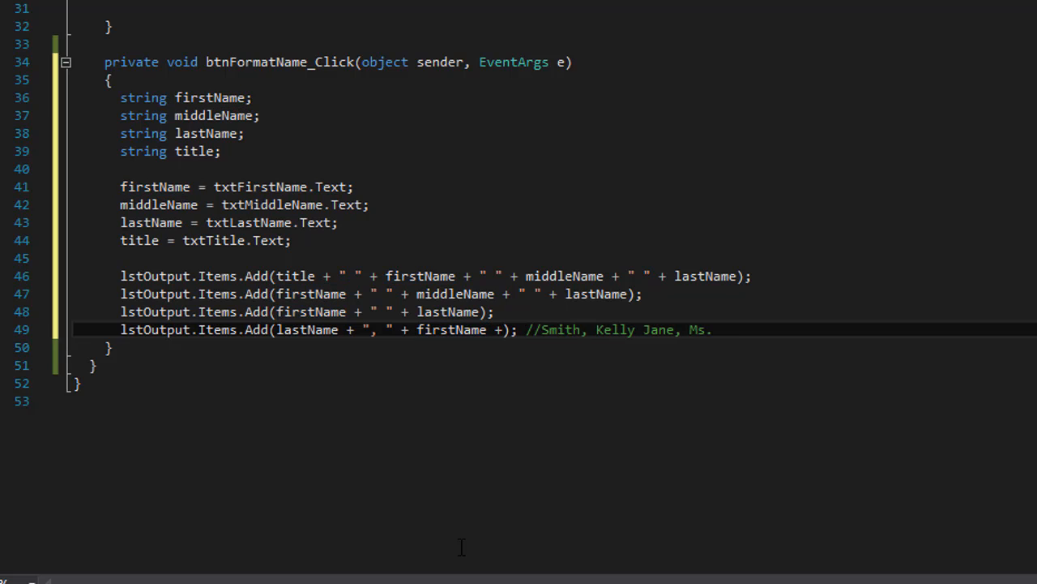
type("\" \"")
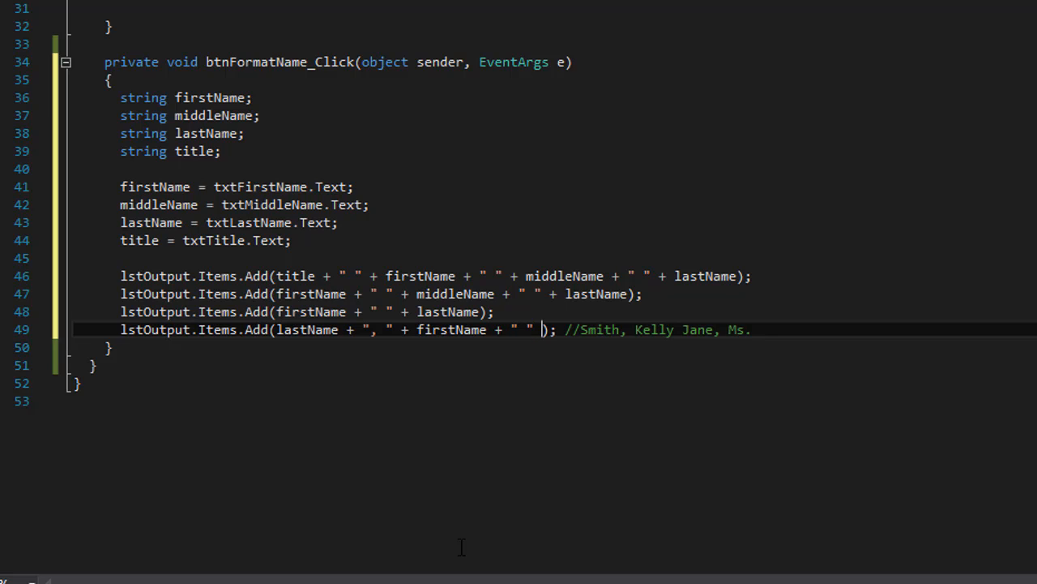
type("middleName +")
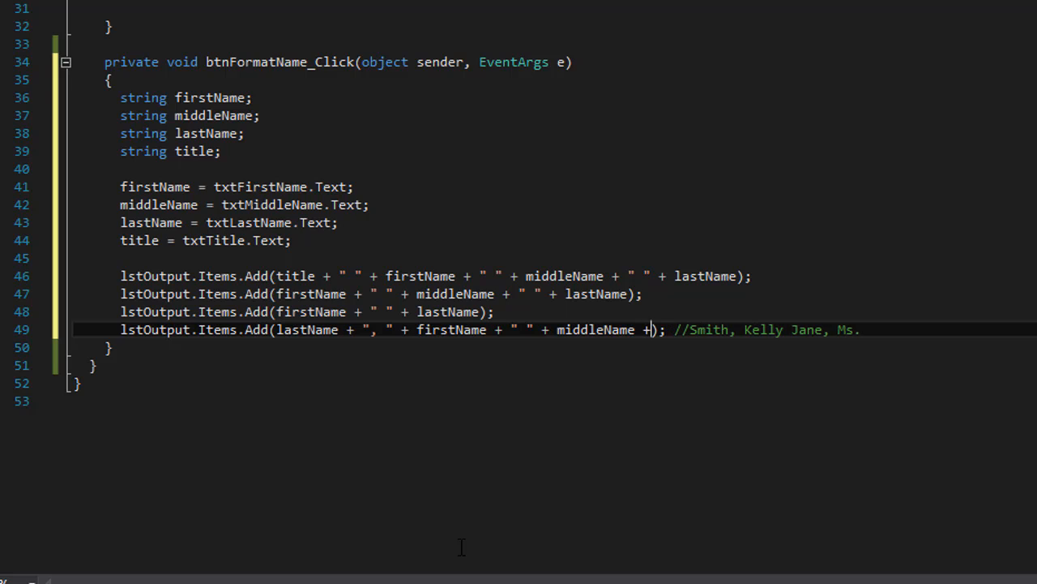
type("\",\"")
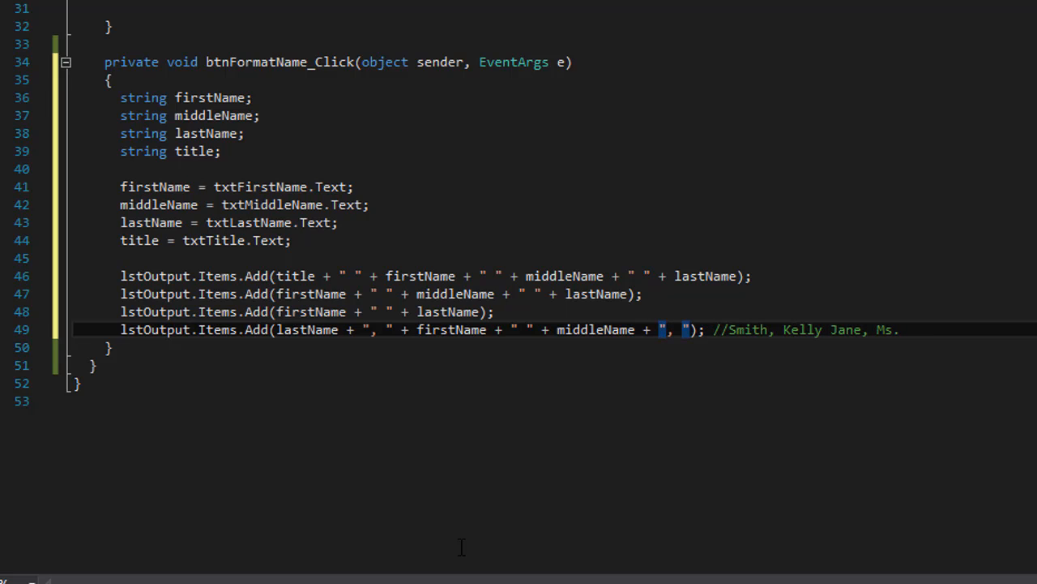
type("tit")
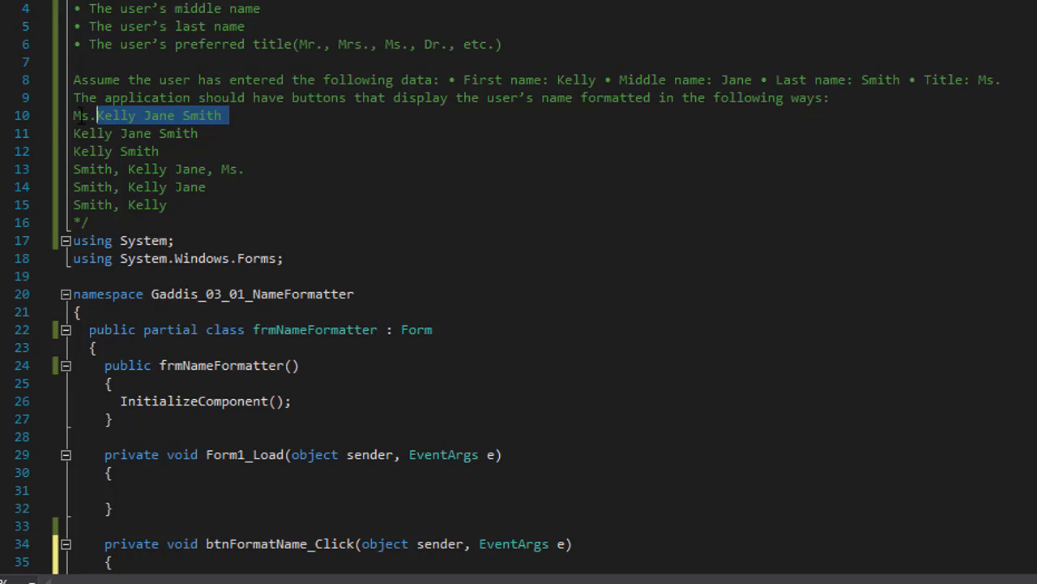
Comment lines 46–48 with their sample results Ms.Kelly Jane Smith, Kelly Jane Smith and Kelly Smith from the header.
scroll("down", 3)
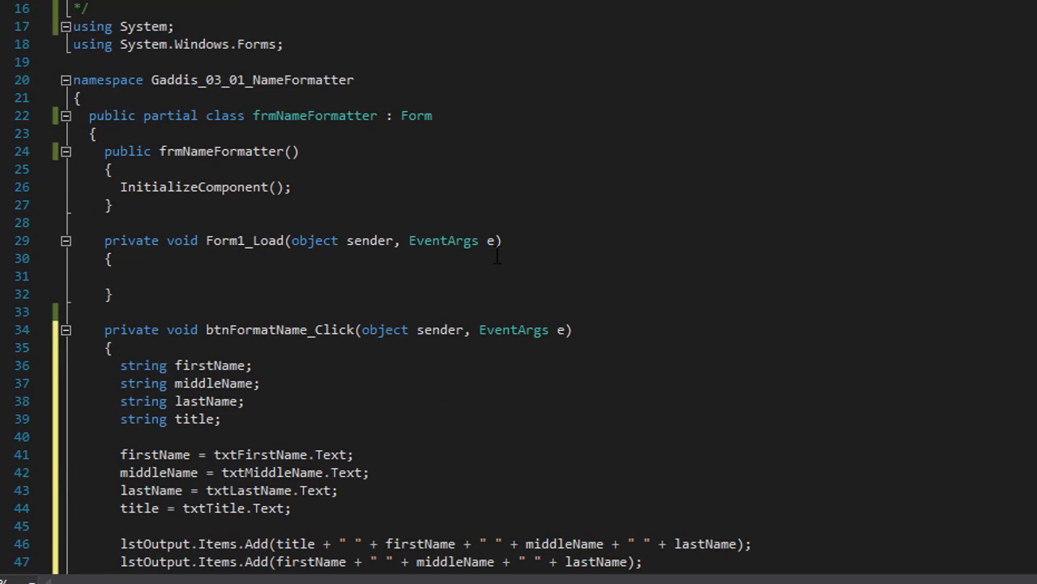
scroll("down", 3)
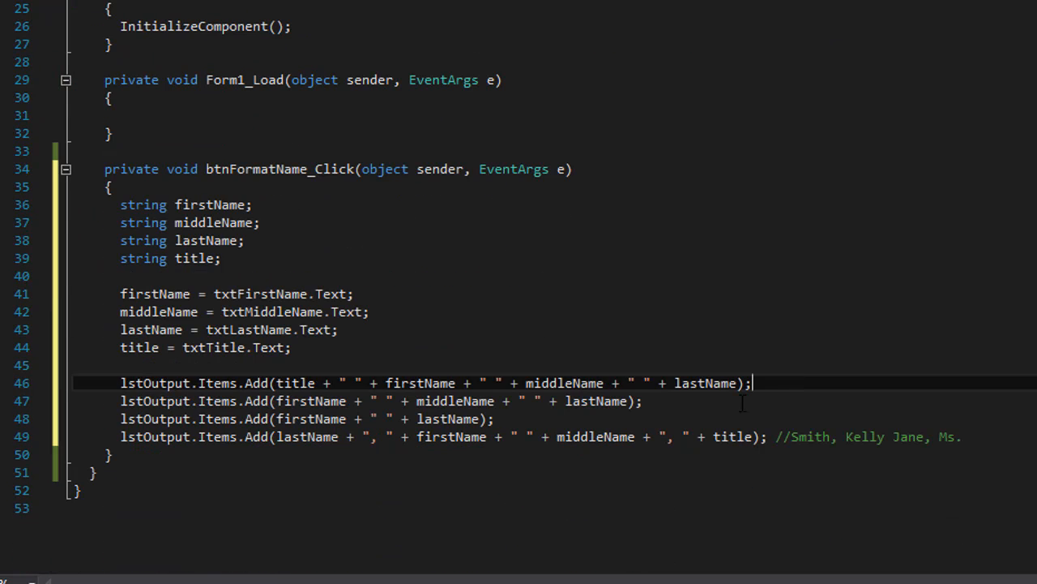
scroll("up", 3)
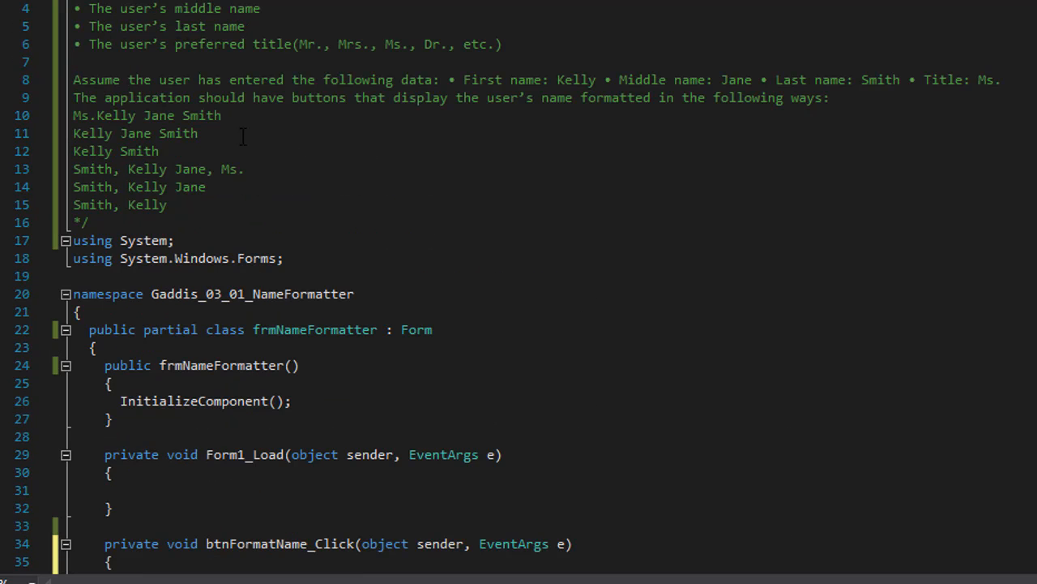
triple_click(133, 133)
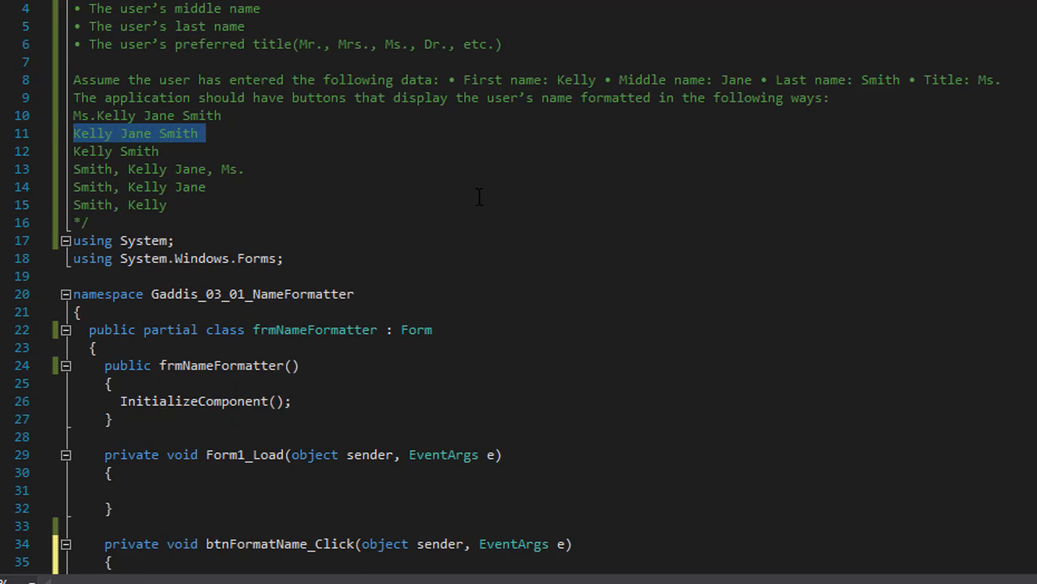
scroll("down", 3)
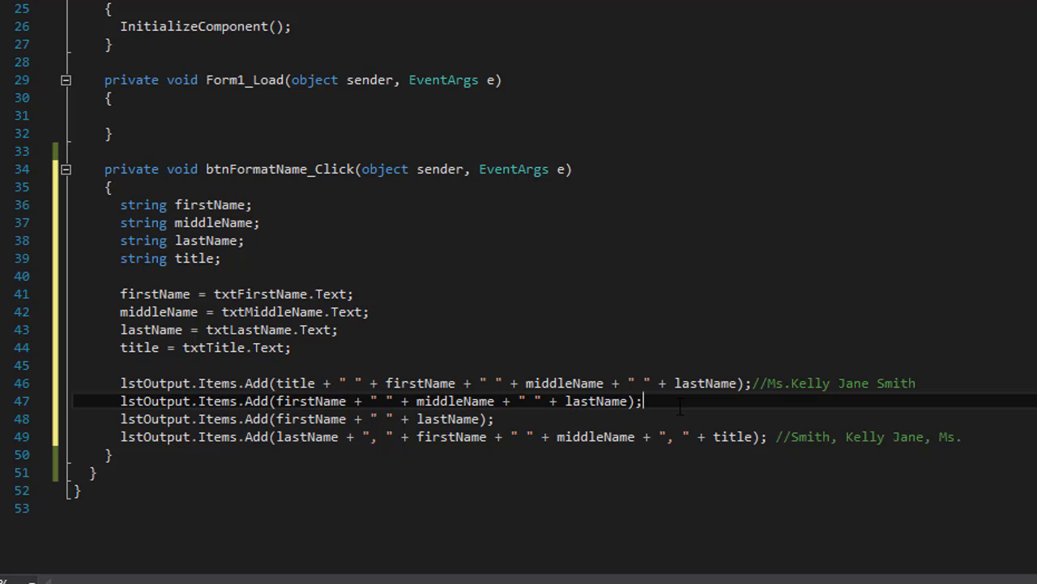
scroll("up", 3)
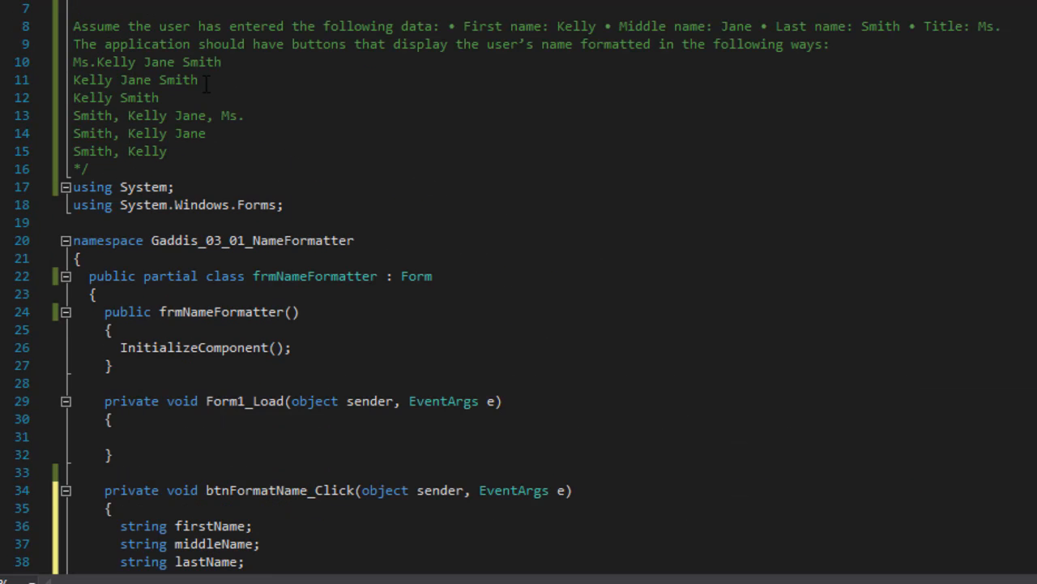
scroll("down", 3)
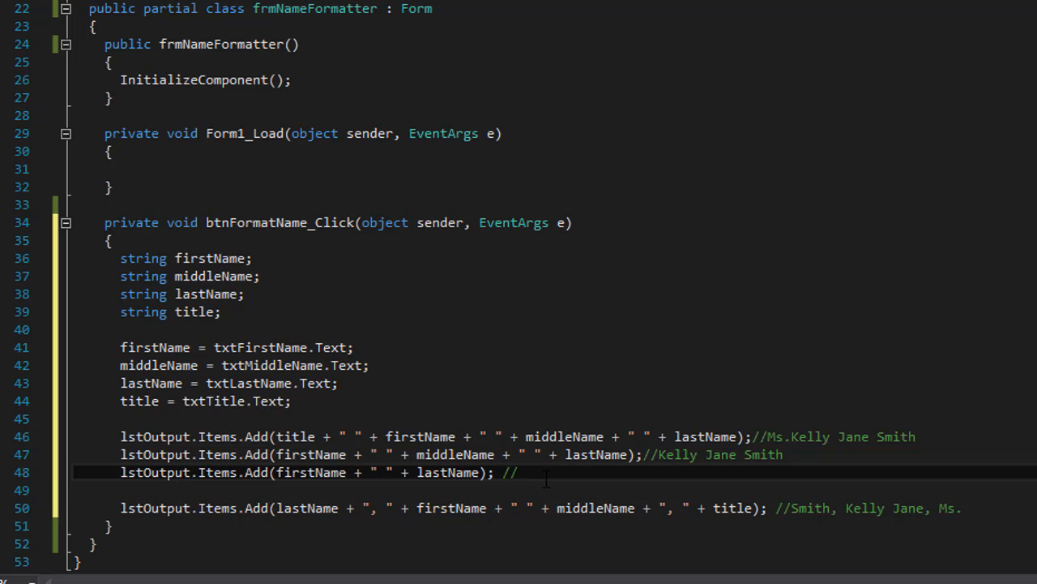
scroll("up", 3)
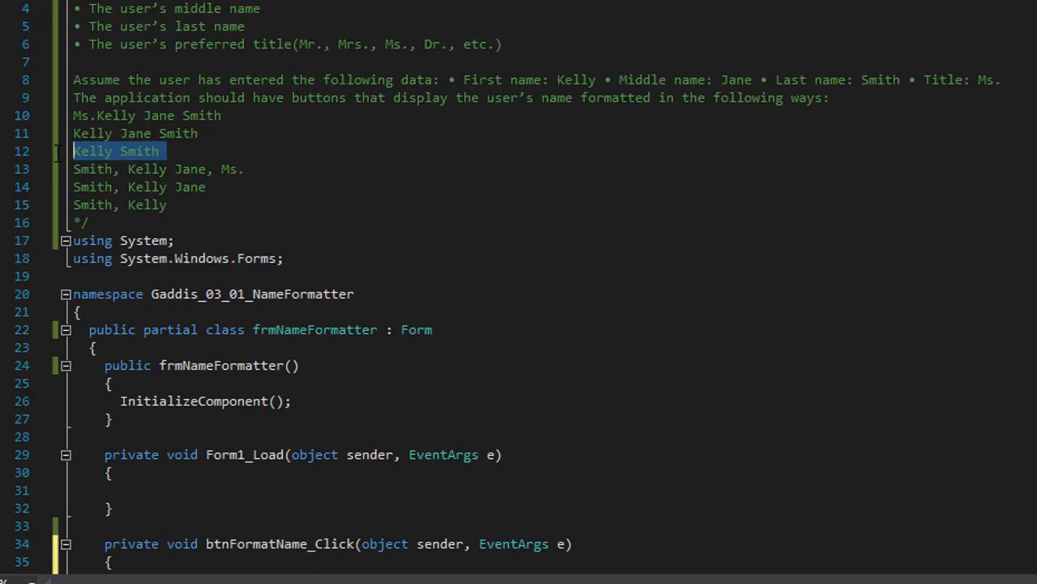
scroll("down", 3)
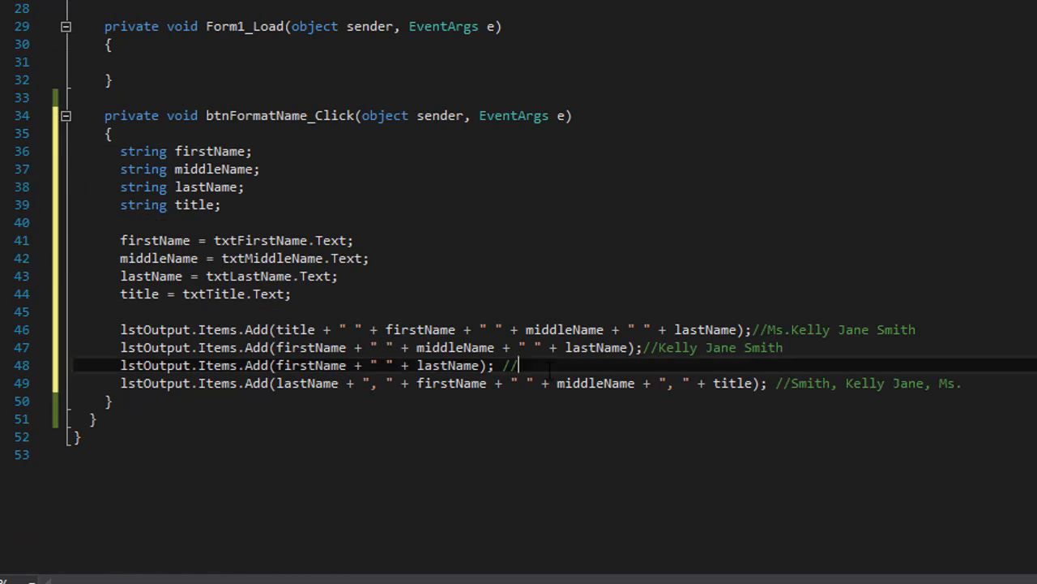
type("Kelly Smith")
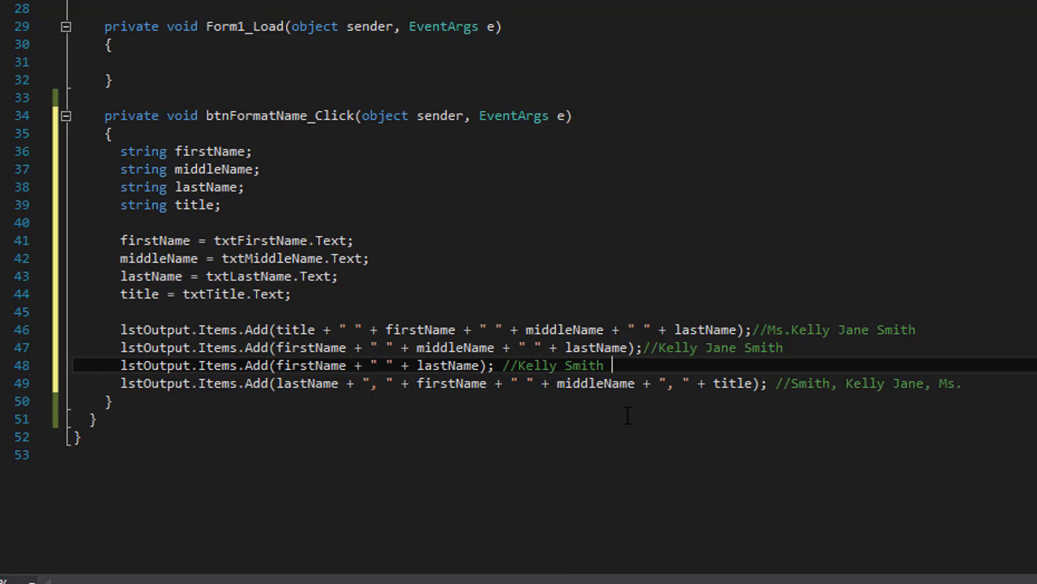
scroll("up", 3)
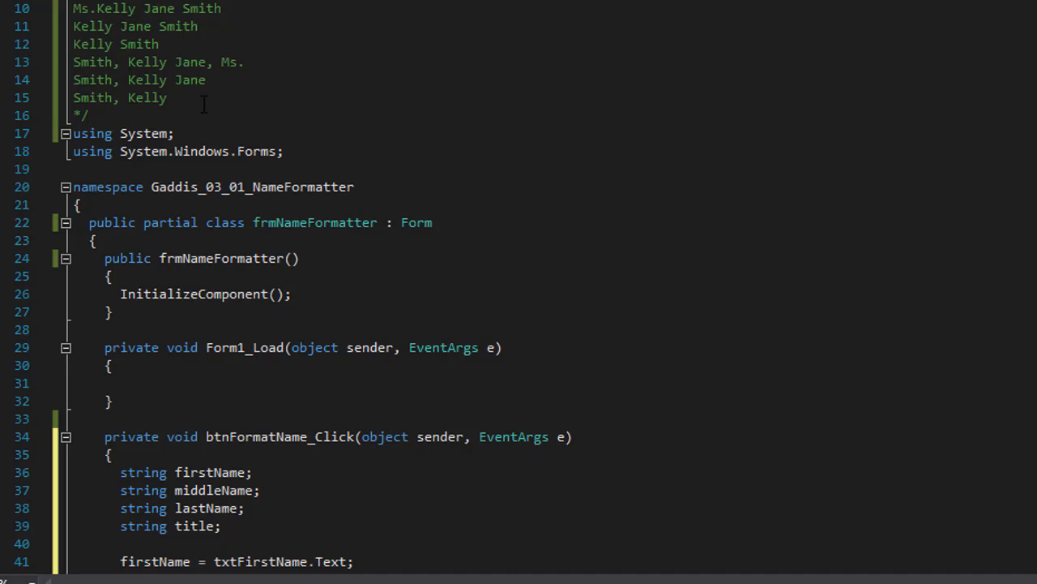
scroll("down", 3)
type("lstOutput.Items.Add(lastName + \", \" + firstName + \" \" + middleName); //Smith, Kelly Jane")
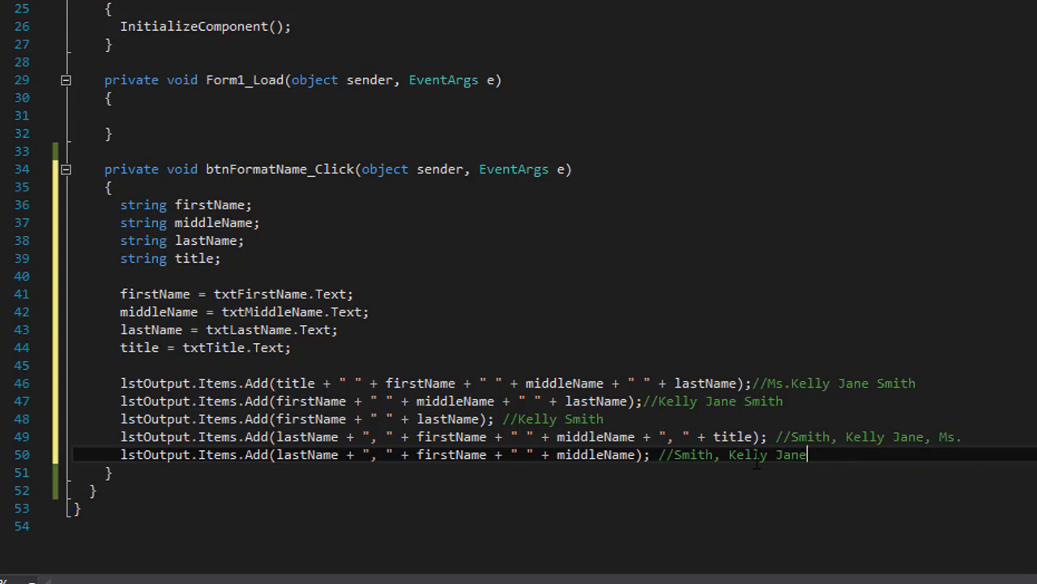
Add the sixth line lstOutput.Items.Add(lastName + ", " + firstName); with the comment //Smith, Kelly.
scroll("up", 3)
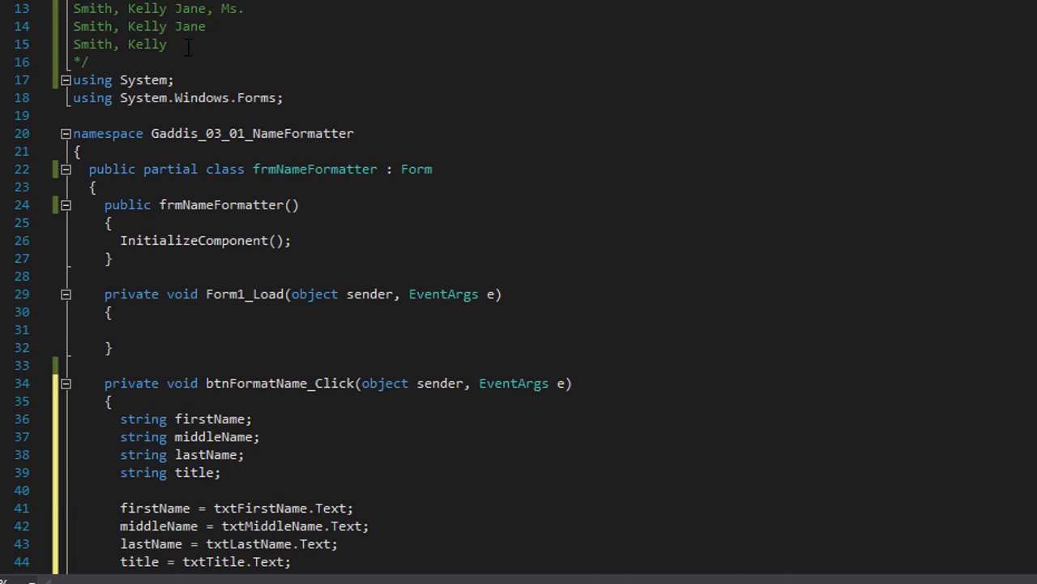
scroll("down", 3)
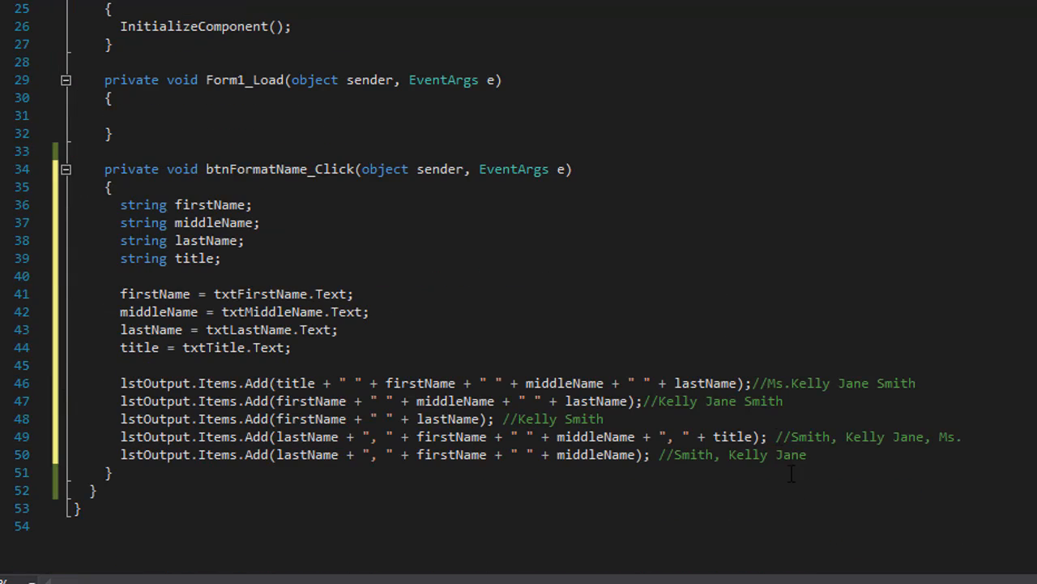
type("/")
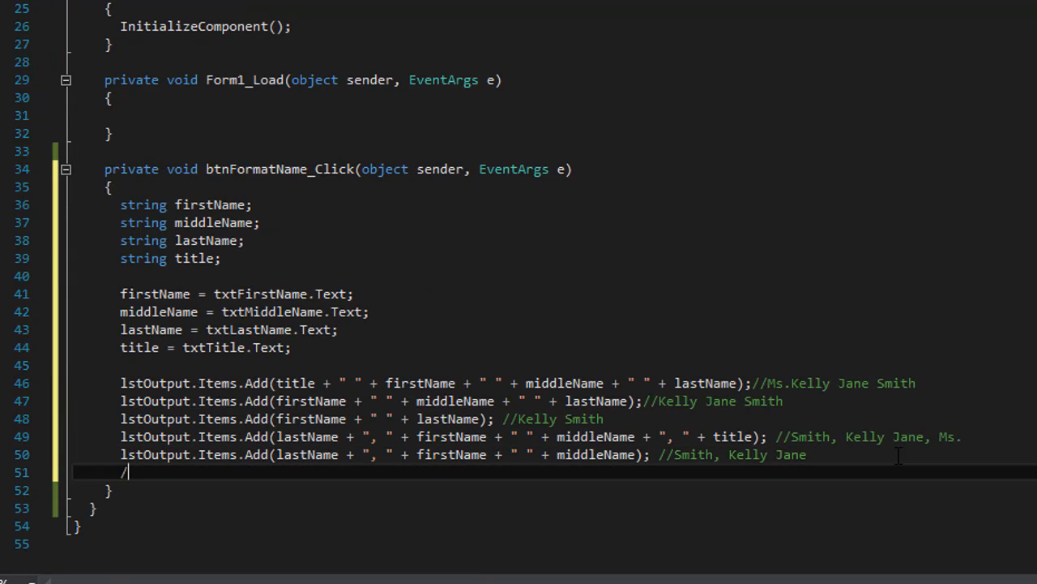
type("/Smith, Kelly")
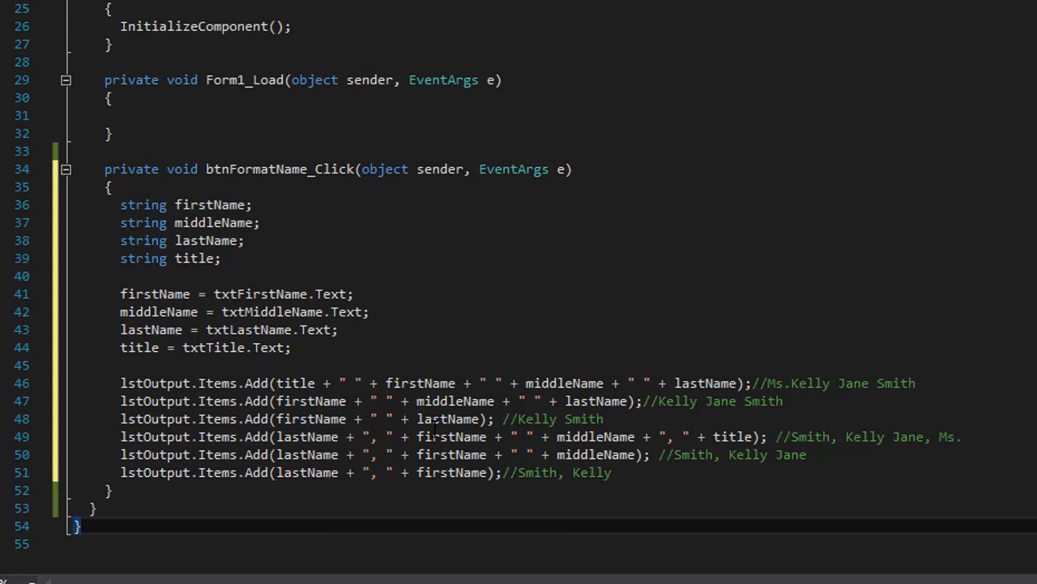
scroll("up", 3)
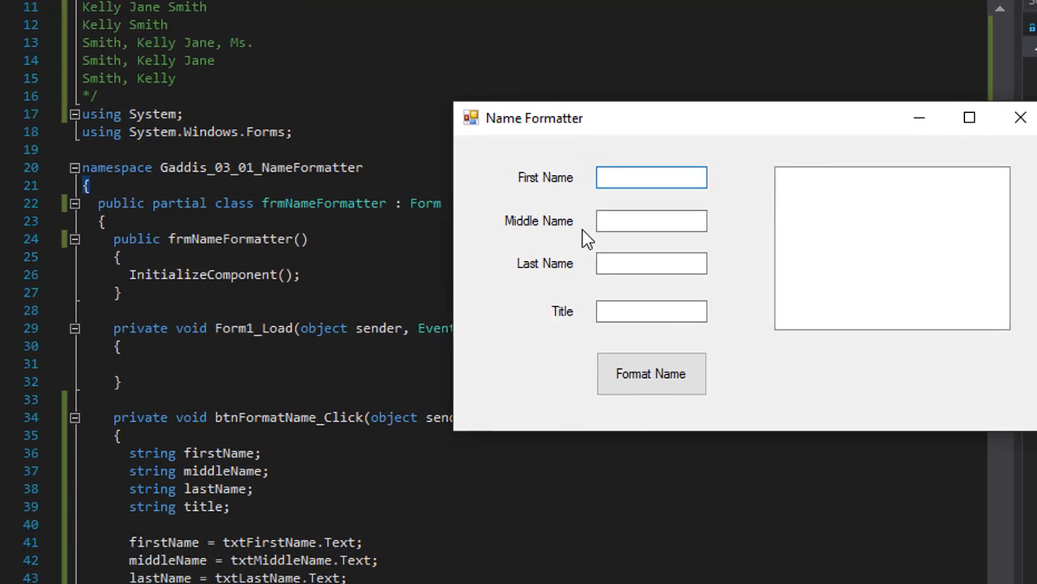
Enter Kelly, Jane, Smith and Ms. in the running app's text boxes and run Format Name.
type("Kell")
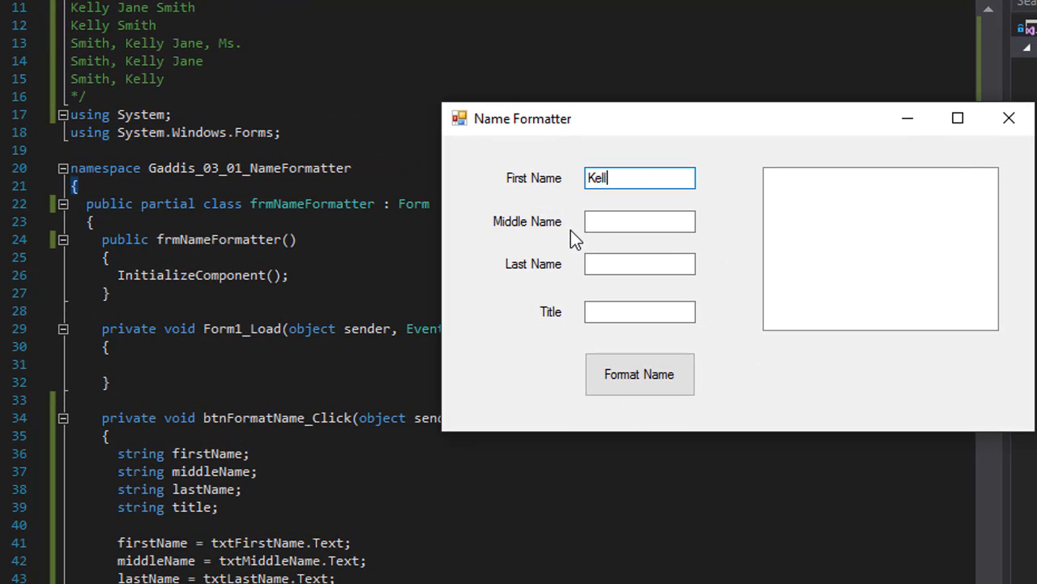
left_click(639, 221)
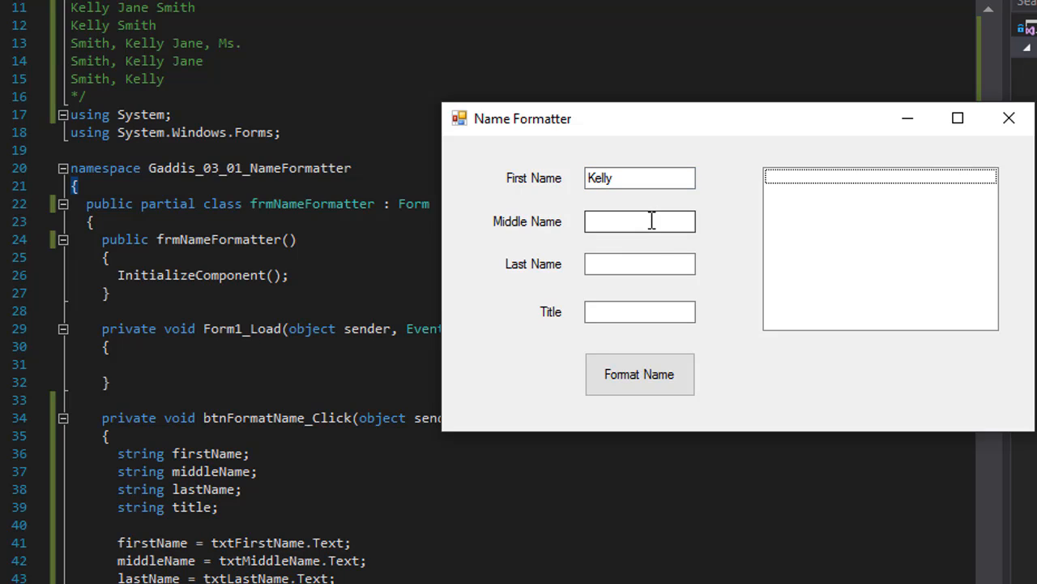
left_click(638, 221)
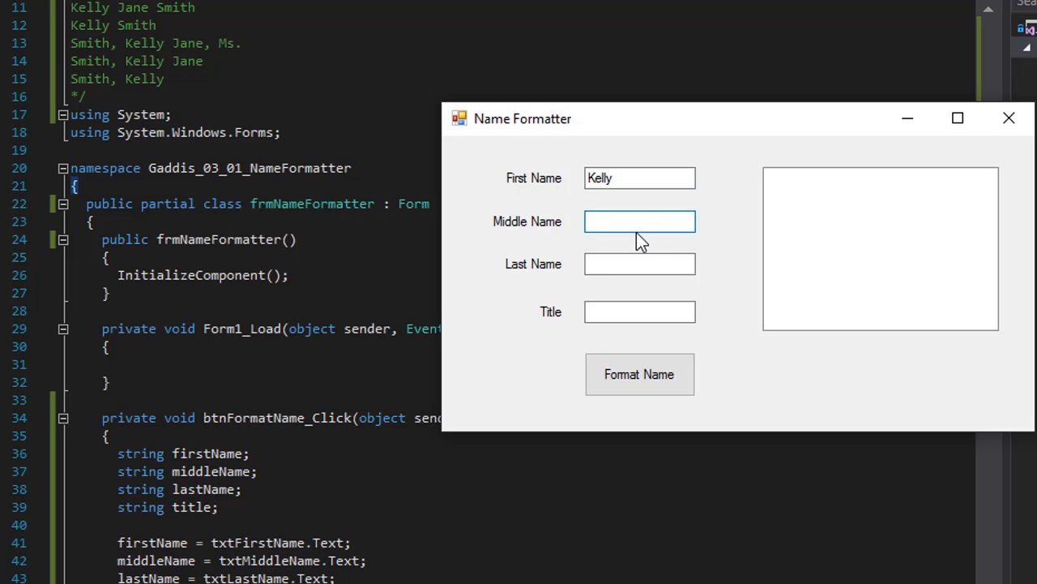
type("Jane")
left_click(639, 265)
type("S")
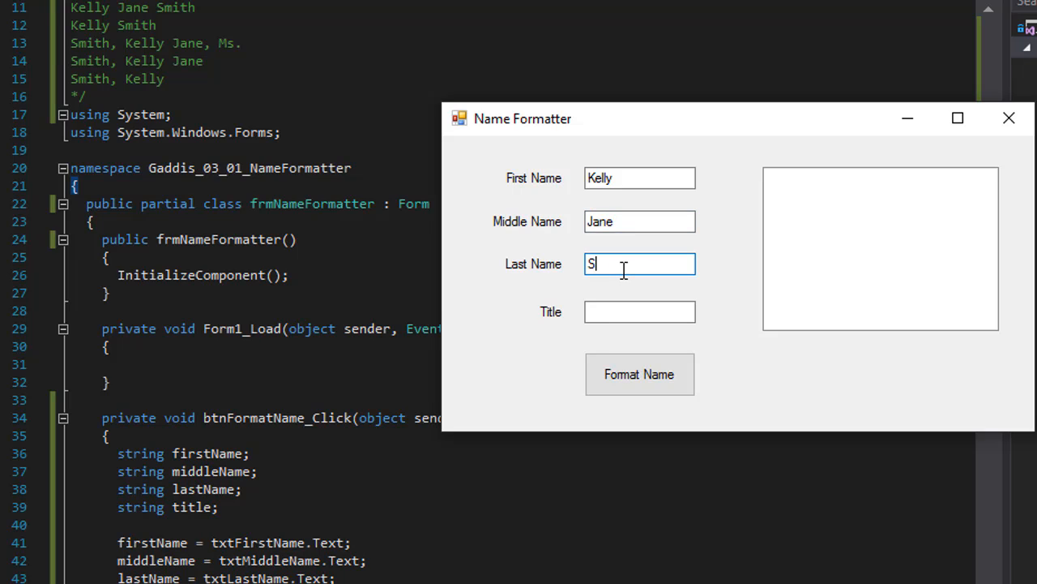
type("mith")
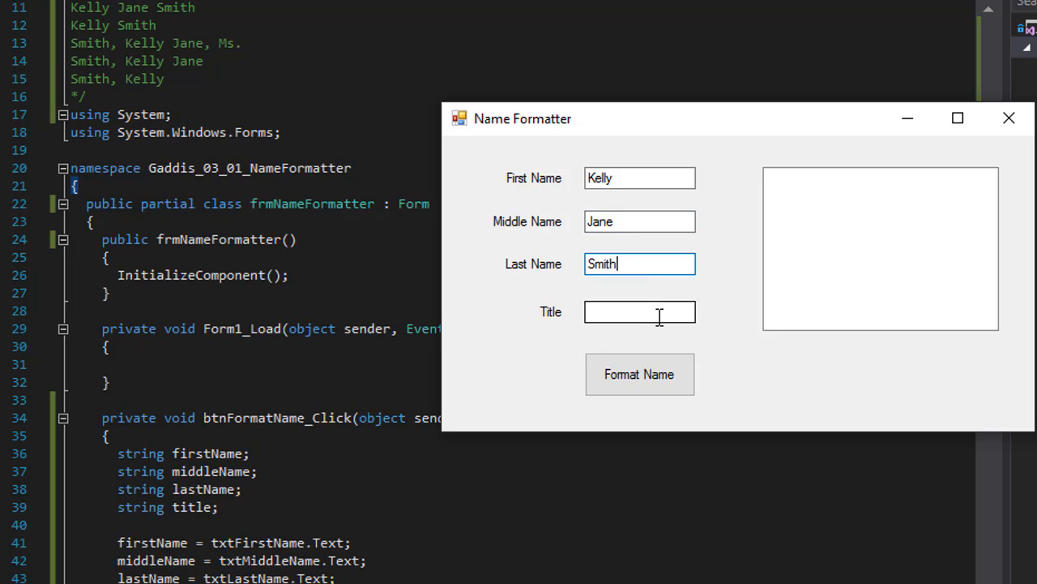
type("Ms.")
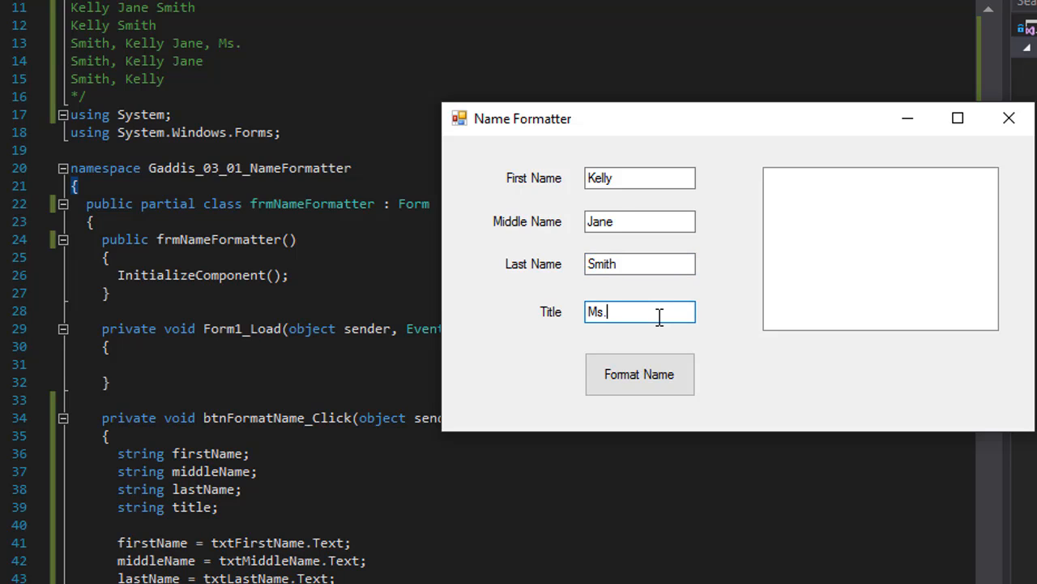
left_click(639, 373)
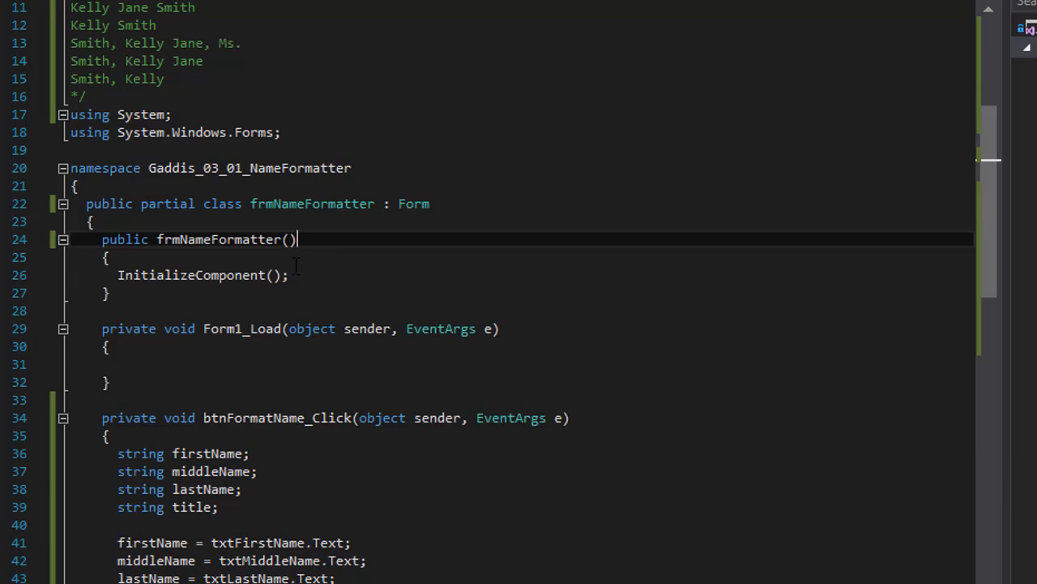
Check the six lstOutput entries for Kelly Jane Smith, Ms. against the commented examples.
scroll("down", 3)
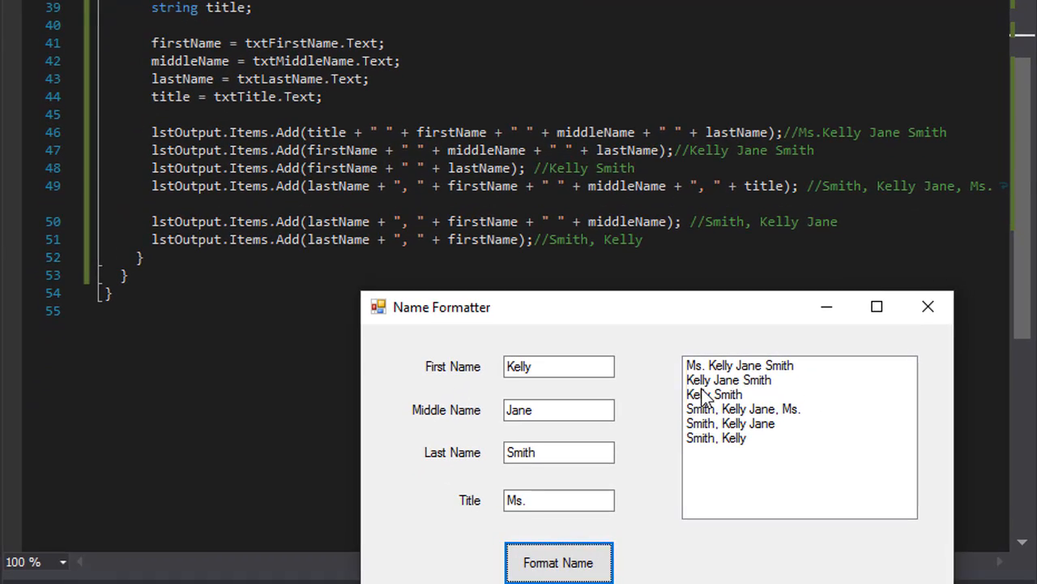
mouse_move(778, 396)
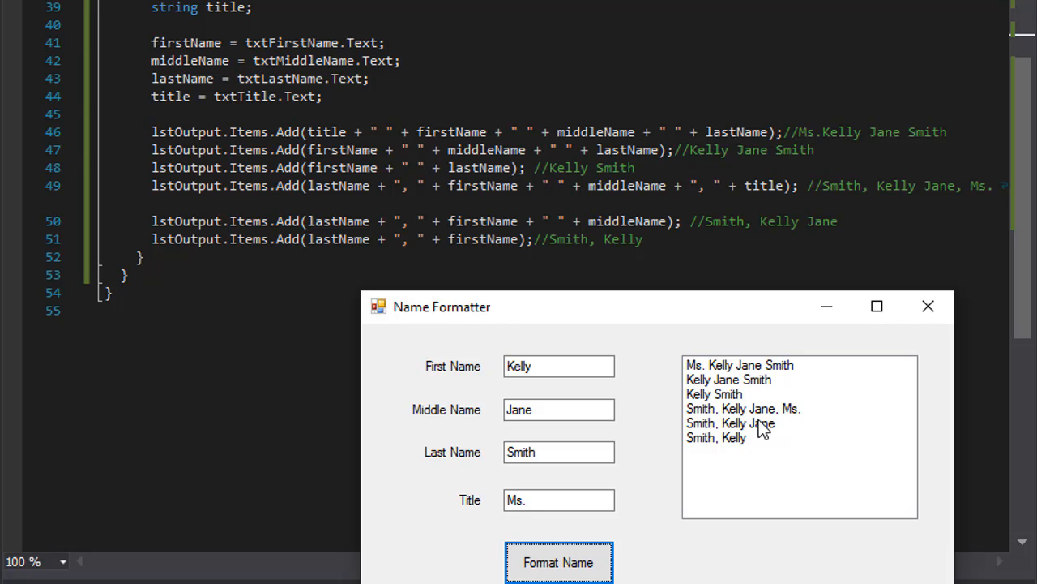
mouse_move(787, 429)
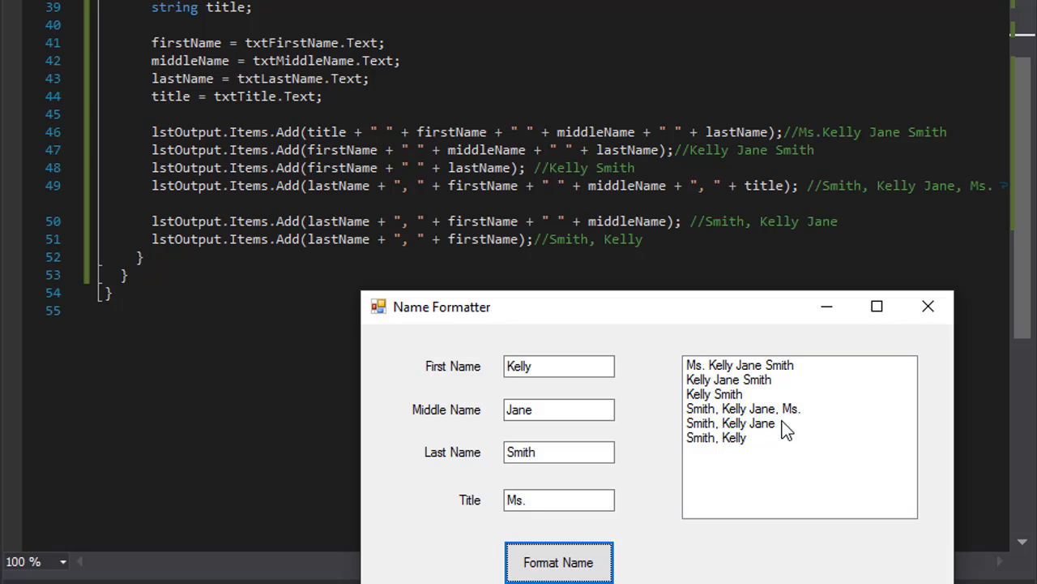
mouse_move(729, 438)
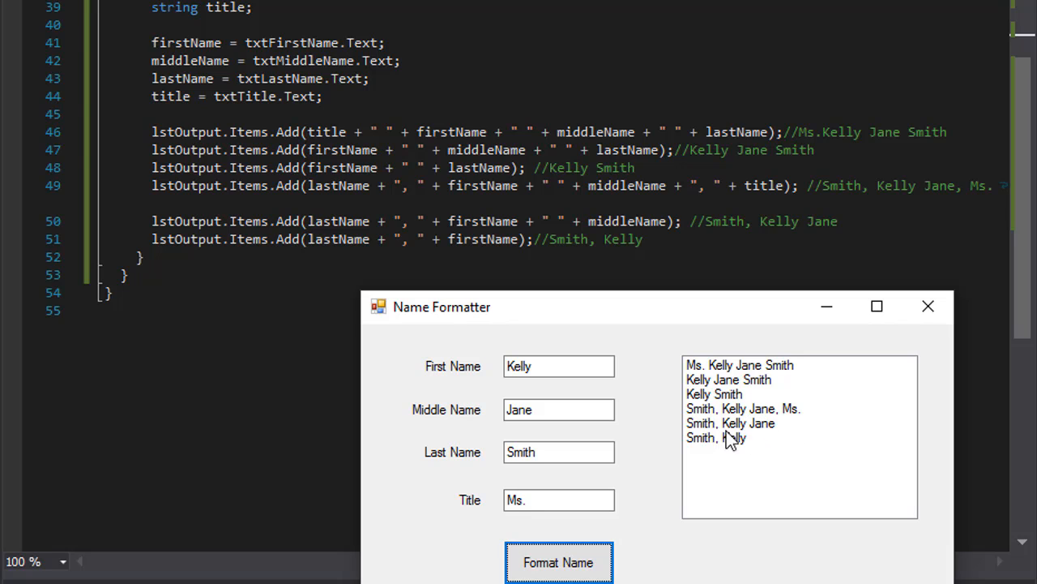
mouse_move(739, 450)
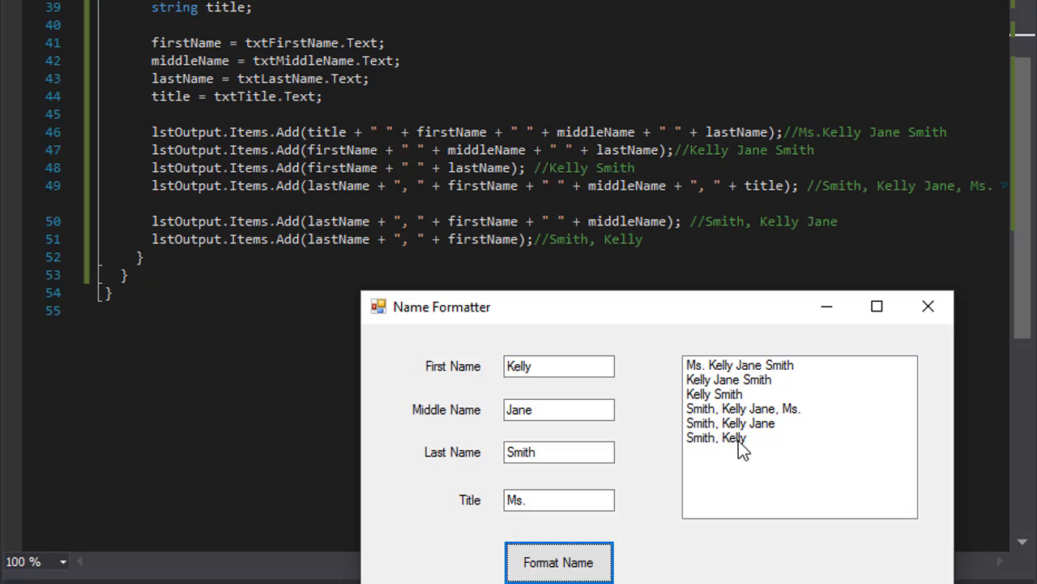
mouse_move(716, 453)
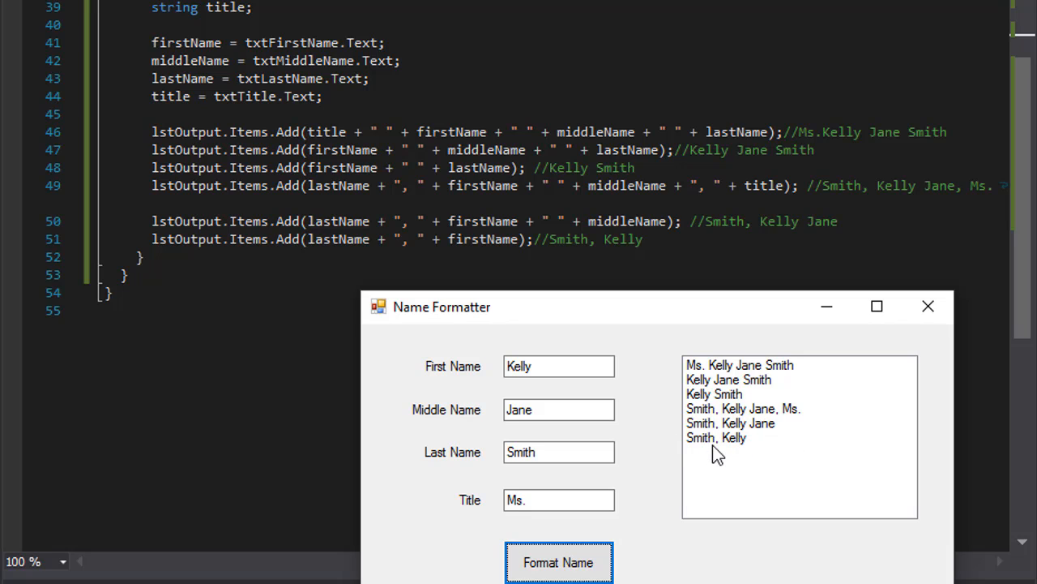
mouse_move(796, 463)
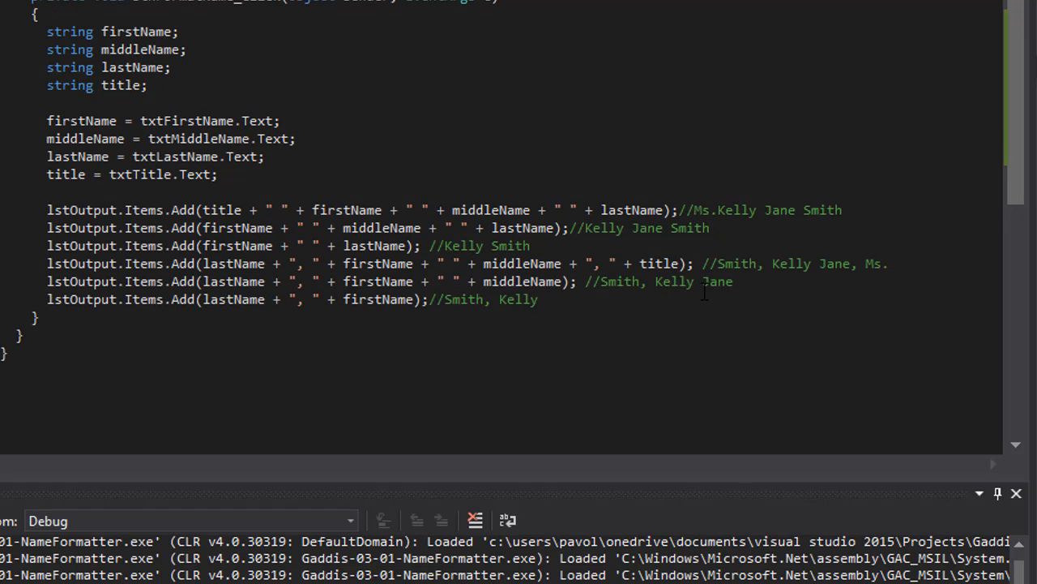
scroll("up", 3)
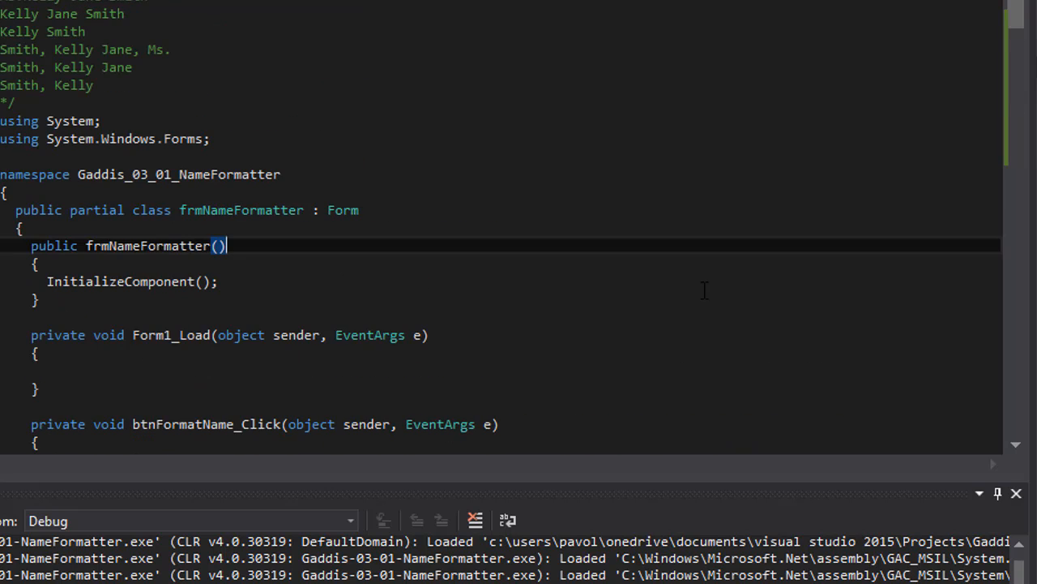
scroll("down", 3)
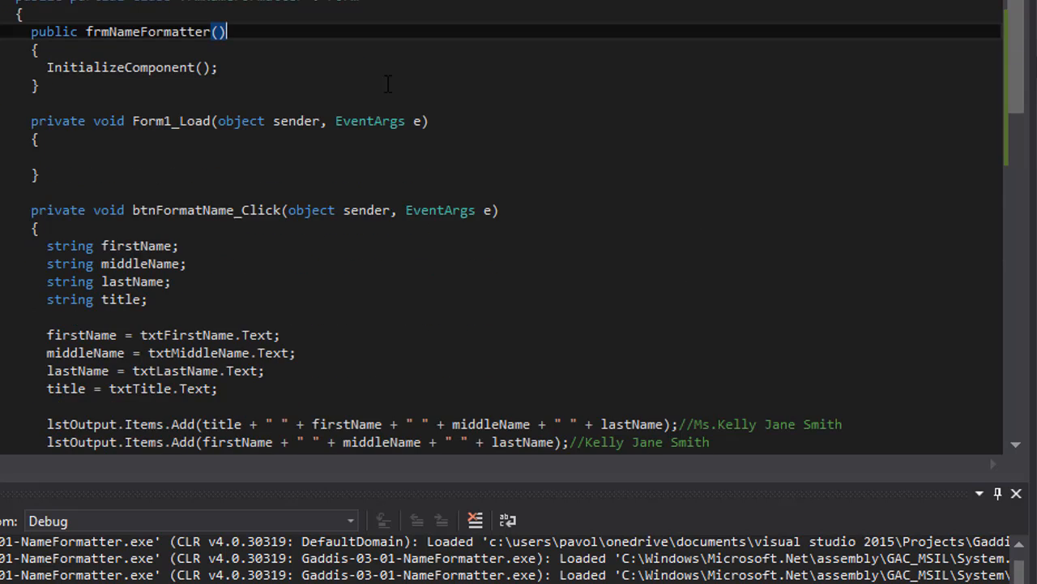
scroll("down", 3)
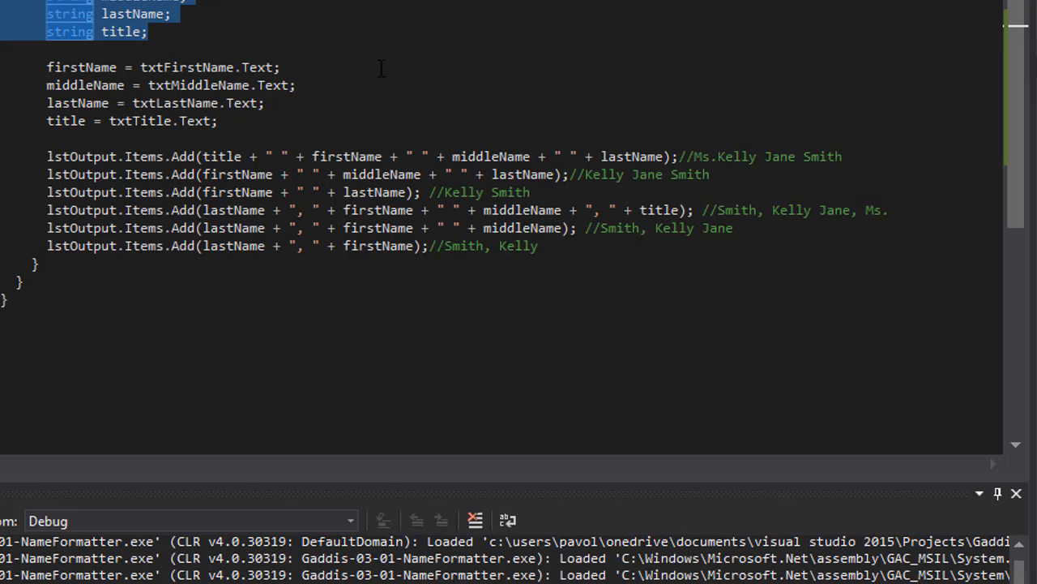
mouse_move(540, 146)
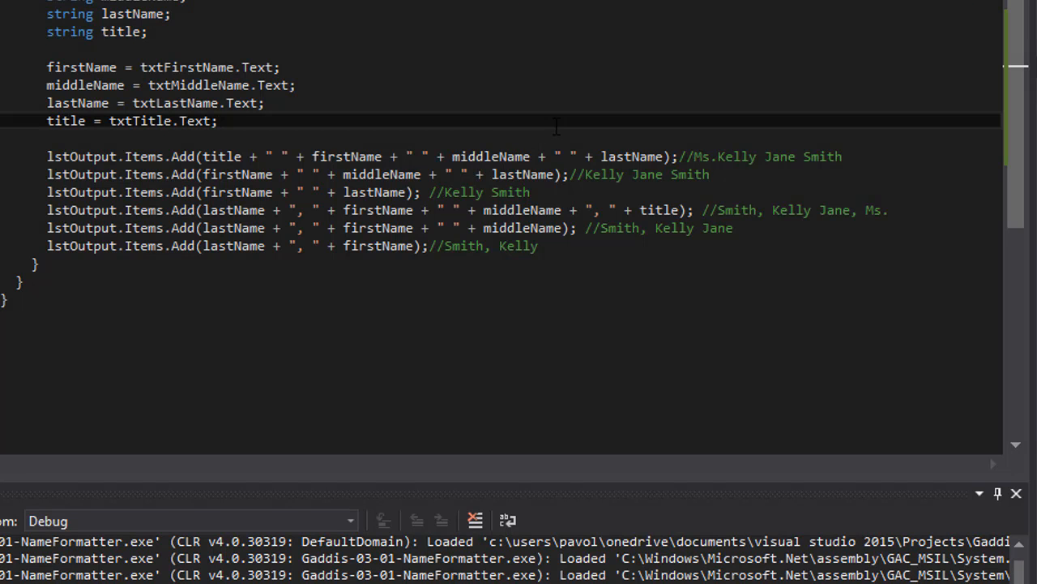
scroll("up", 3)
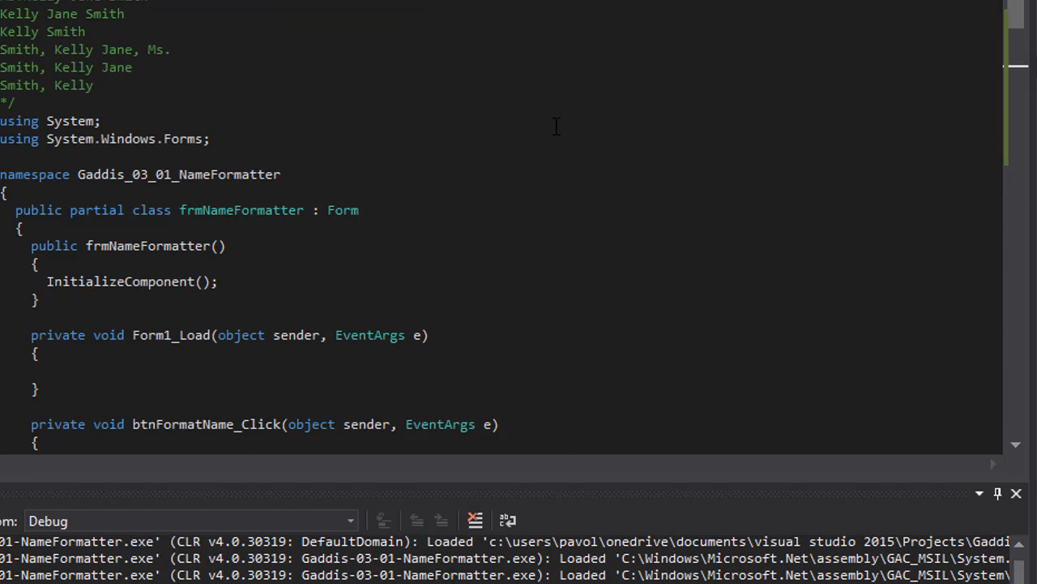
mouse_move(953, 425)
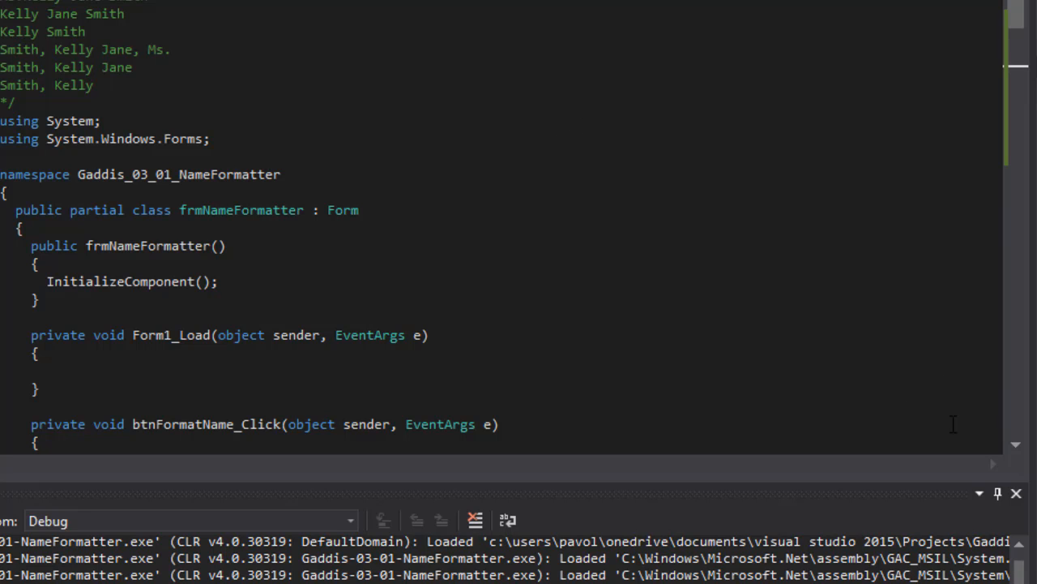